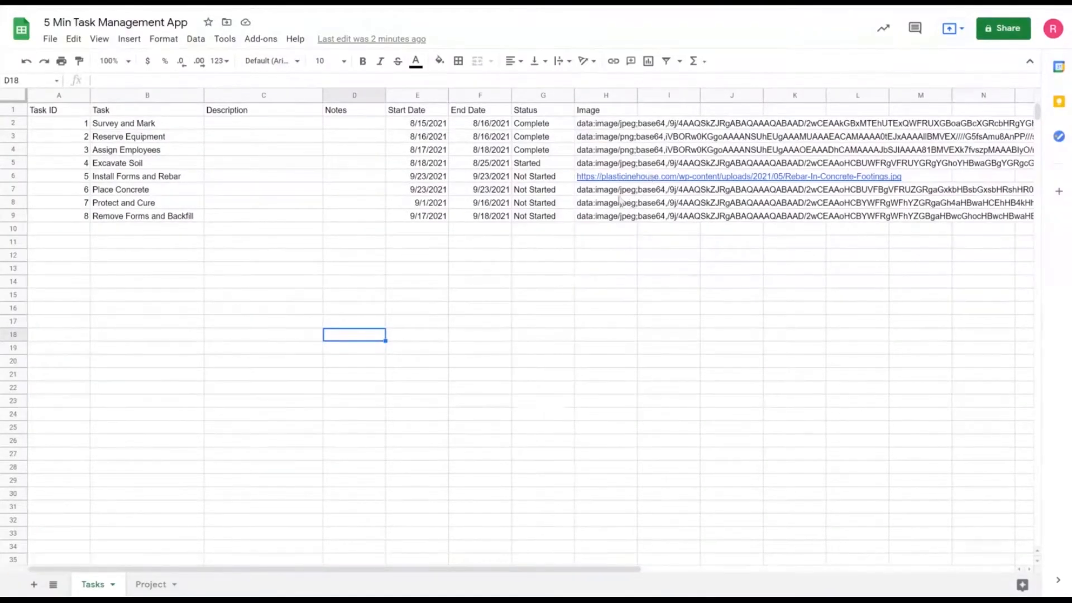
Step: Review the Tasks sheet headers and statuses, then select the first project ID on the Project sheet
left_click(146, 228)
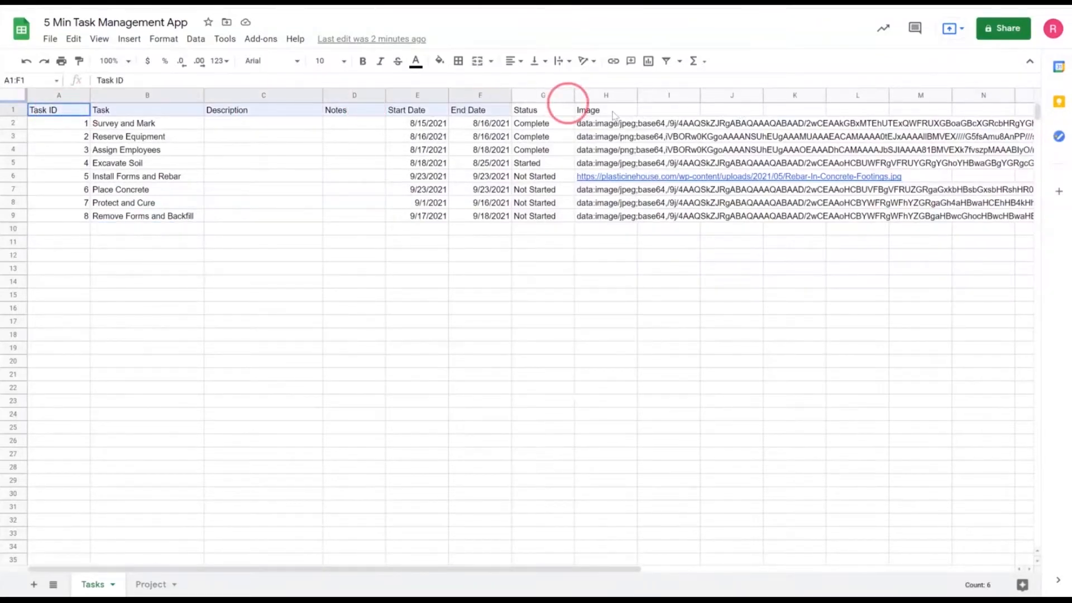
left_click(604, 110)
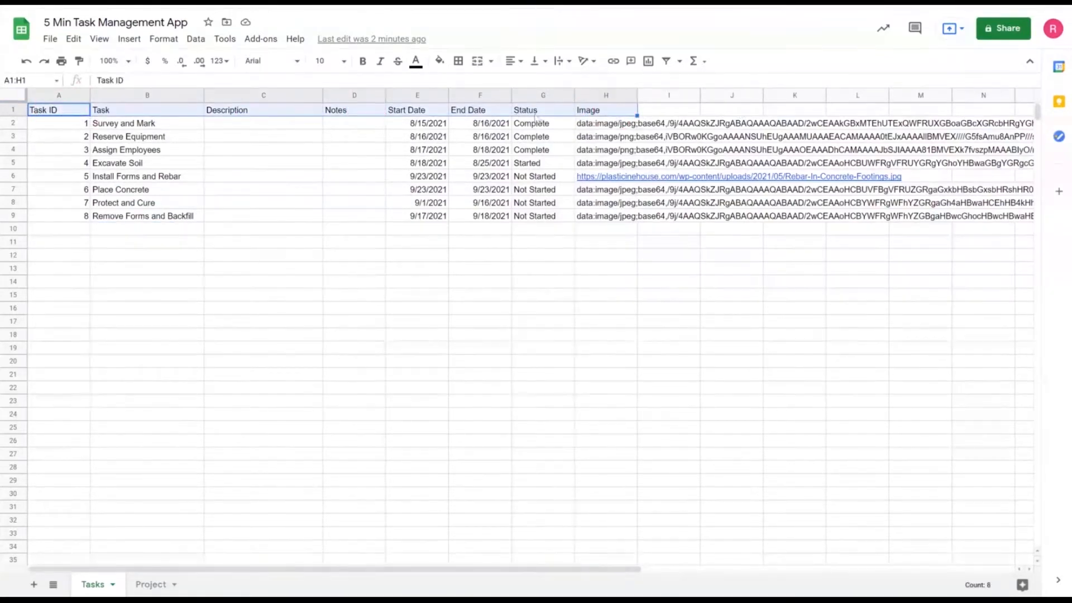
left_click(604, 123)
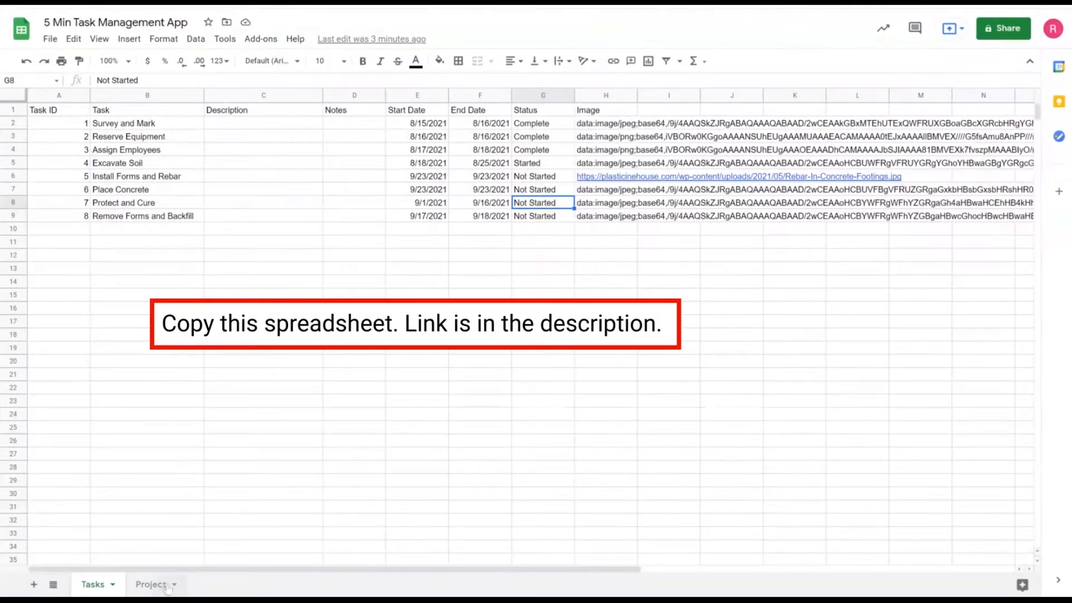
left_click(150, 585)
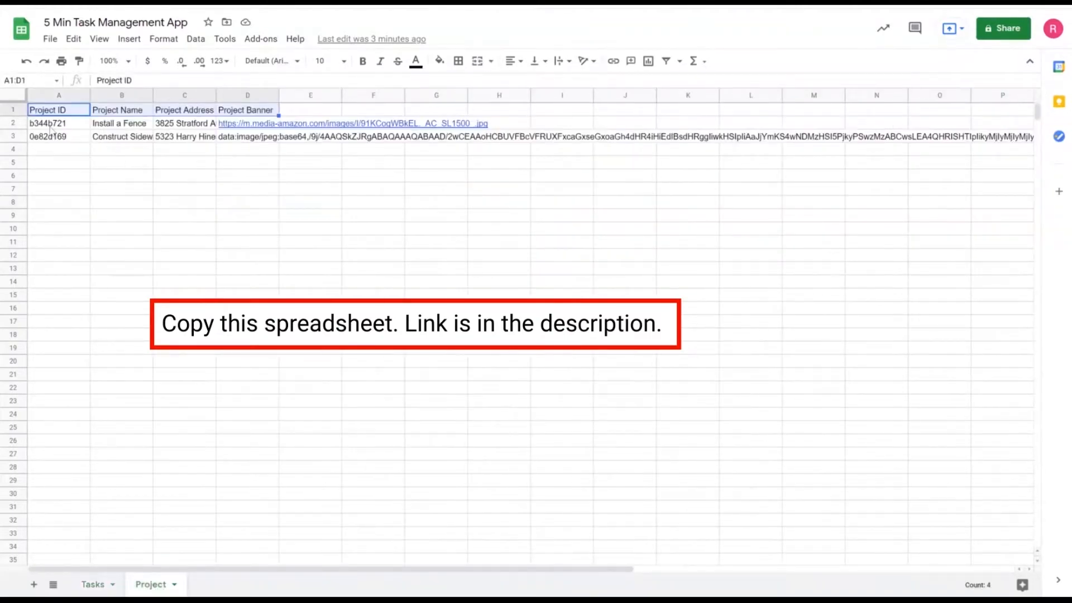
left_click(58, 123)
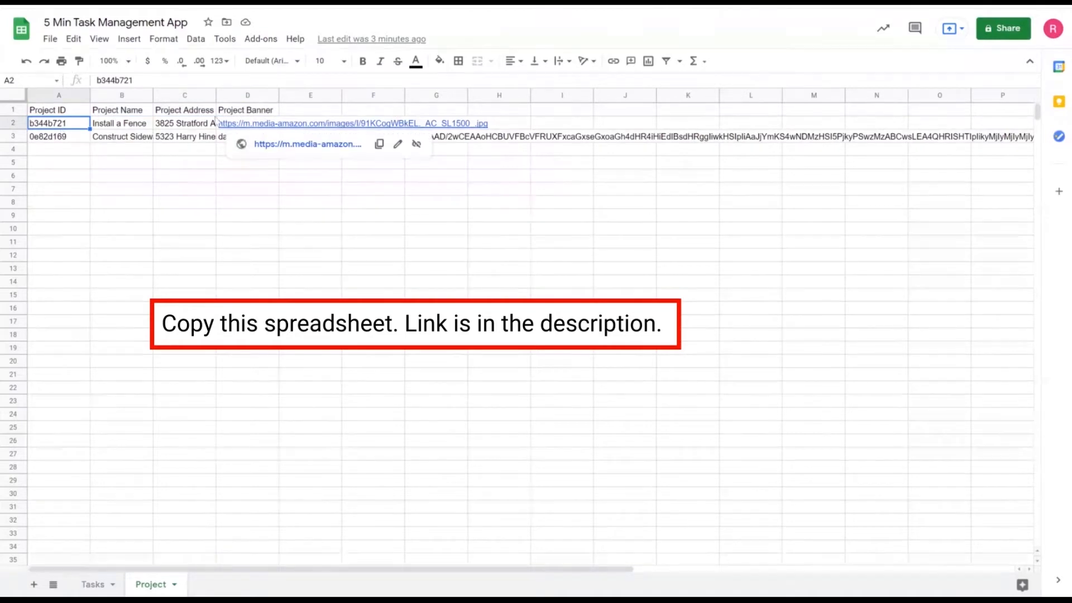
Step: From the Tasks sheet, create an AppSheet app via Tools > AppSheet
left_click(92, 585)
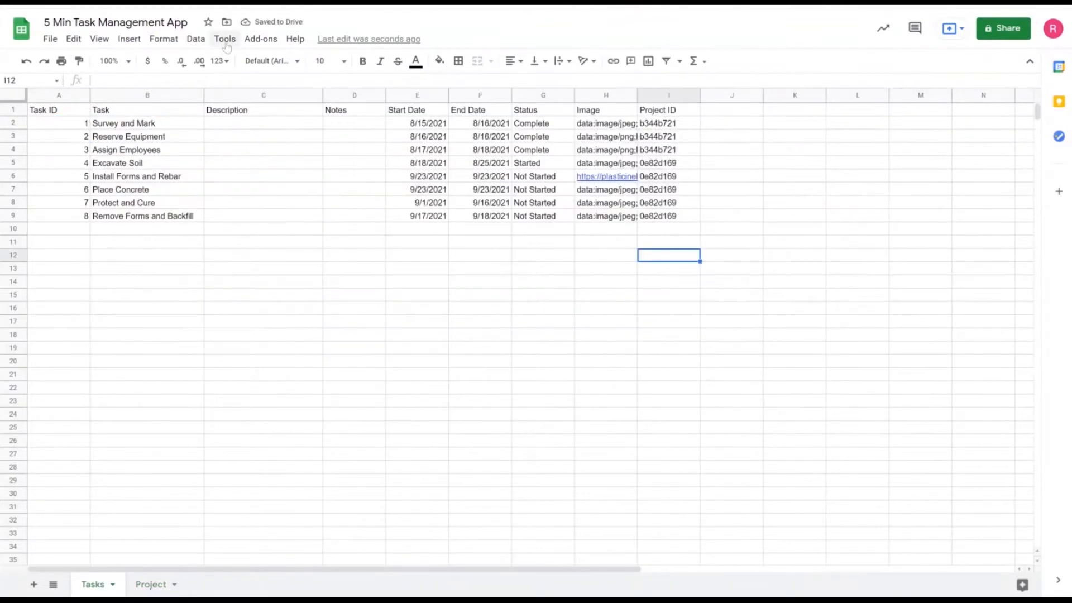
left_click(224, 39)
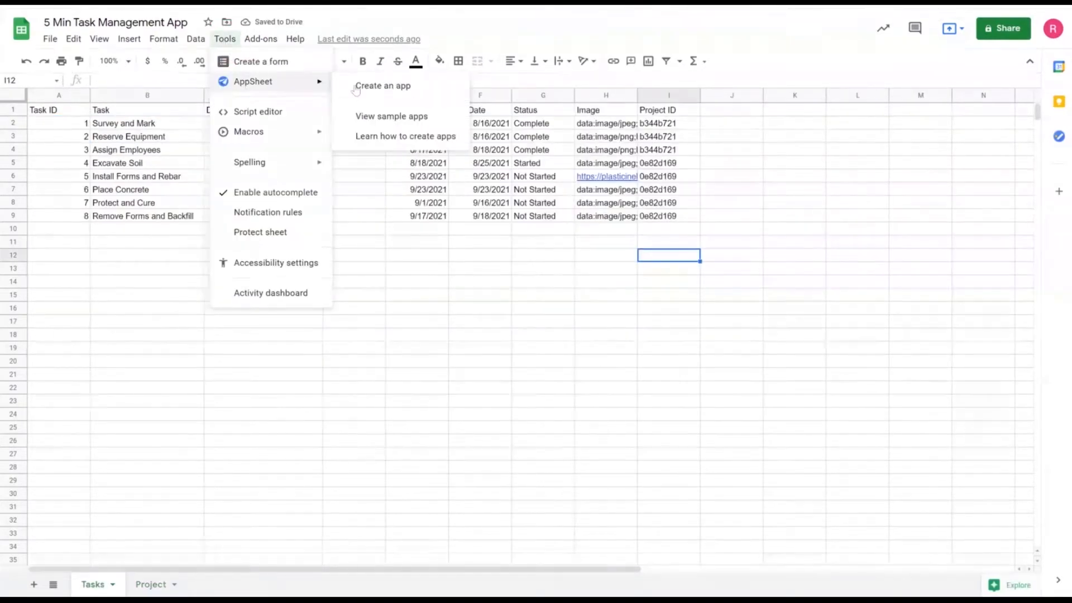
left_click(383, 86)
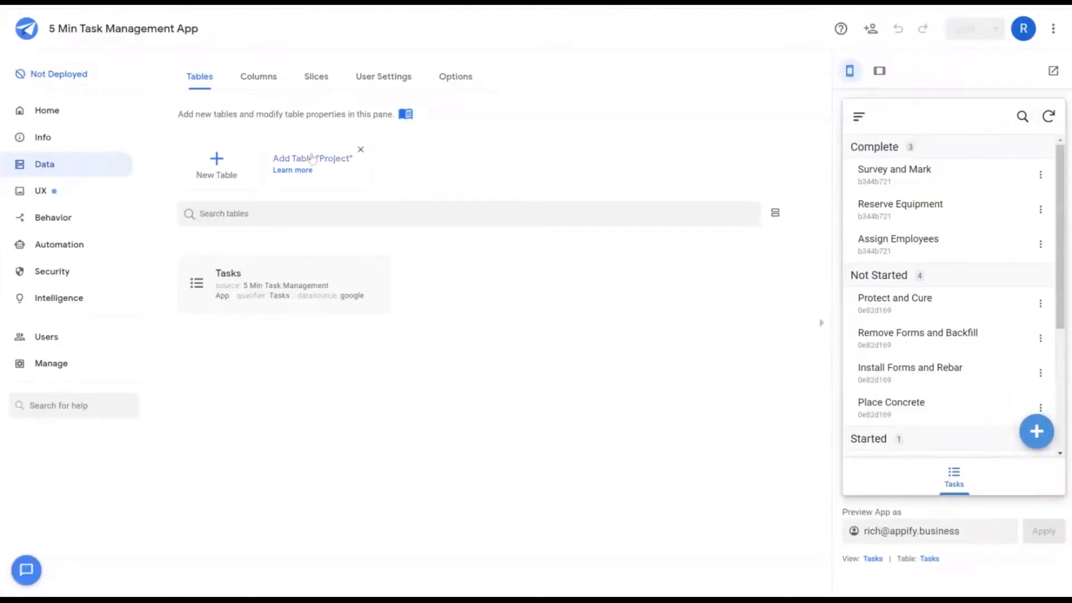
Step: Add the Project table to the app and inspect its five columns
left_click(313, 158)
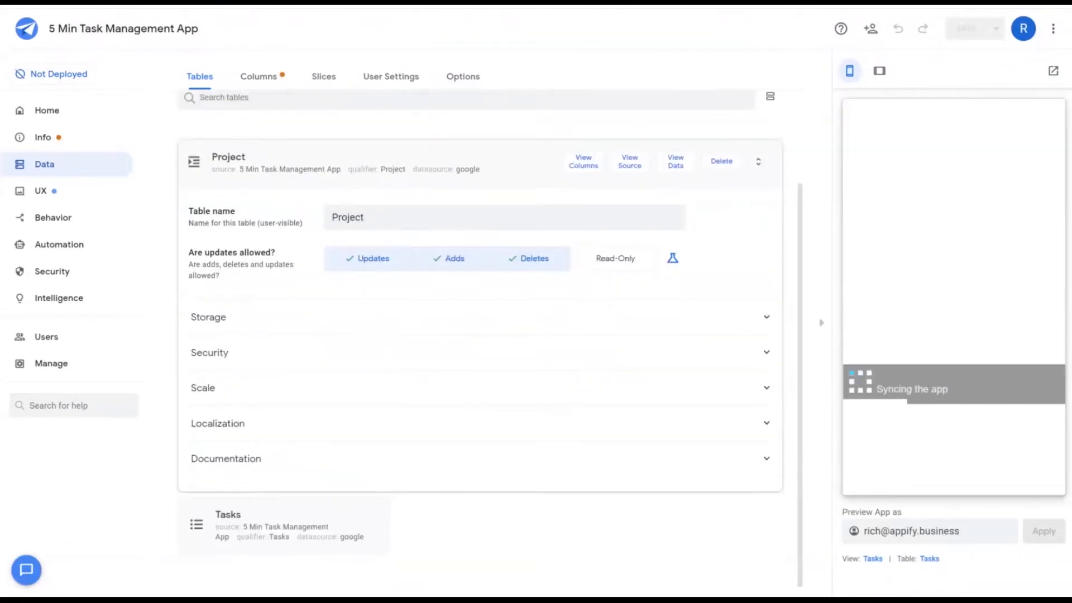
left_click(259, 76)
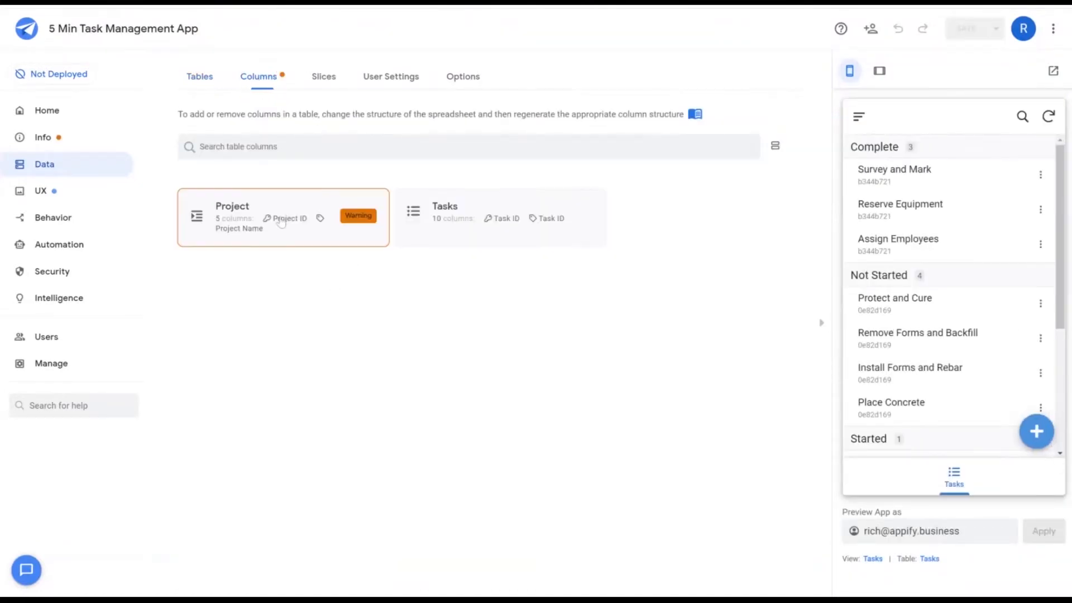
left_click(283, 217)
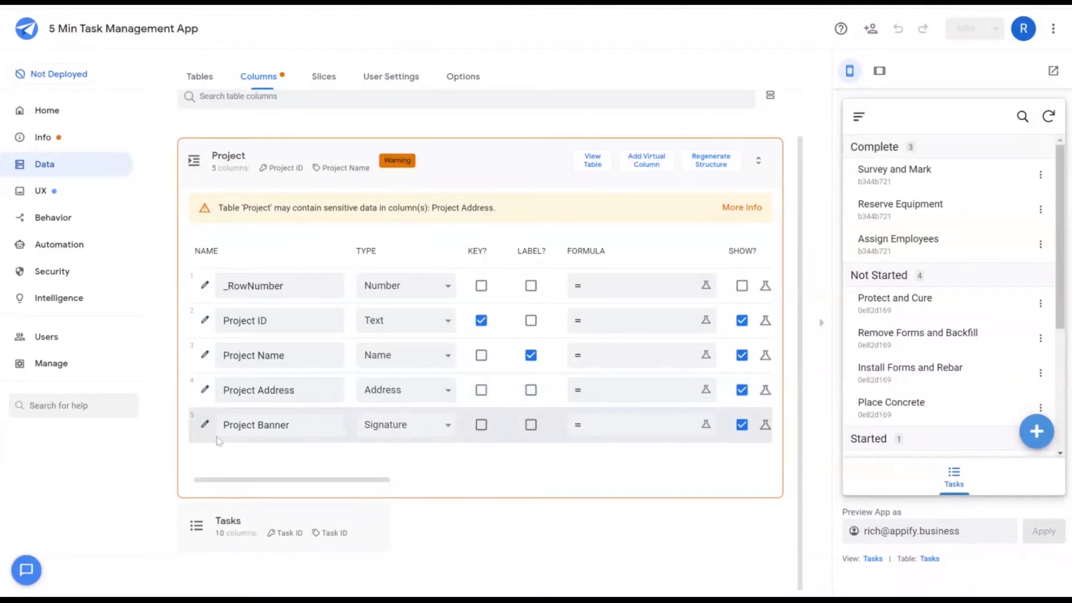
left_click(405, 424)
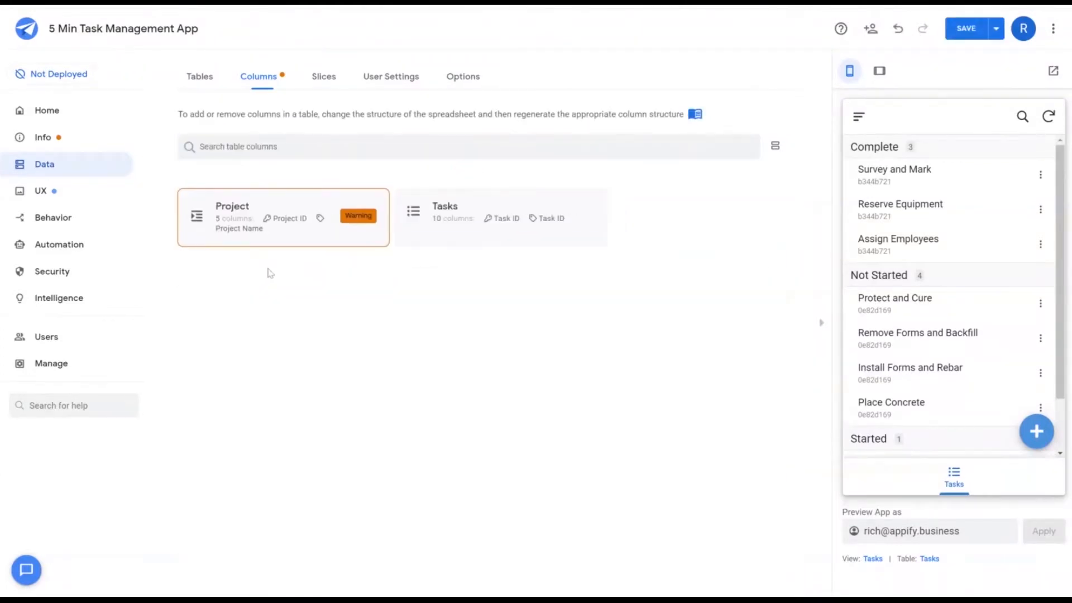
Step: Change the Tasks Status column to Enum with values including 'Not Started'
left_click(501, 216)
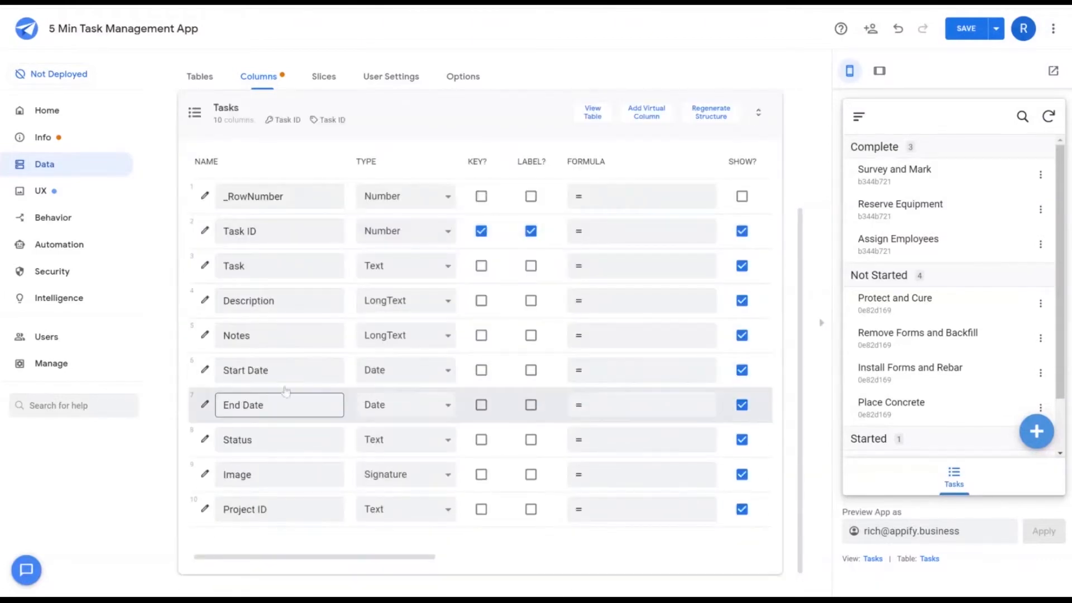
left_click(405, 266)
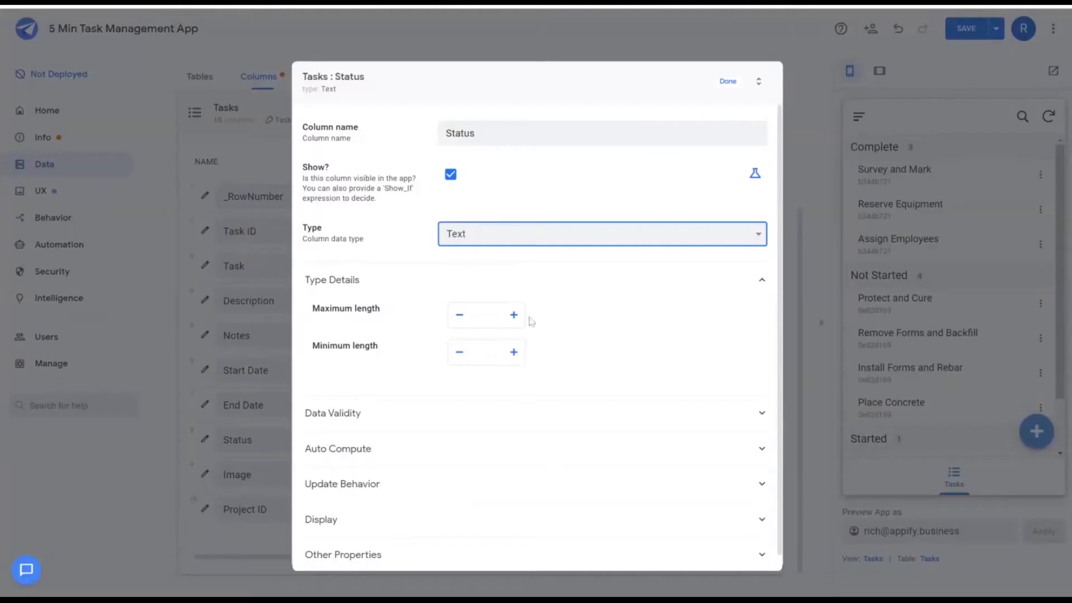
left_click(601, 234)
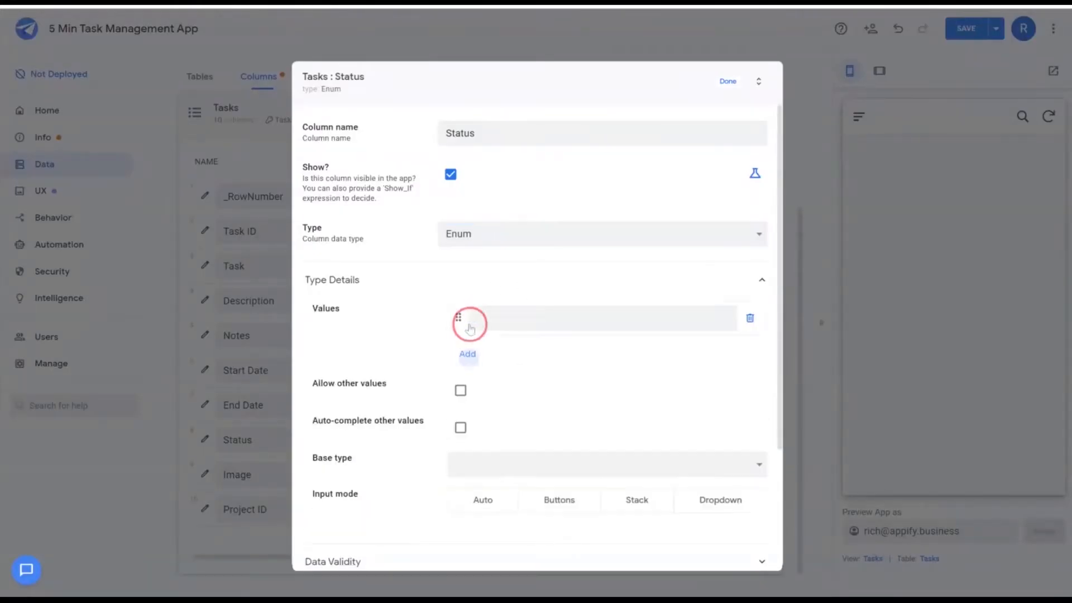
left_click(602, 317)
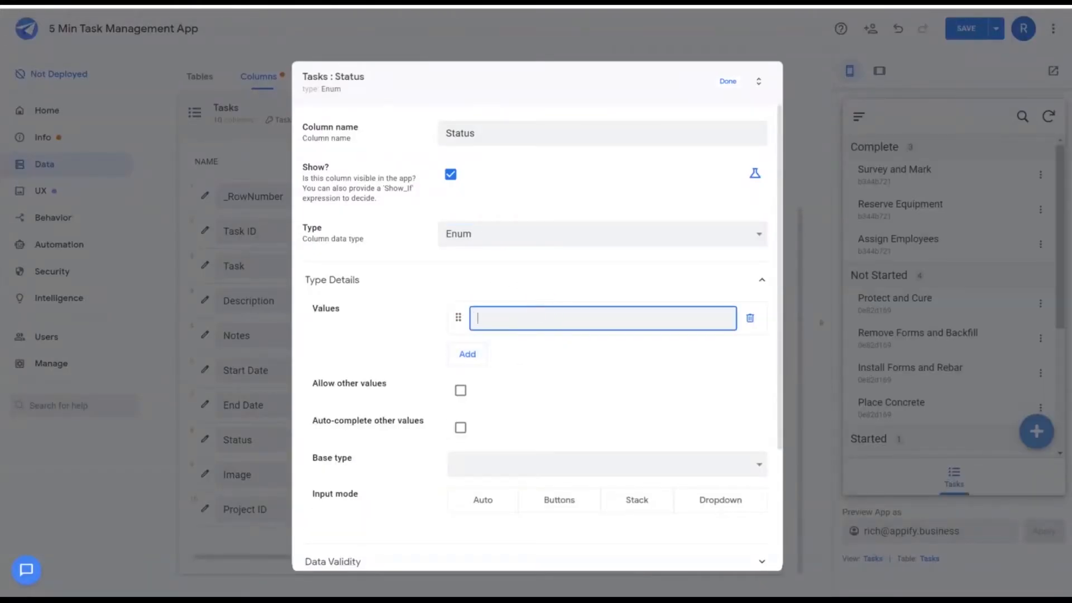
type("Not Start")
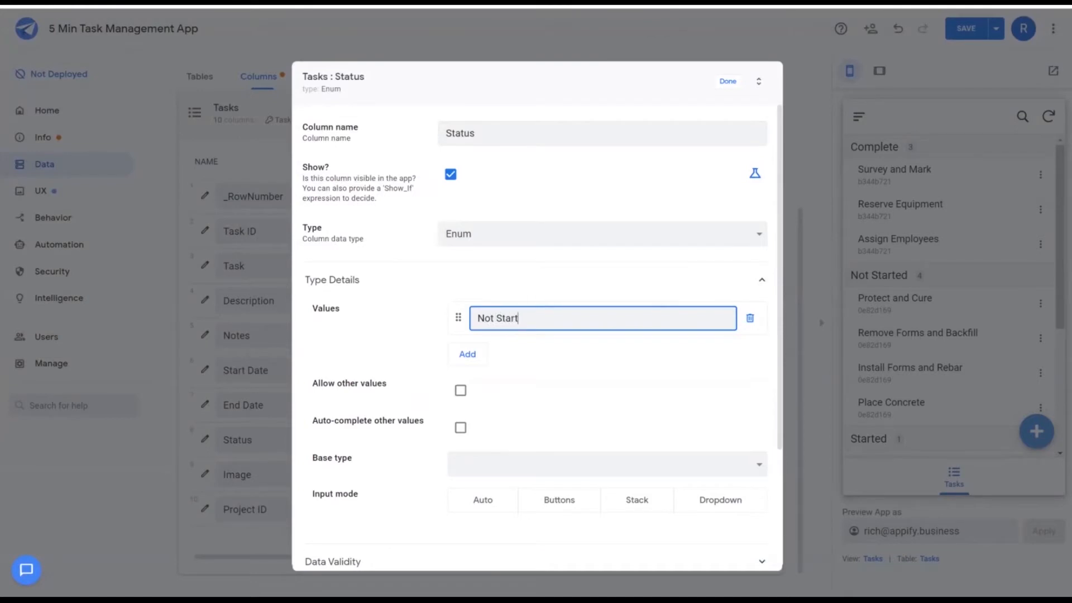
left_click(466, 353)
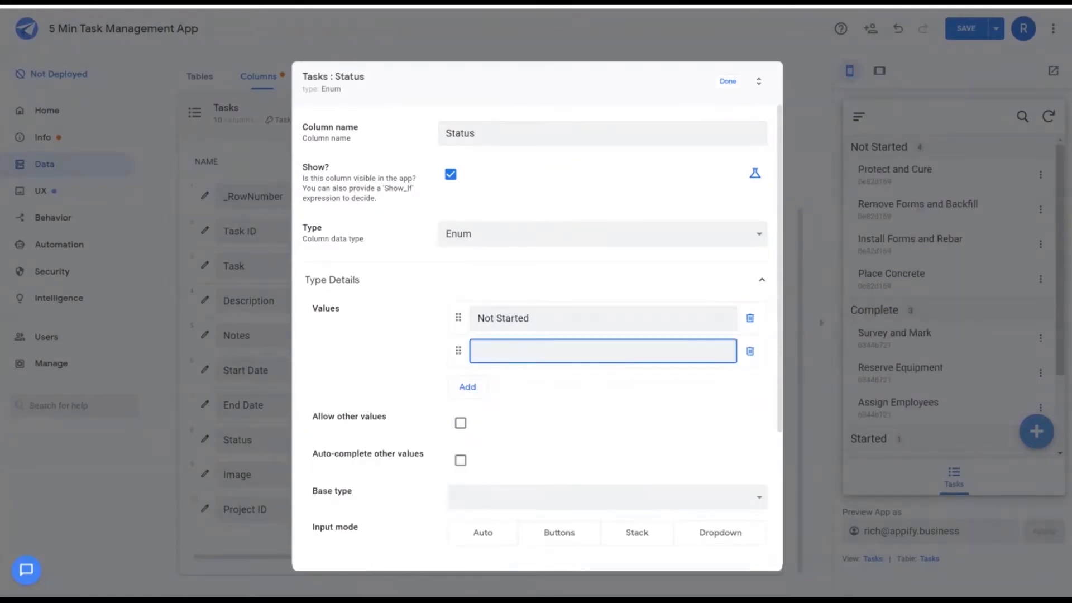
left_click(727, 80)
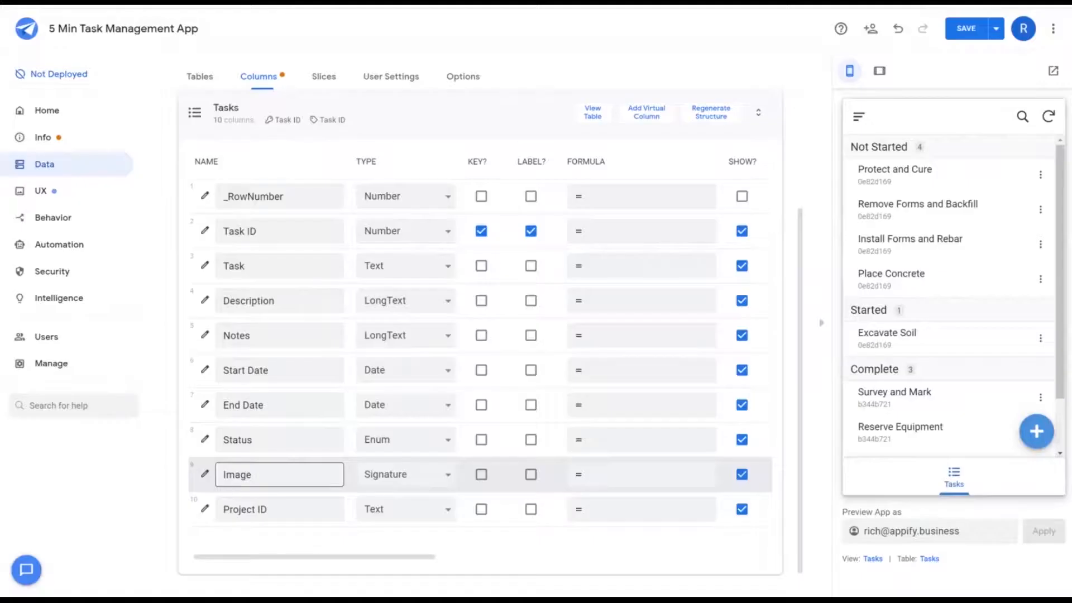
Step: Set the Tasks Image column to Image type and Project ID to a Ref column
left_click(405, 473)
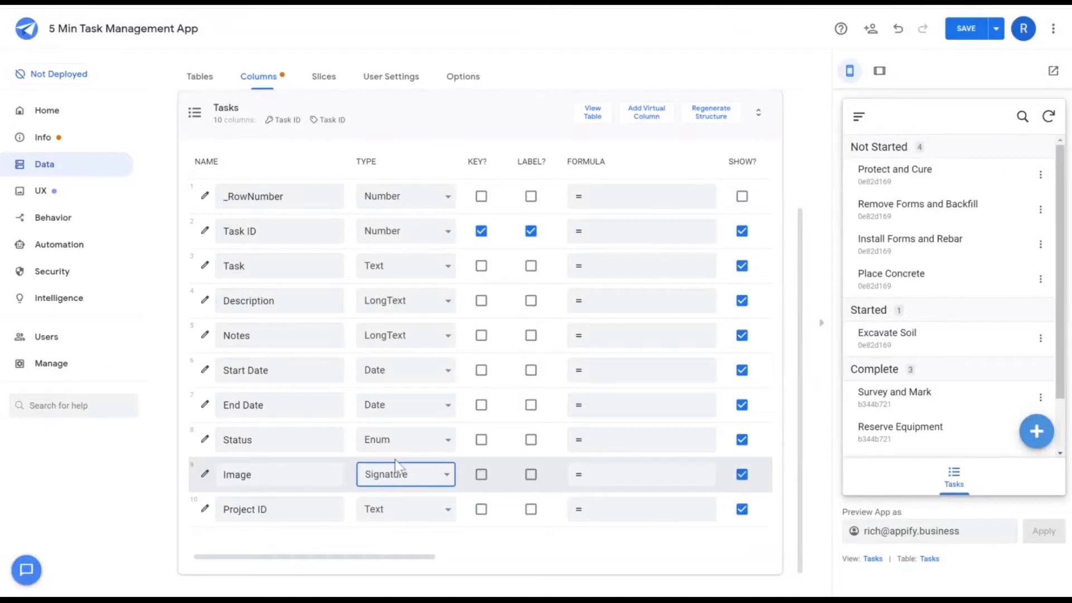
left_click(404, 474)
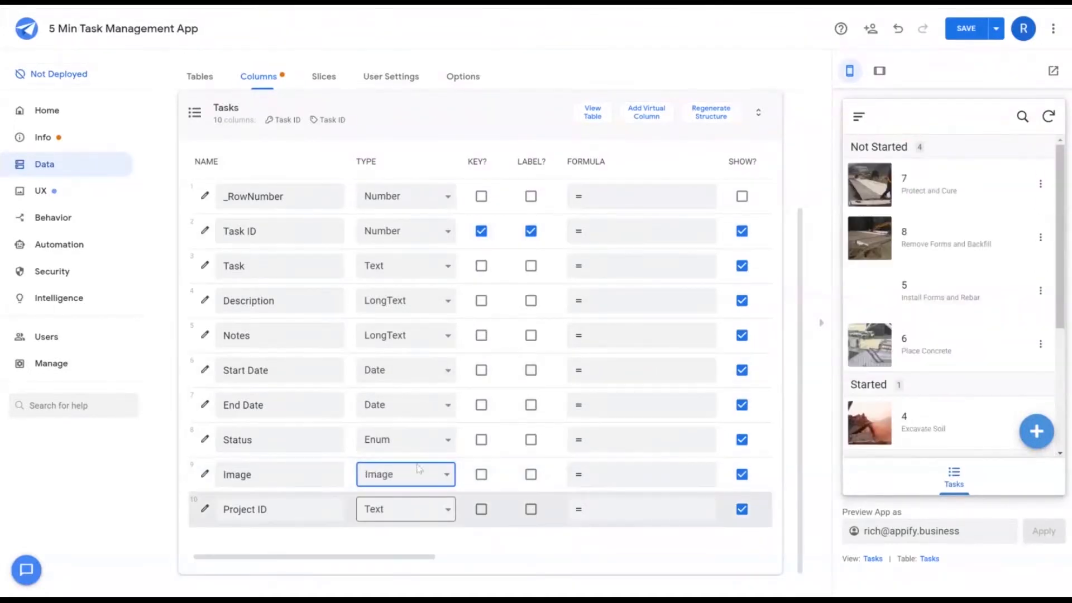
left_click(405, 508)
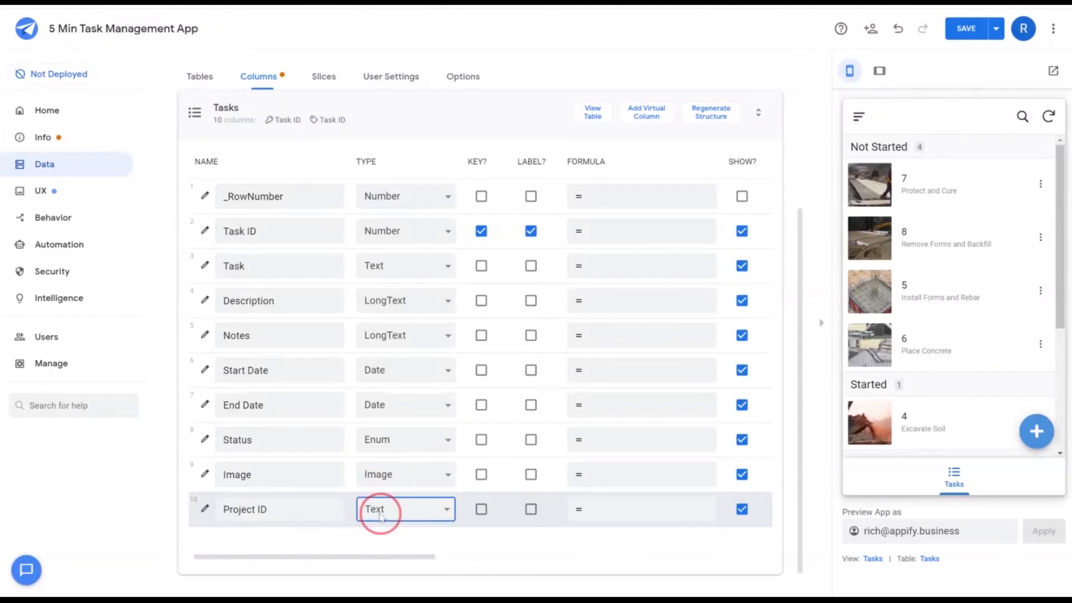
left_click(405, 509)
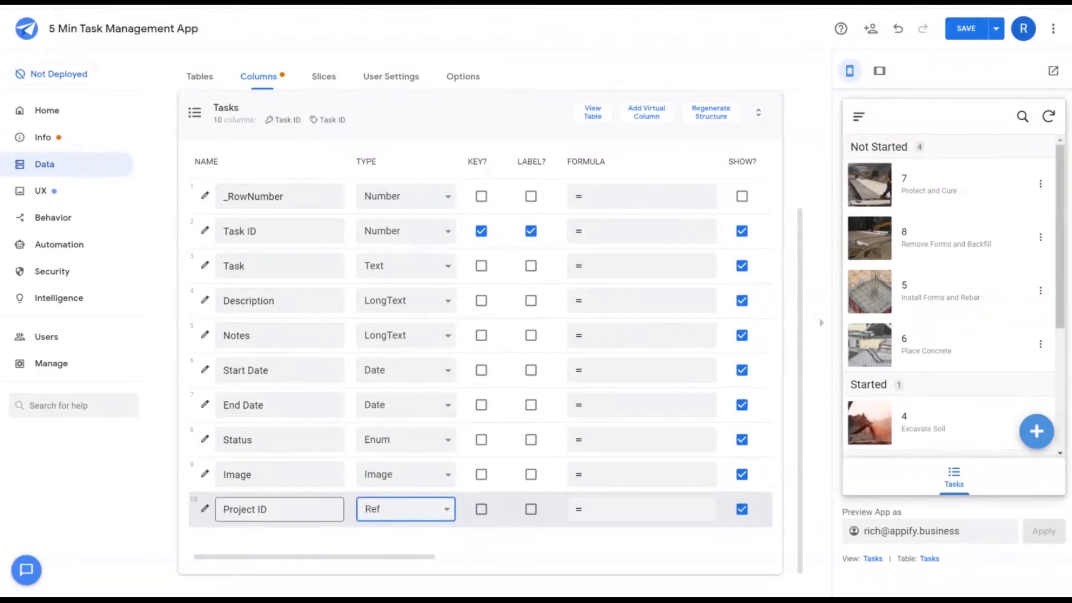
left_click(203, 509)
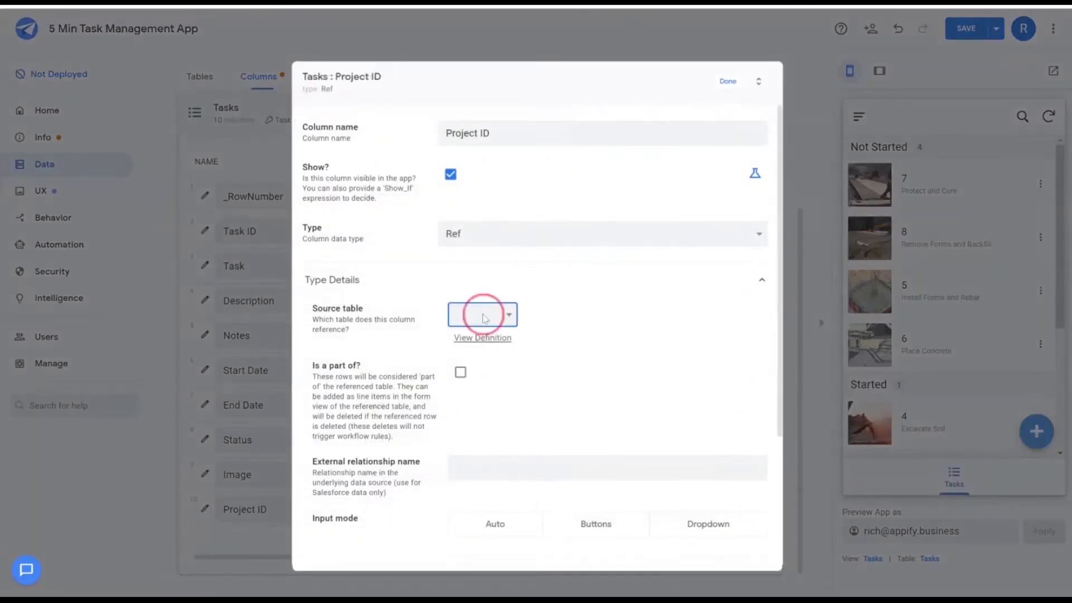
left_click(727, 80)
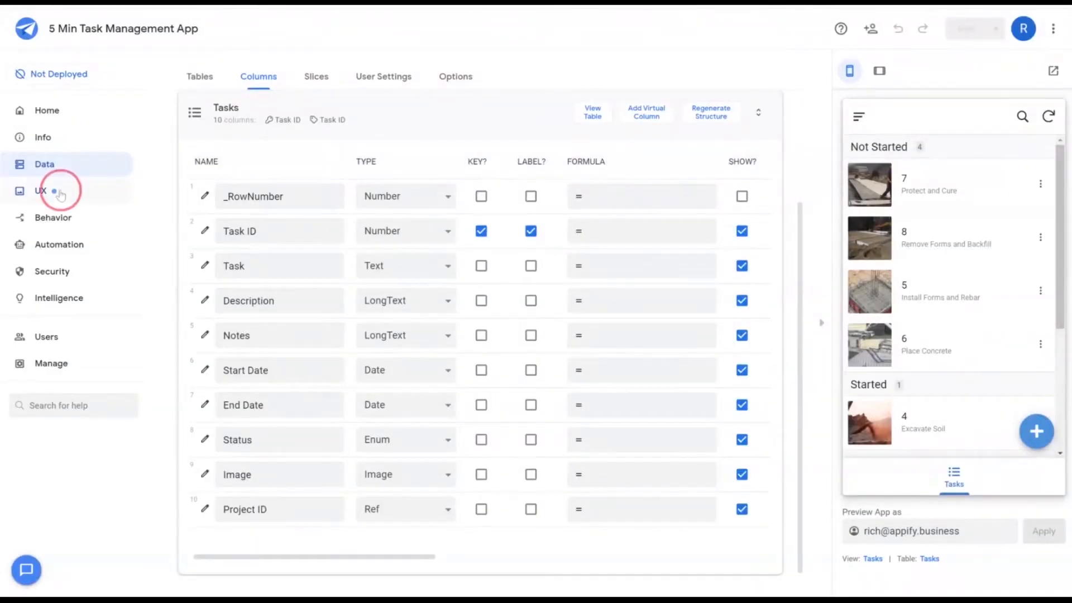
Step: Set the Project view's secondary header to Project Address
left_click(40, 191)
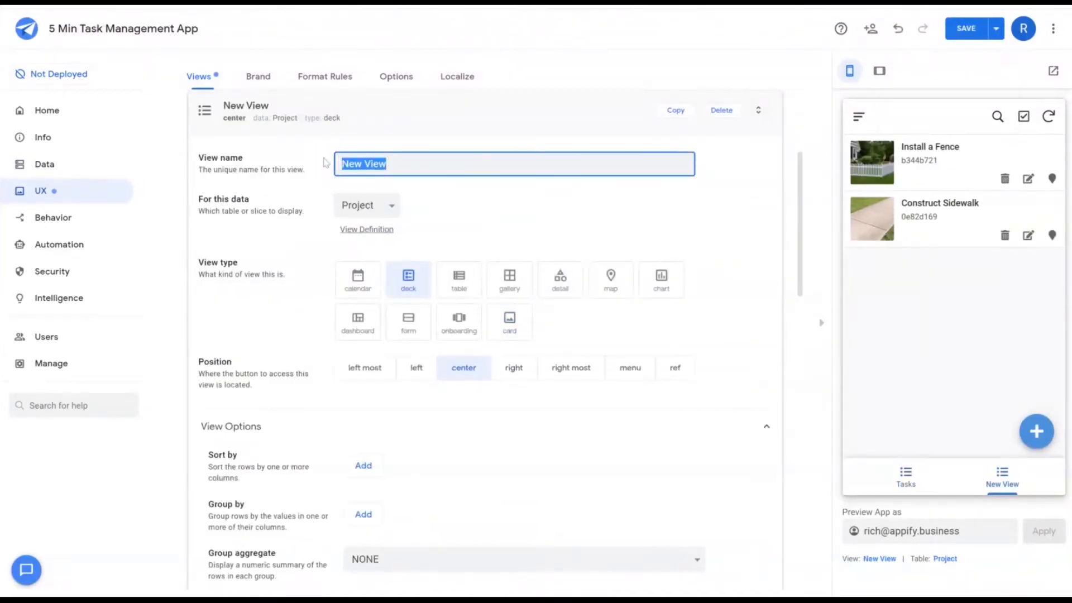
scroll("down", 3)
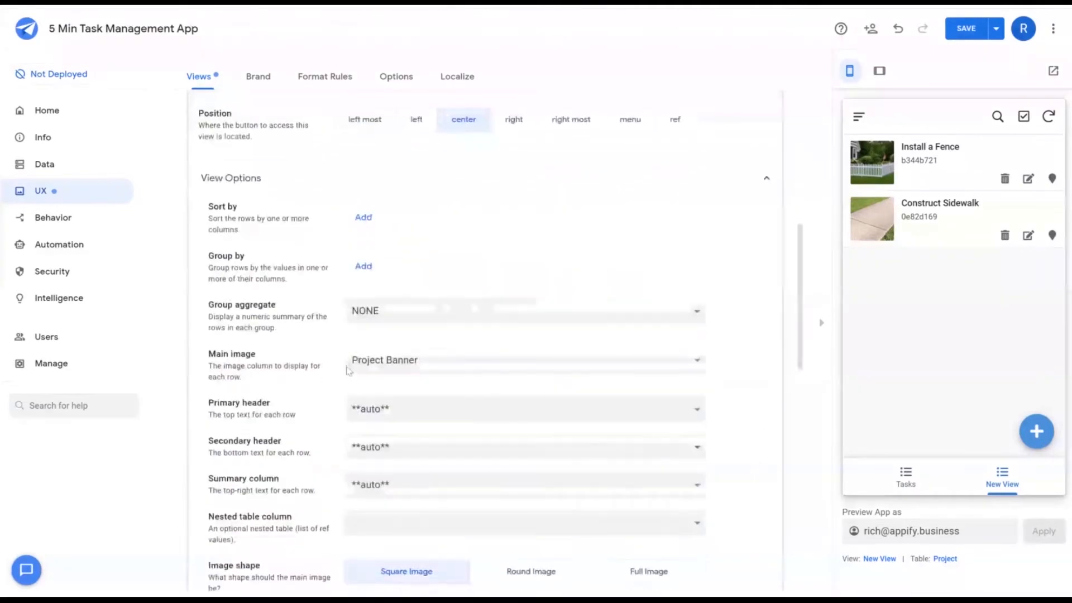
scroll("up", 3)
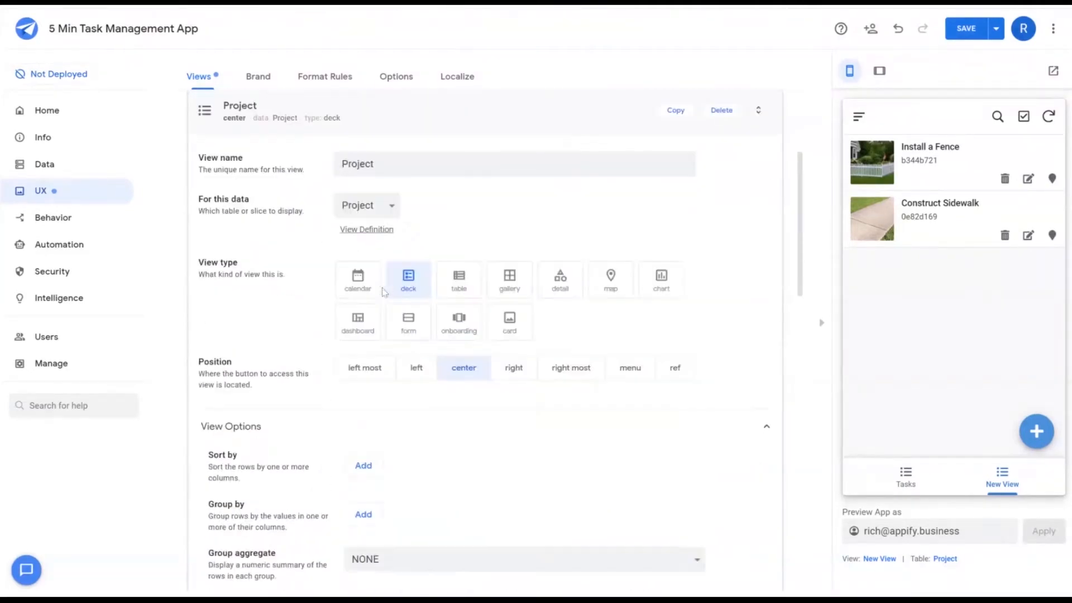
scroll("down", 3)
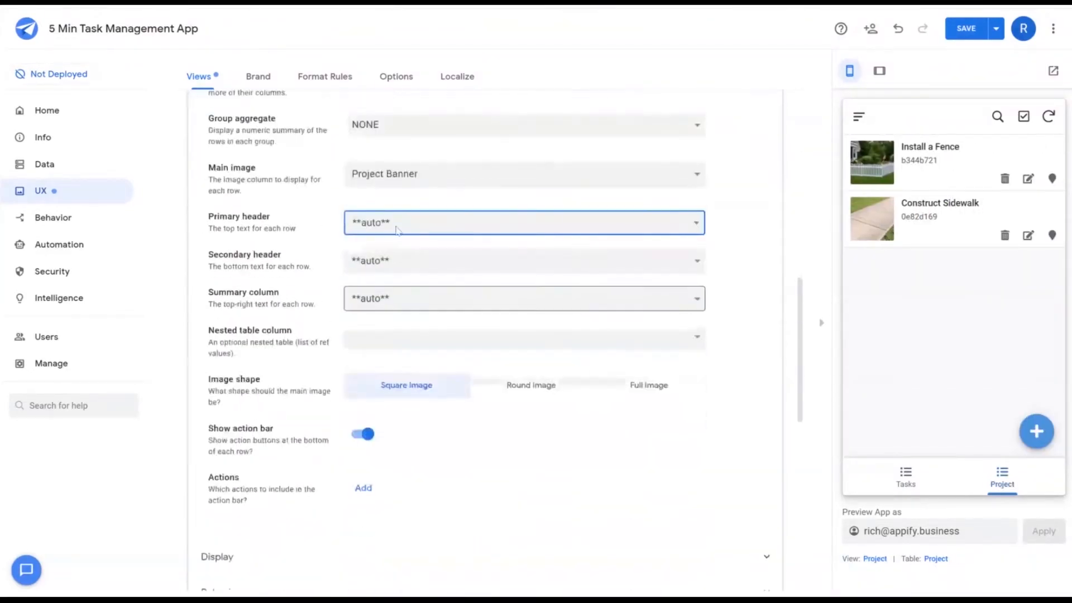
mouse_move(402, 240)
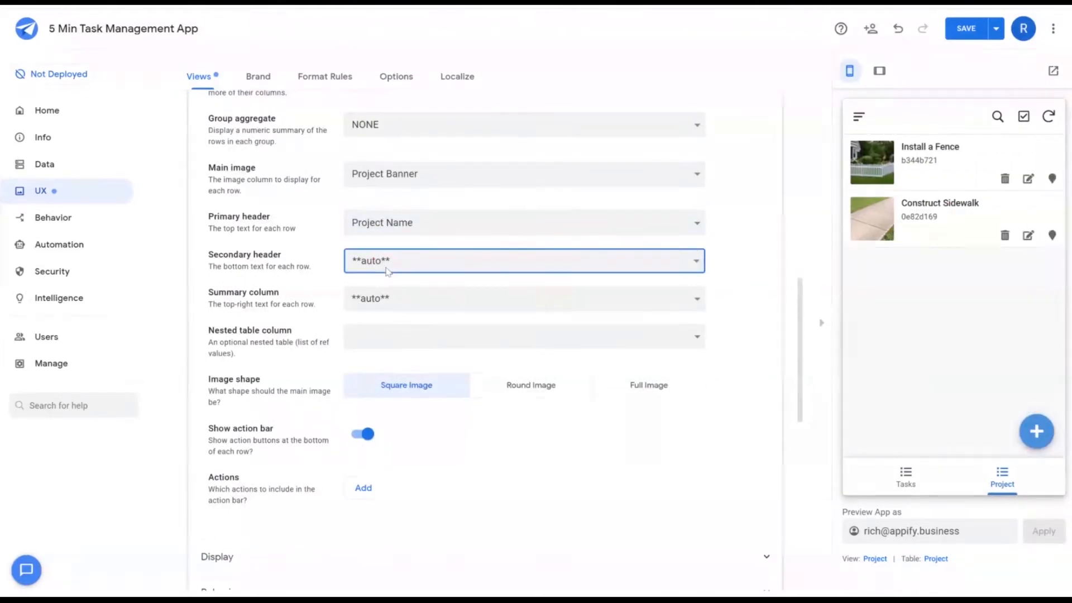
left_click(524, 260)
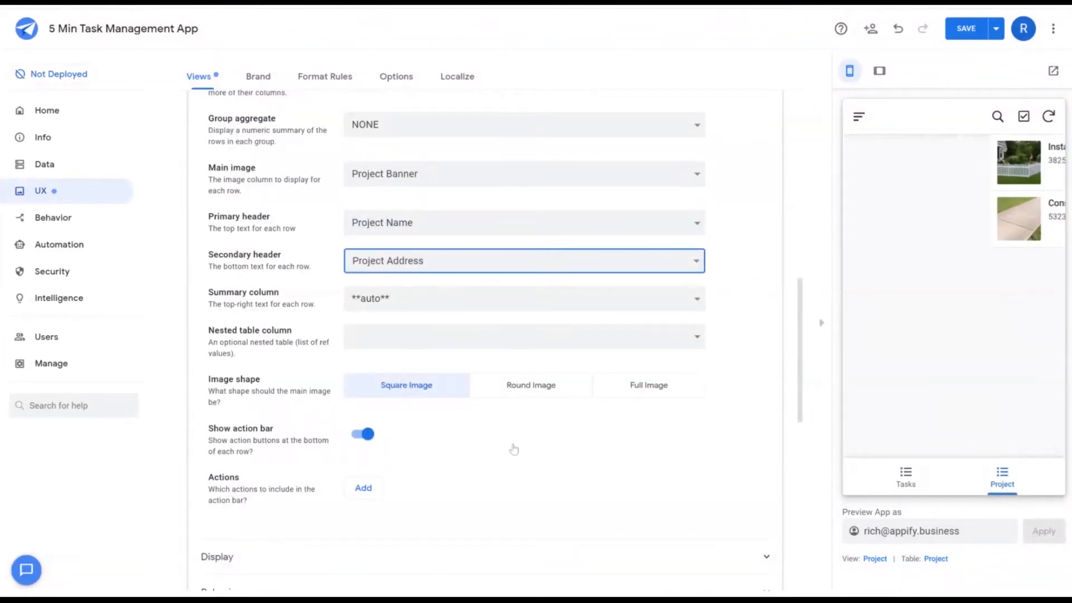
scroll("down", 3)
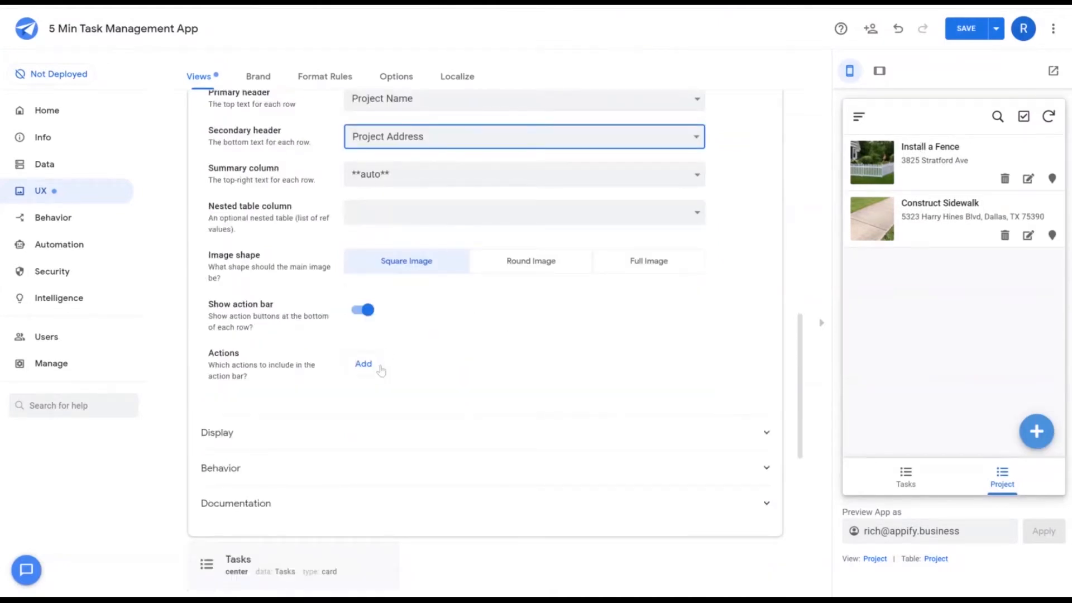
Step: Set the Project row action bar to Edit and View Map (Project Address)
left_click(363, 362)
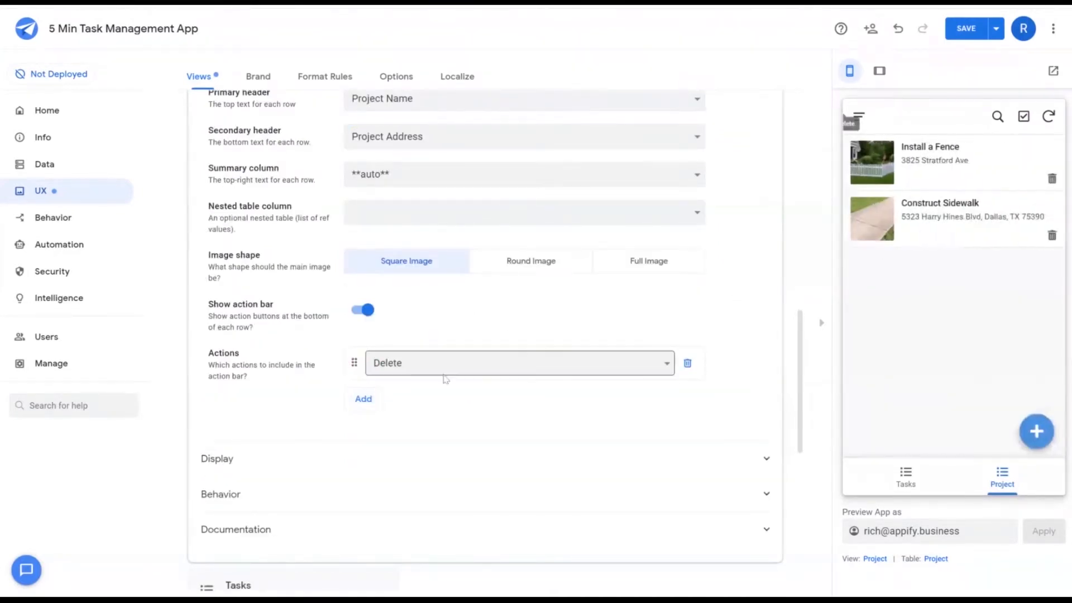
left_click(518, 362)
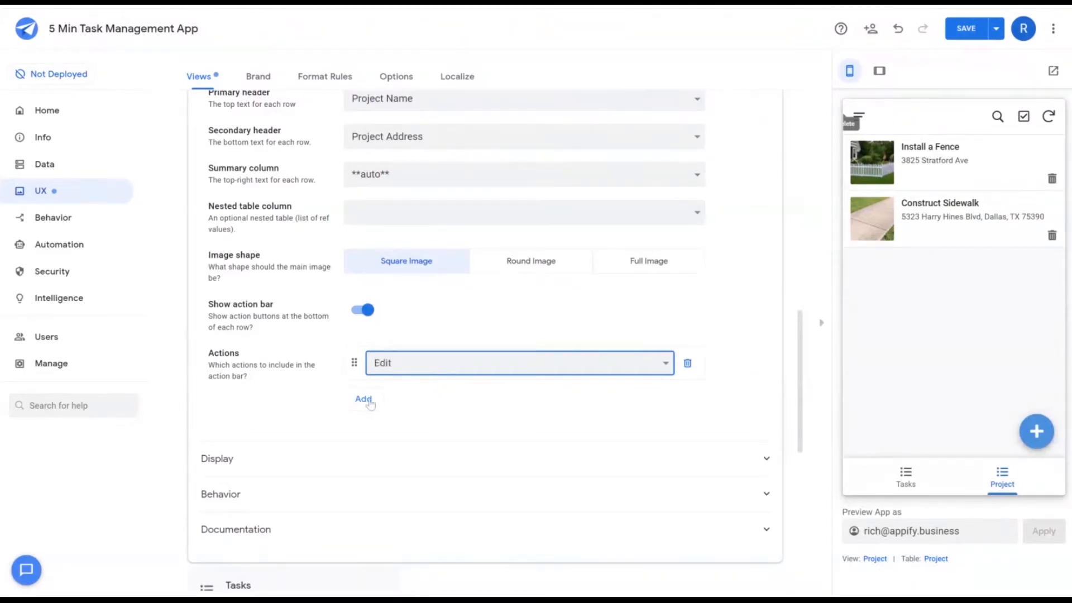
left_click(362, 398)
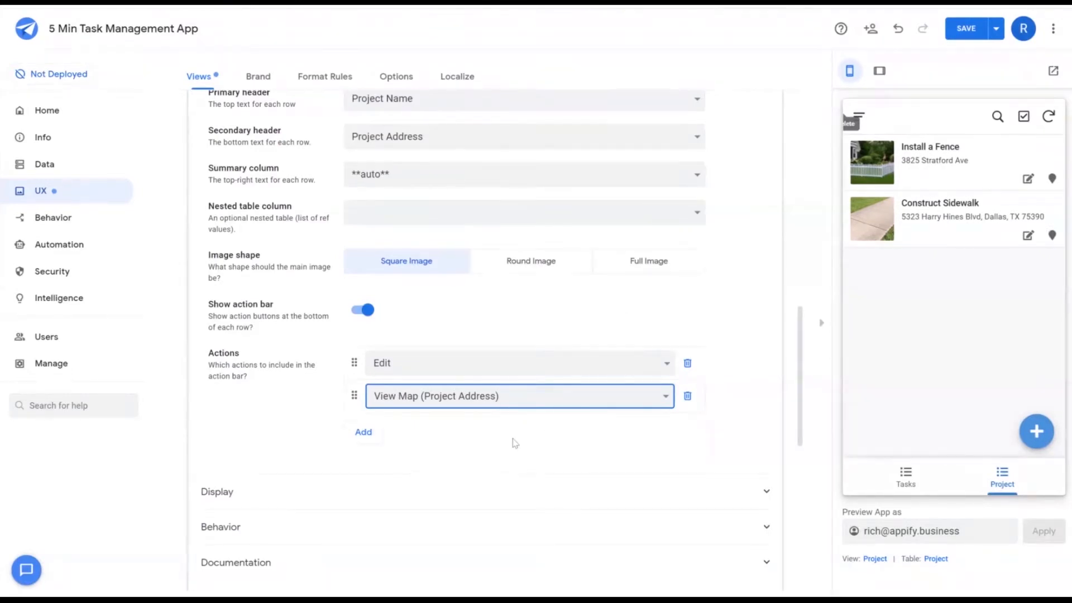
left_click(216, 491)
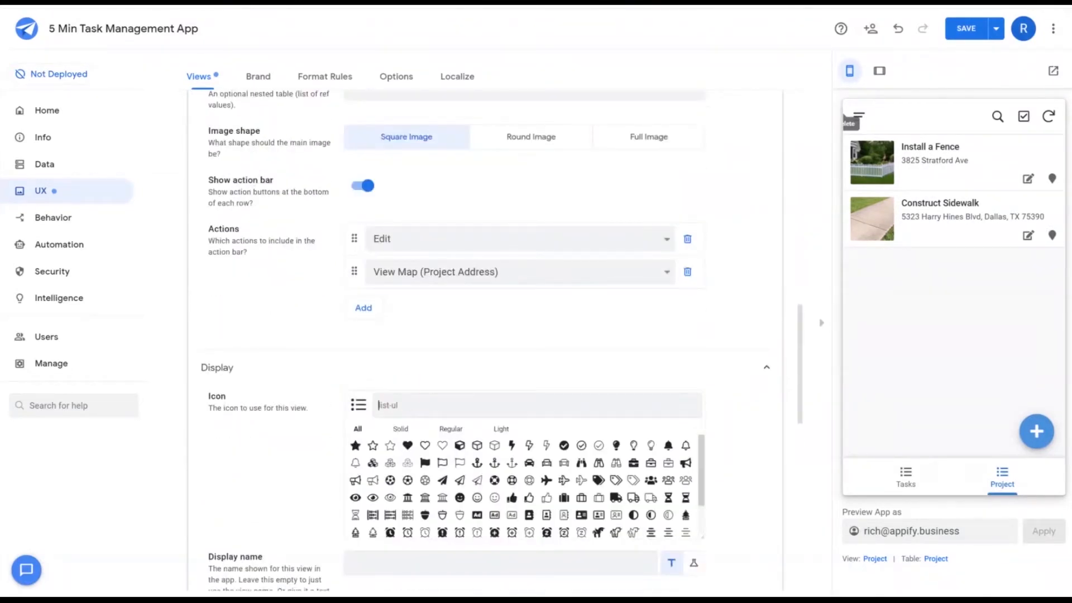
type("project")
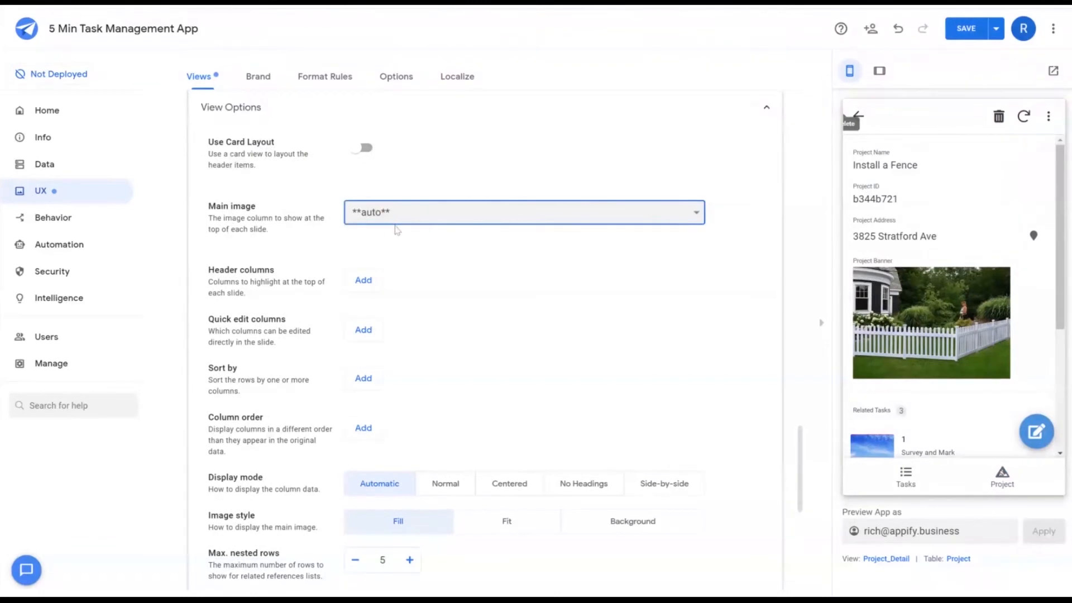
Step: Give Project_Detail a Project Banner main image and order Project Name, Project Address, Related Tasks
left_click(523, 212)
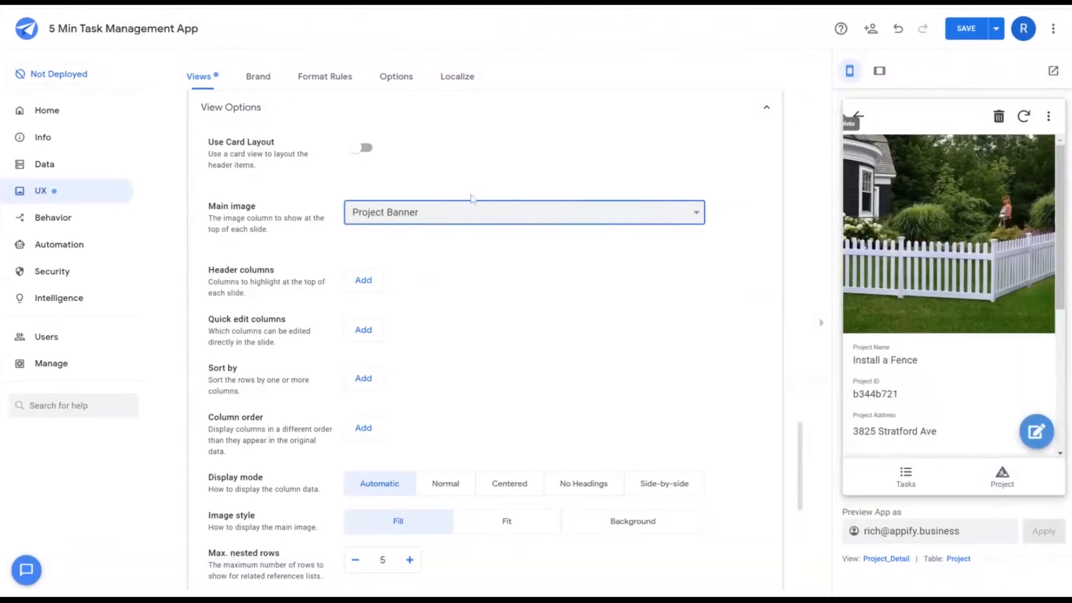
scroll("down", 3)
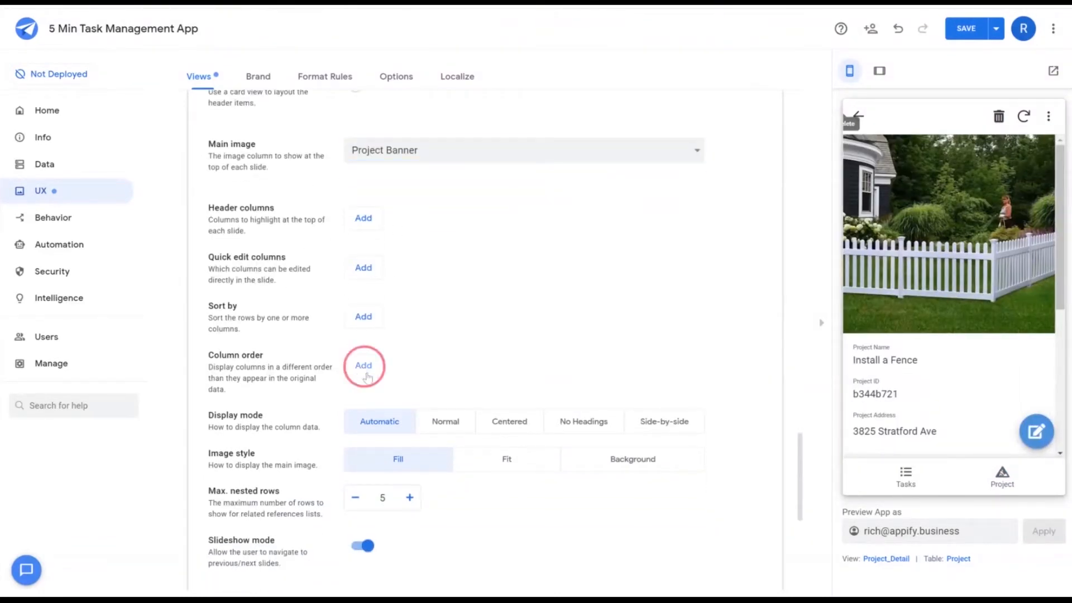
left_click(362, 365)
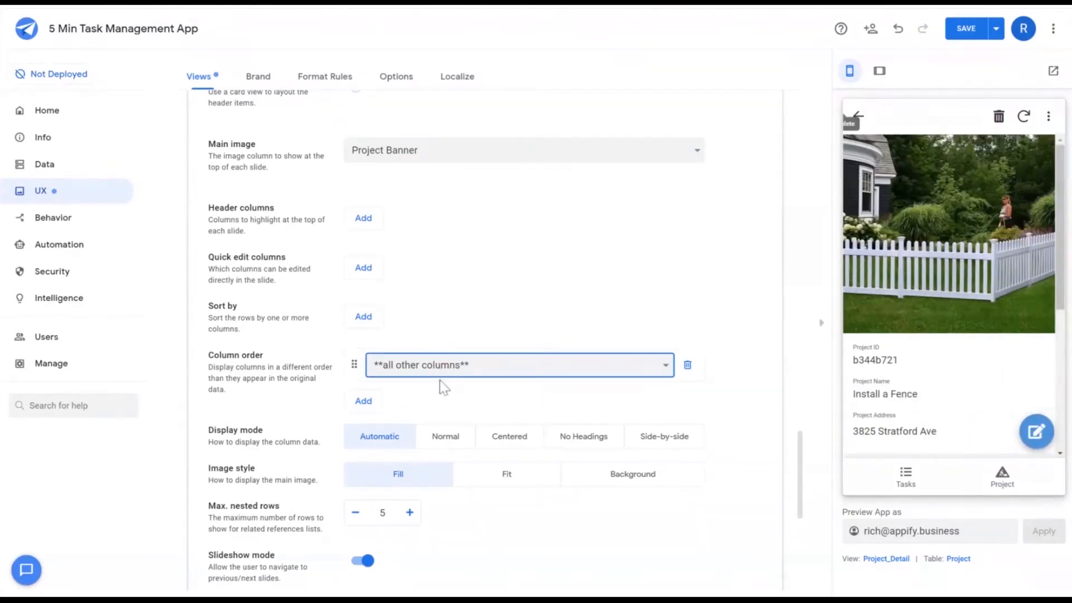
mouse_move(442, 387)
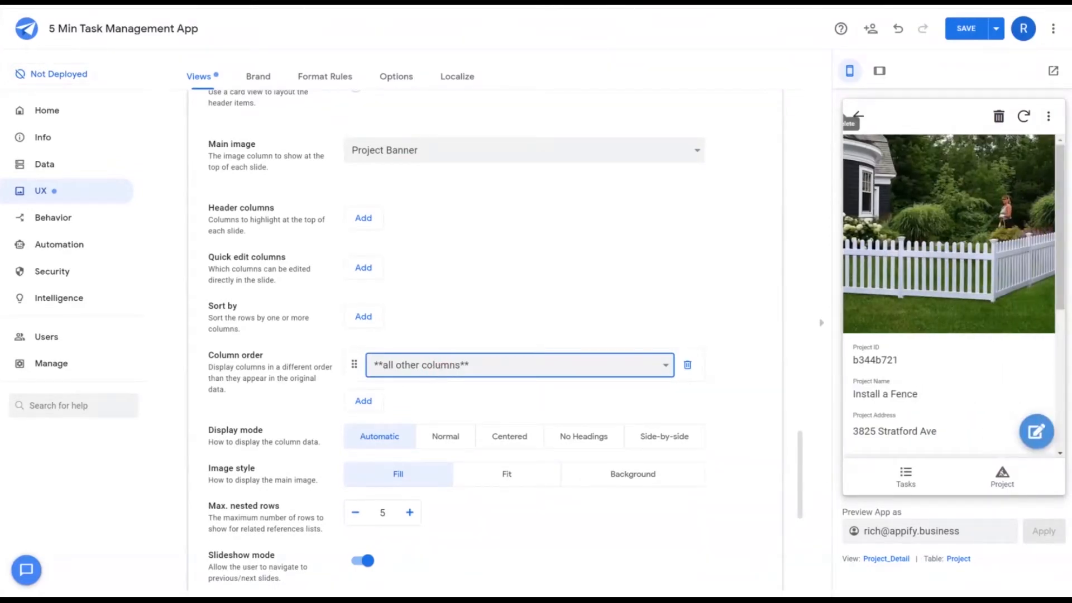
left_click(362, 400)
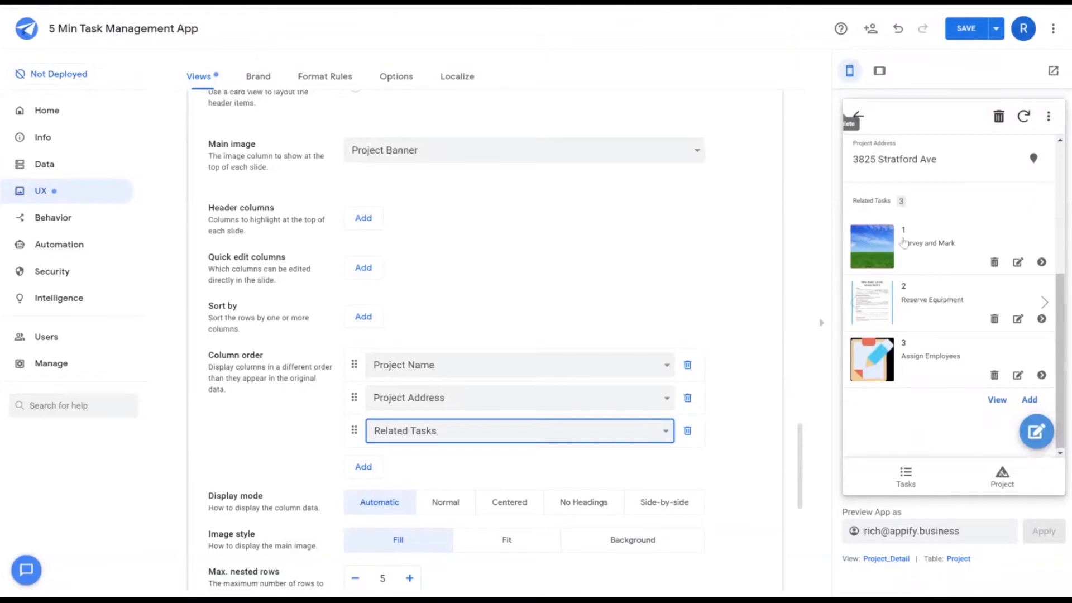
mouse_move(909, 222)
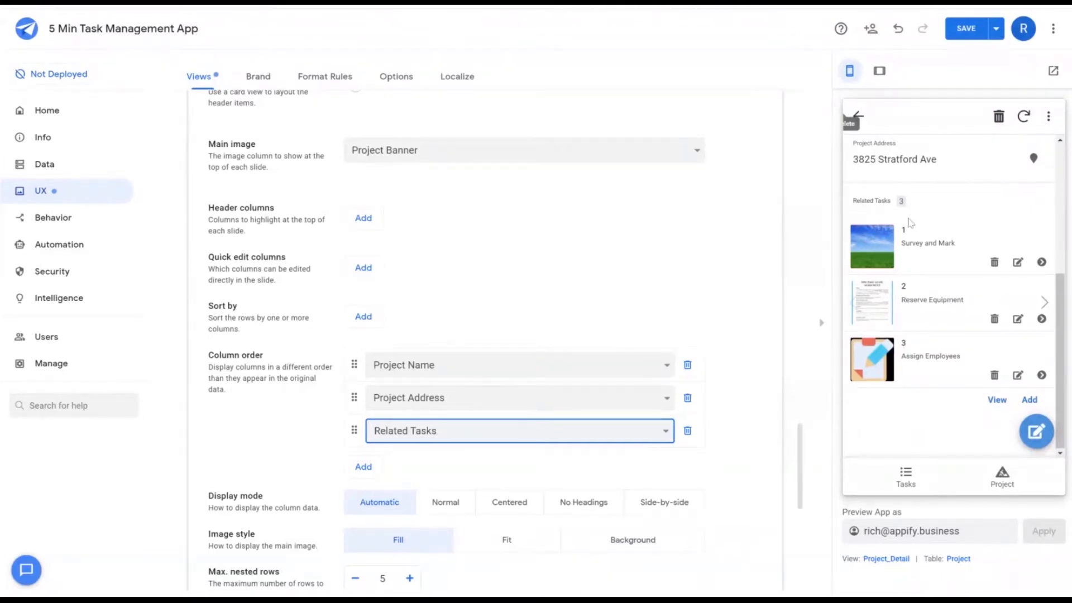
mouse_move(992, 407)
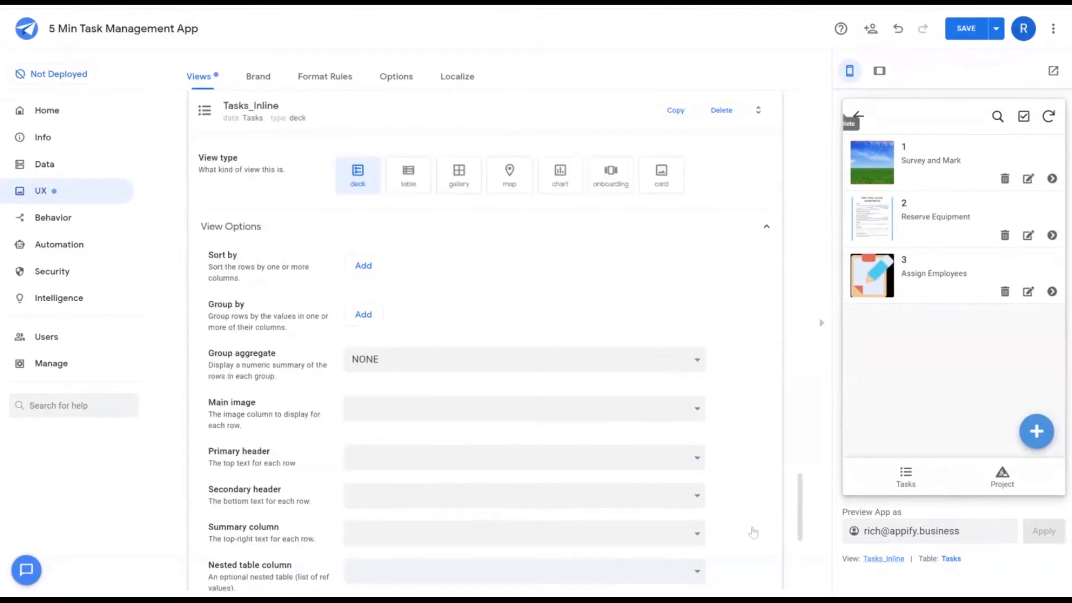
Step: Make Tasks_Inline a table view with columns ordered Task, then Start Date
scroll("down", 3)
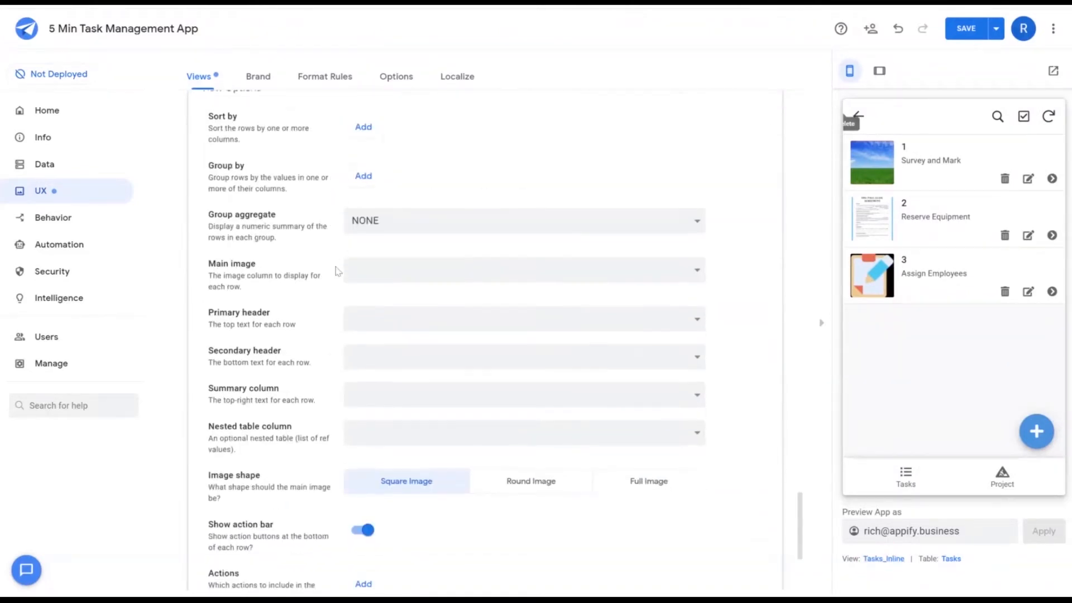
scroll("down", 3)
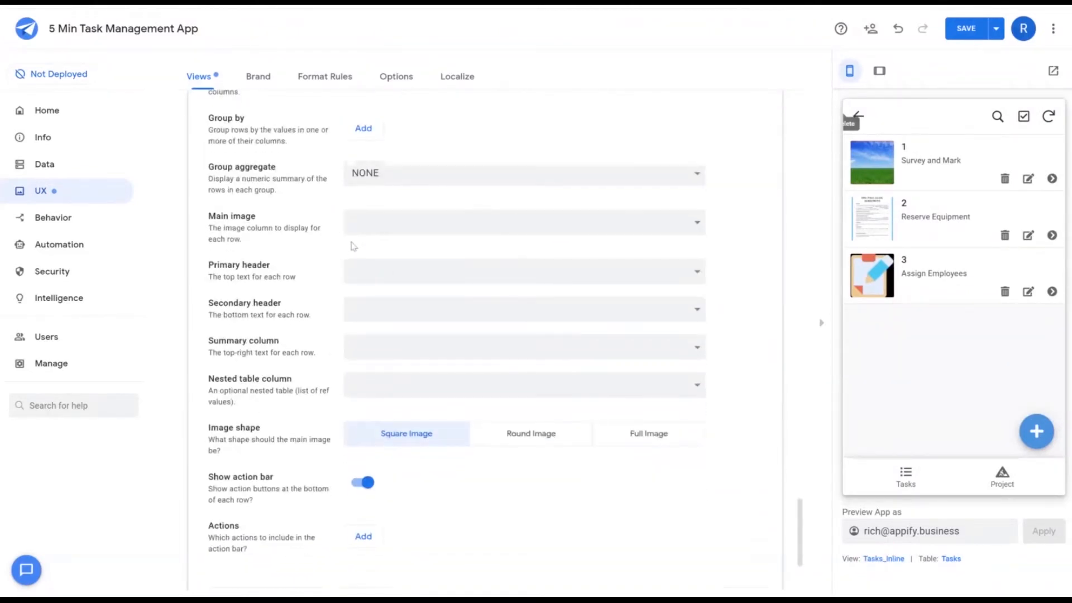
scroll("up", 3)
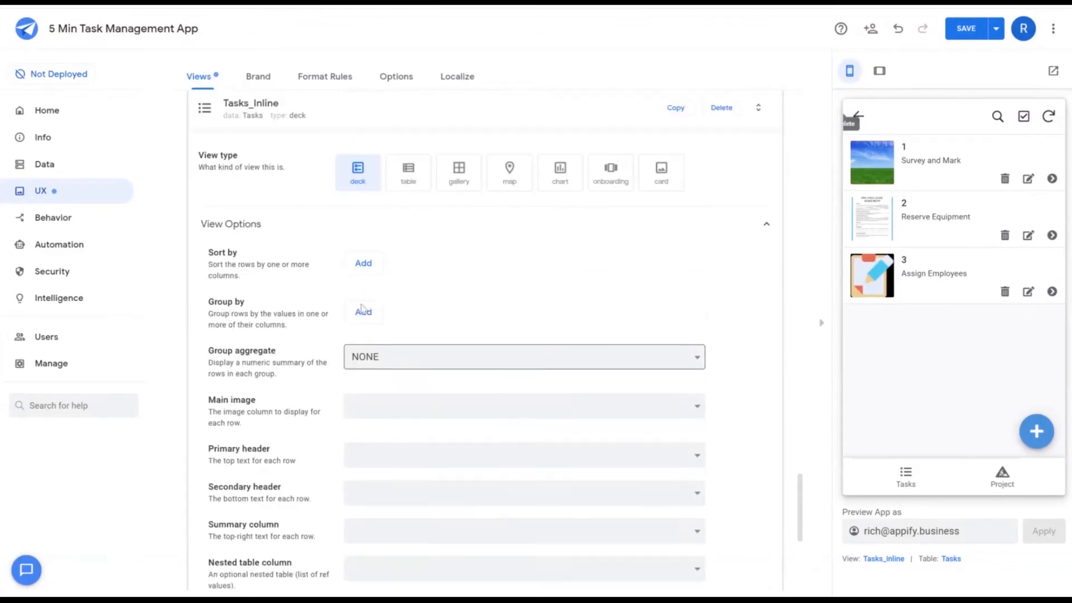
left_click(408, 171)
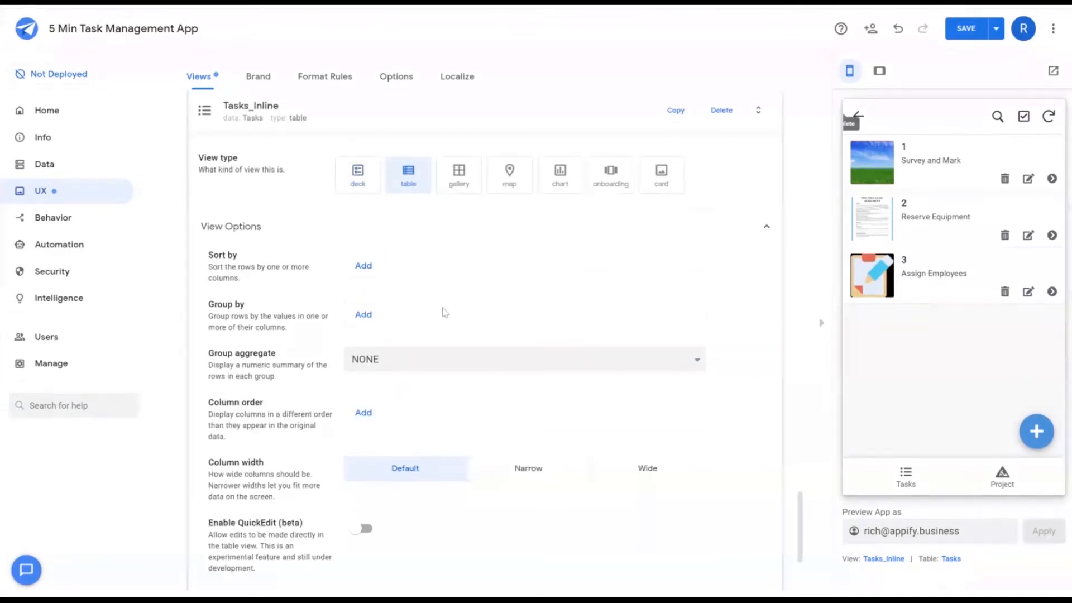
scroll("down", 3)
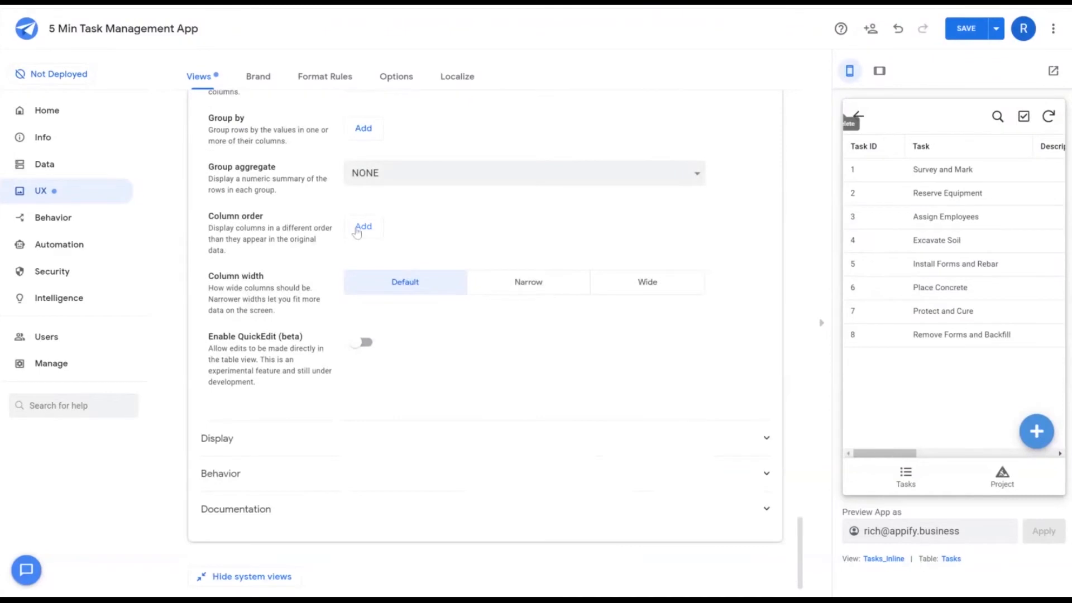
left_click(362, 226)
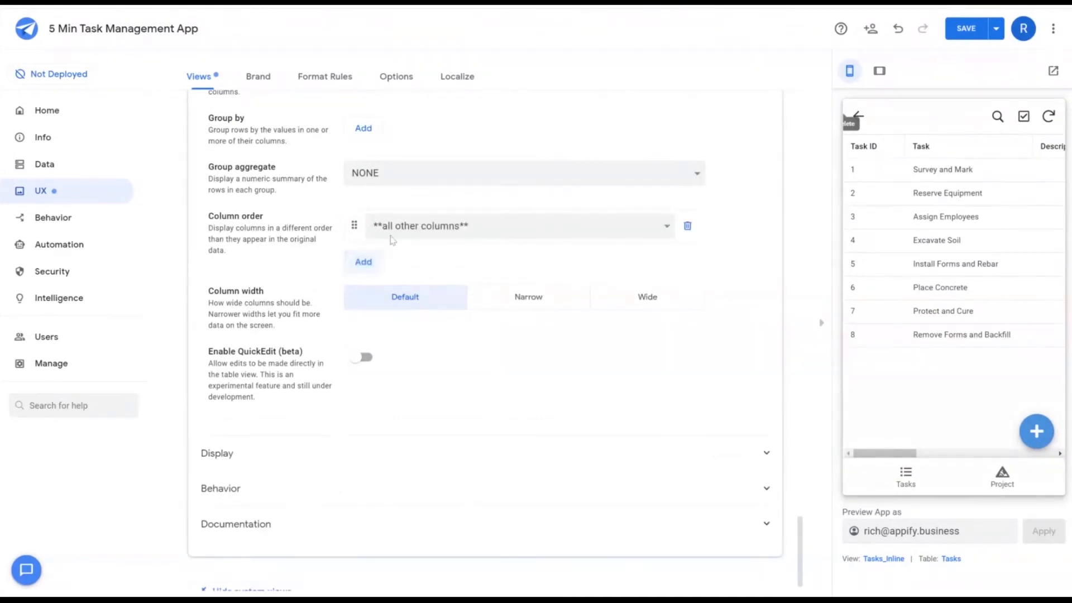
left_click(518, 225)
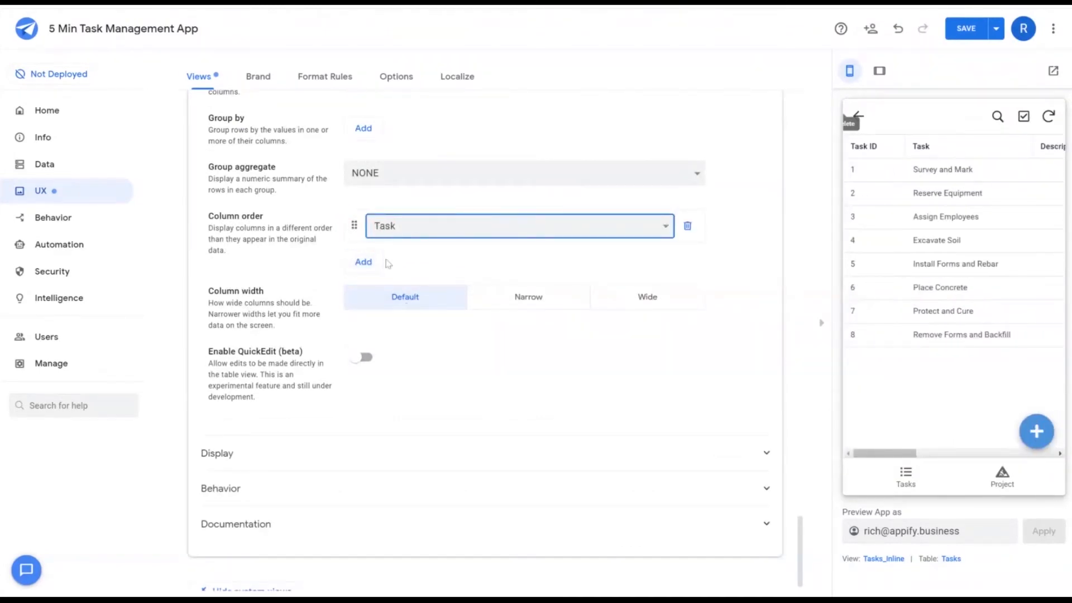
left_click(363, 262)
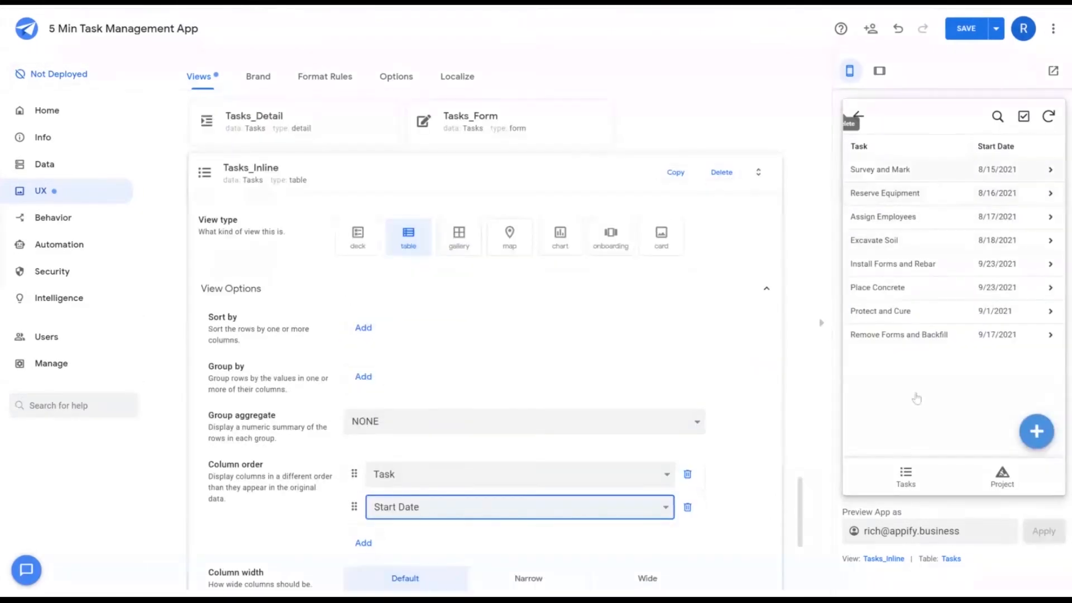
mouse_move(363, 309)
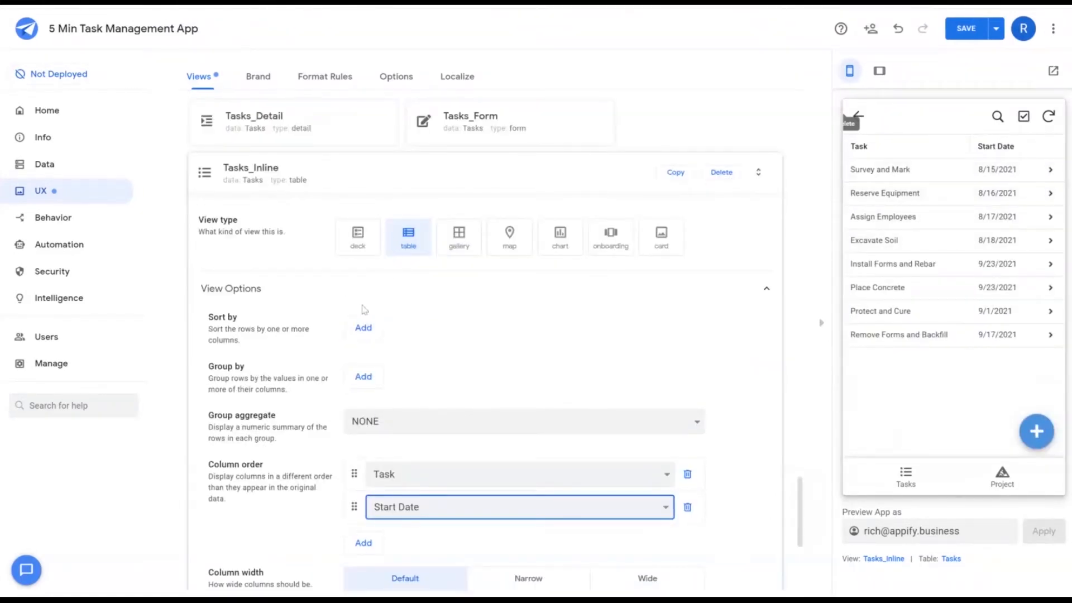
Step: Create a Complete action setting Status to Complete, shown inline with a check icon
left_click(53, 217)
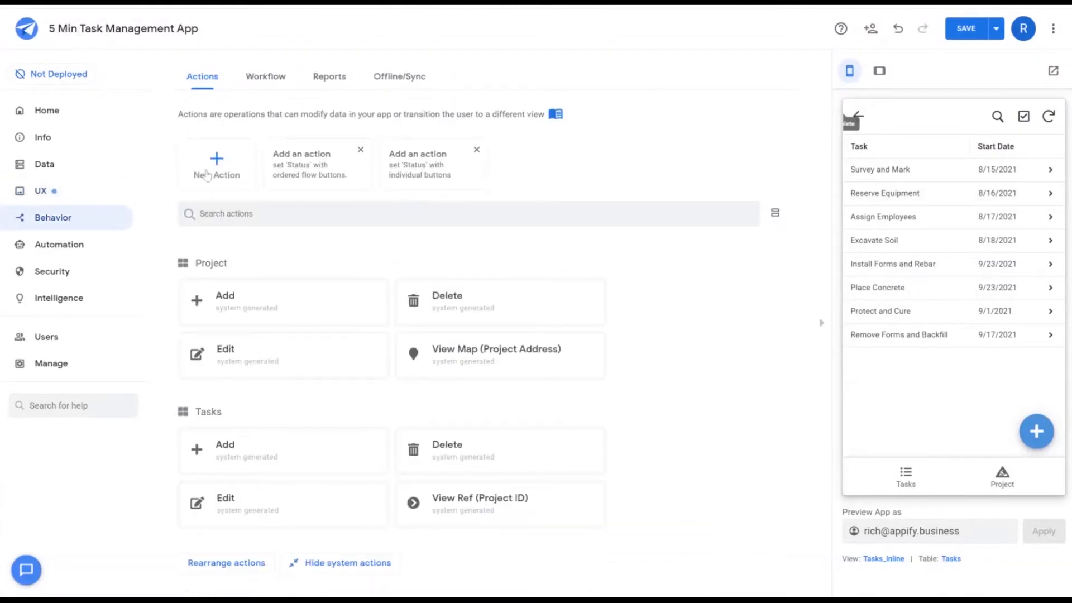
left_click(216, 164)
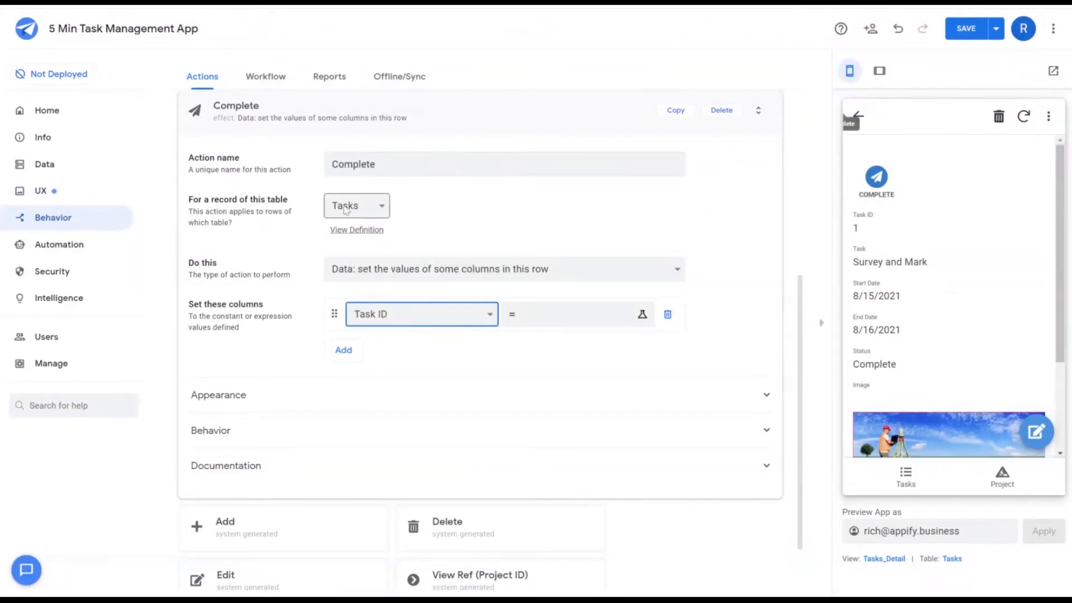
left_click(421, 314)
type("check")
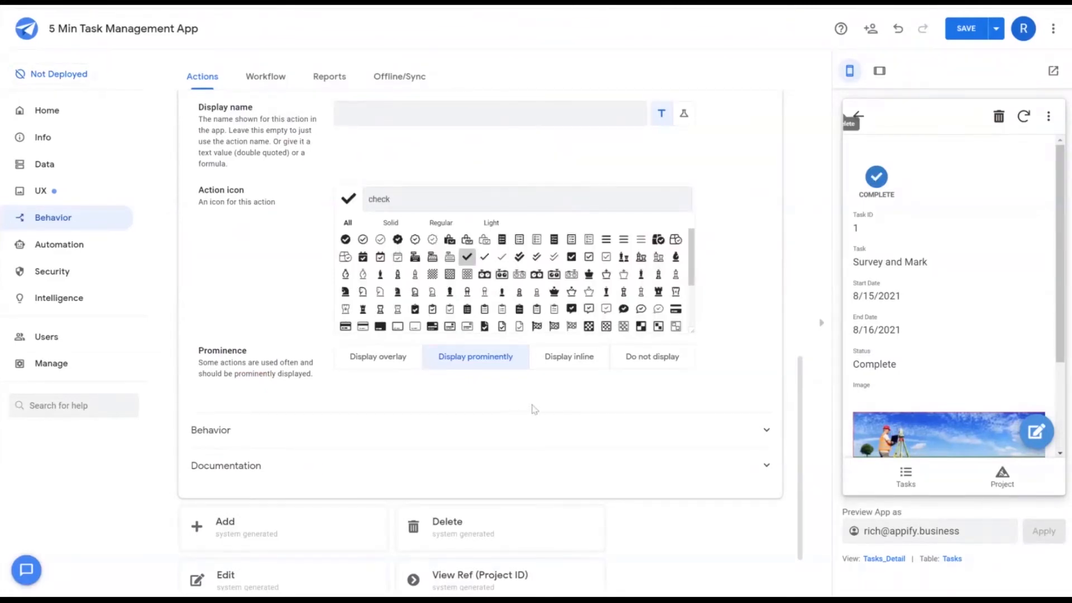
left_click(568, 356)
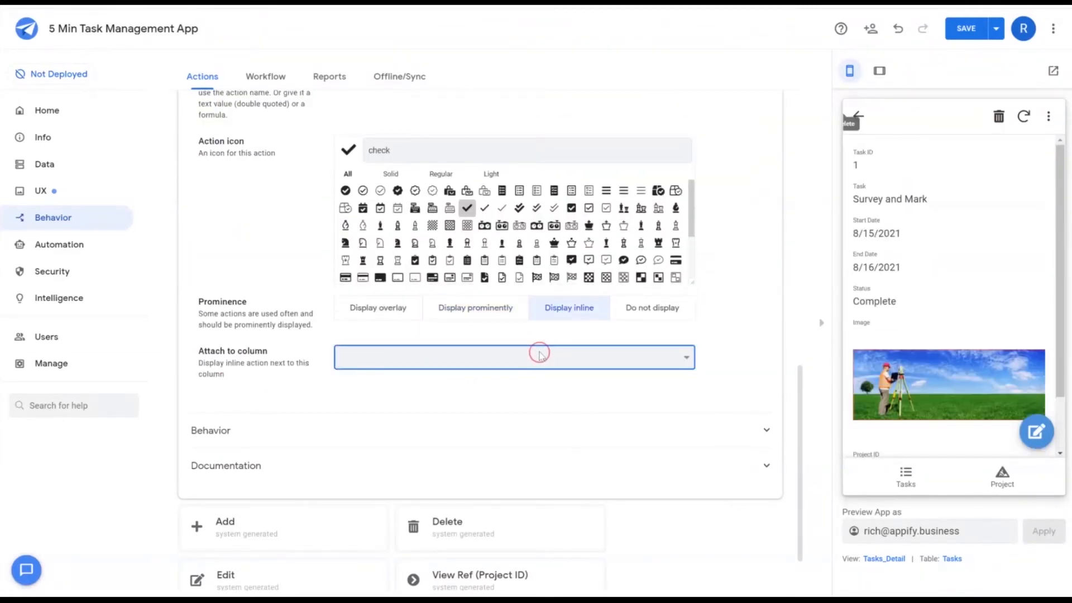
mouse_move(344, 437)
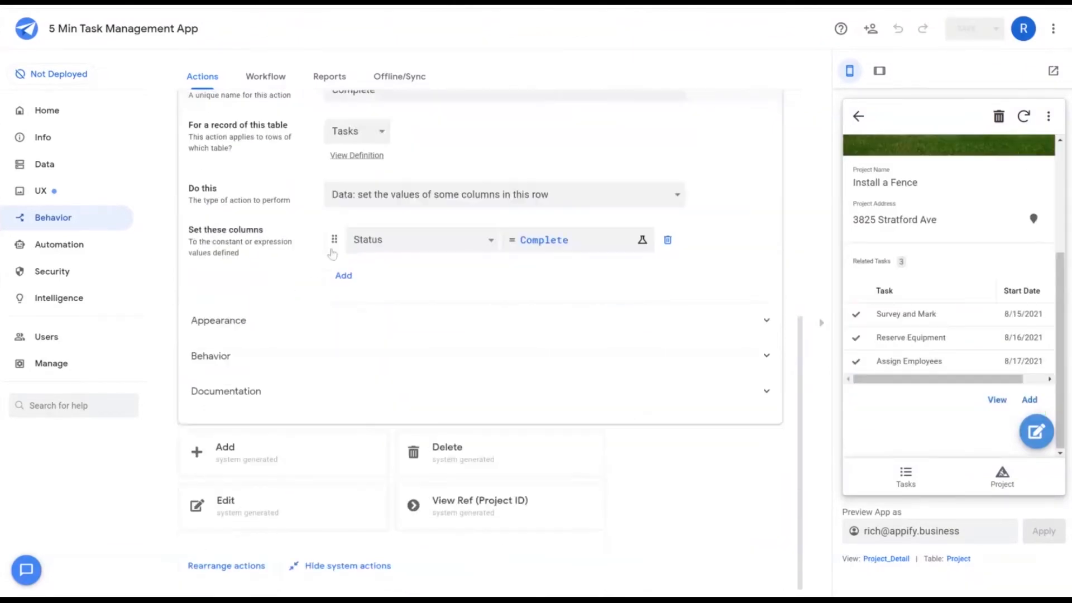
Step: Set the Complete action's availability condition to [Status]<>Complete
left_click(210, 355)
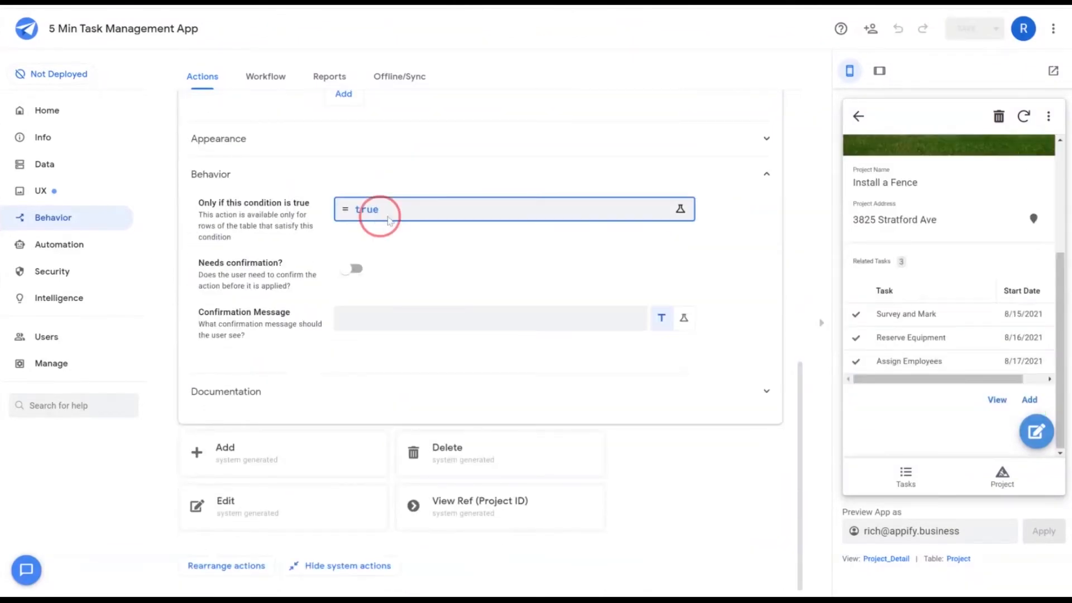
left_click(680, 209)
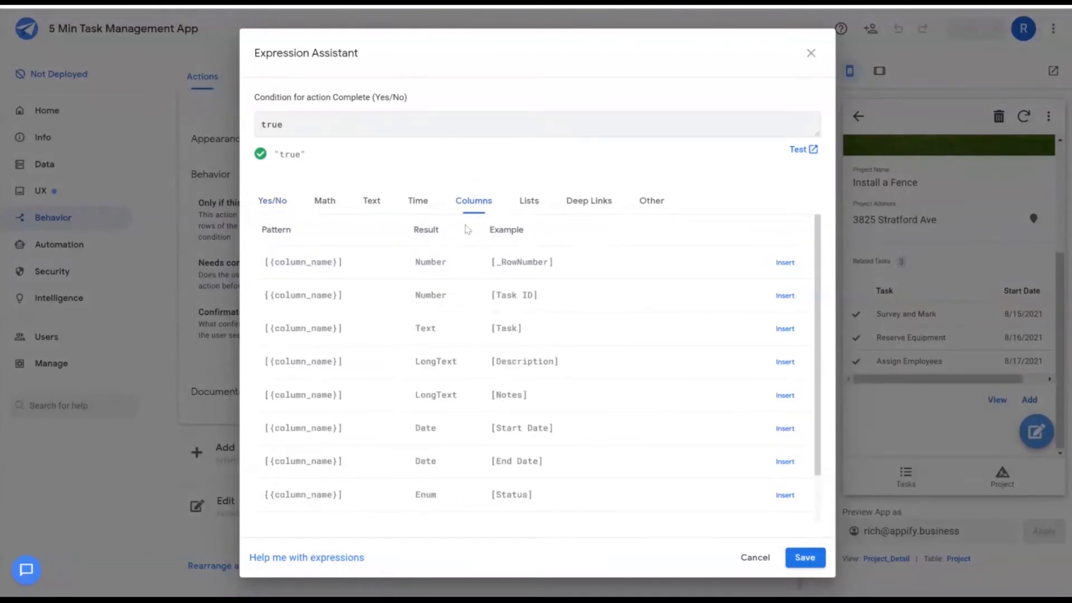
left_click(784, 493)
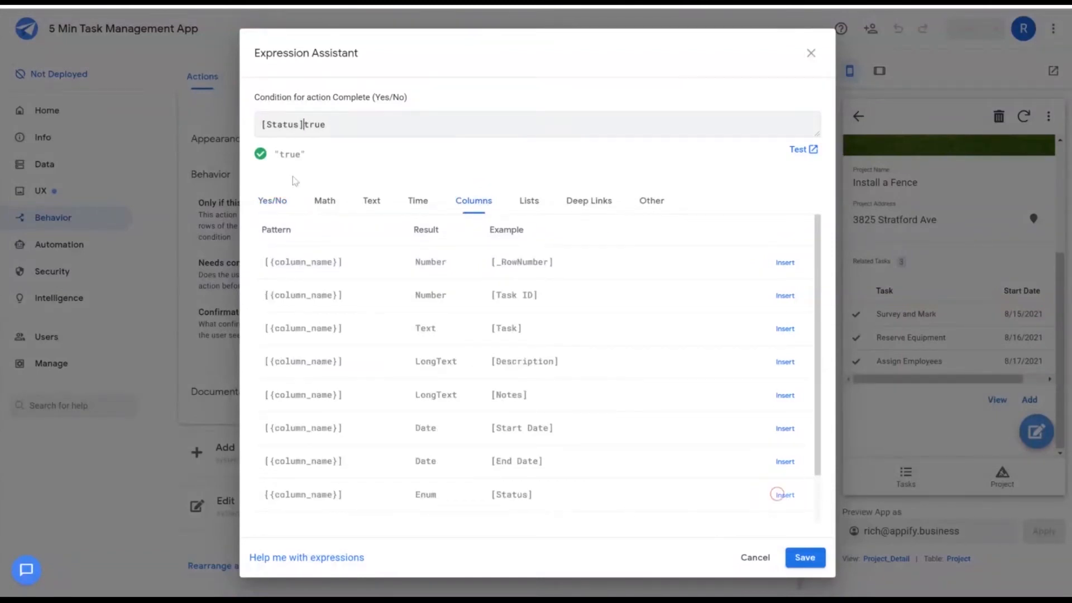
type("<>")
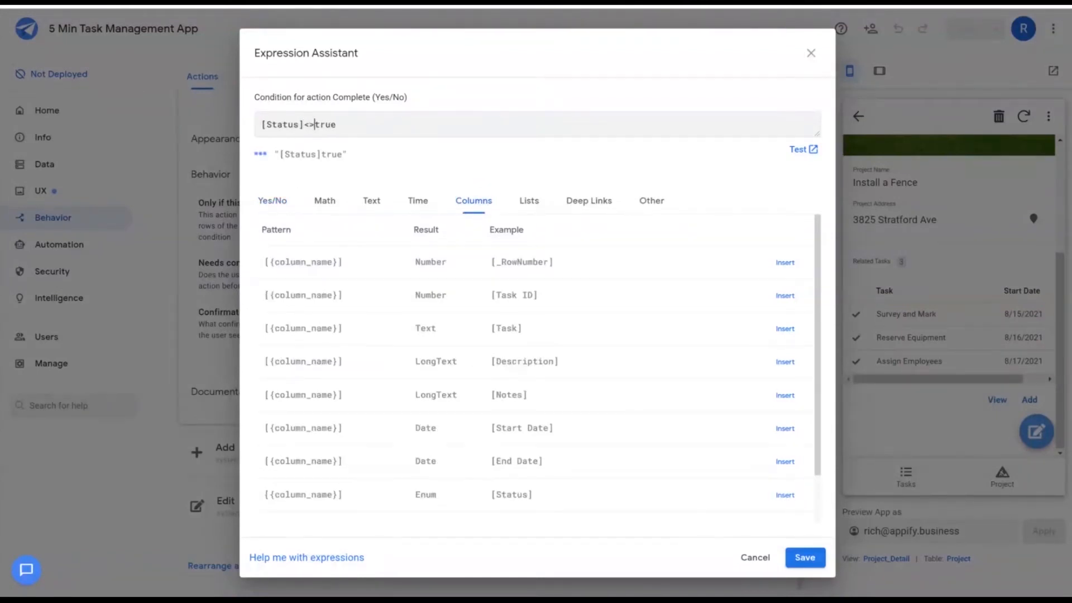
type("Complete")
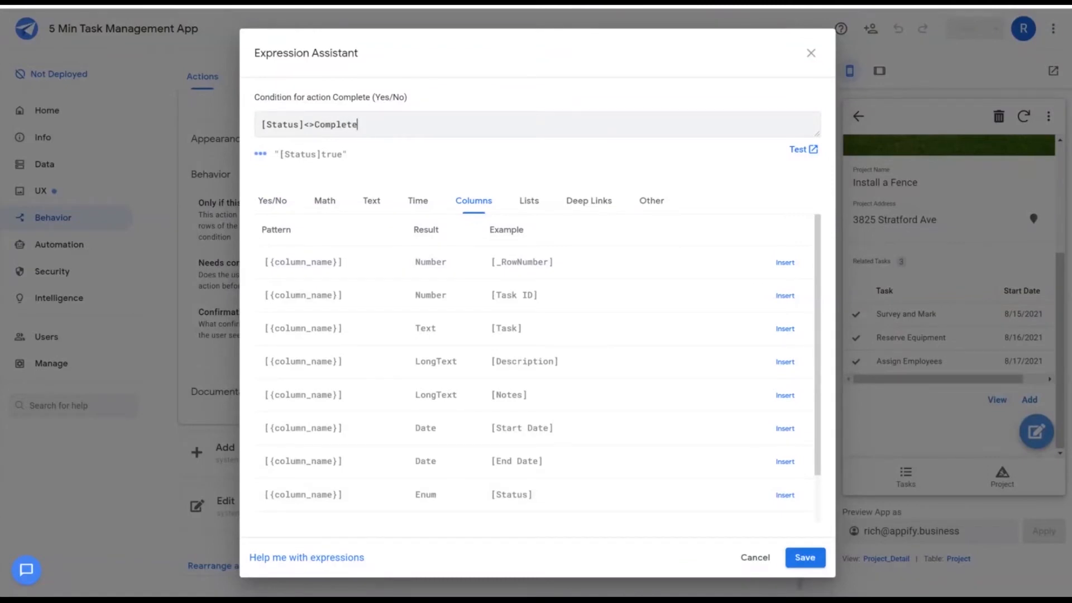
left_click(805, 557)
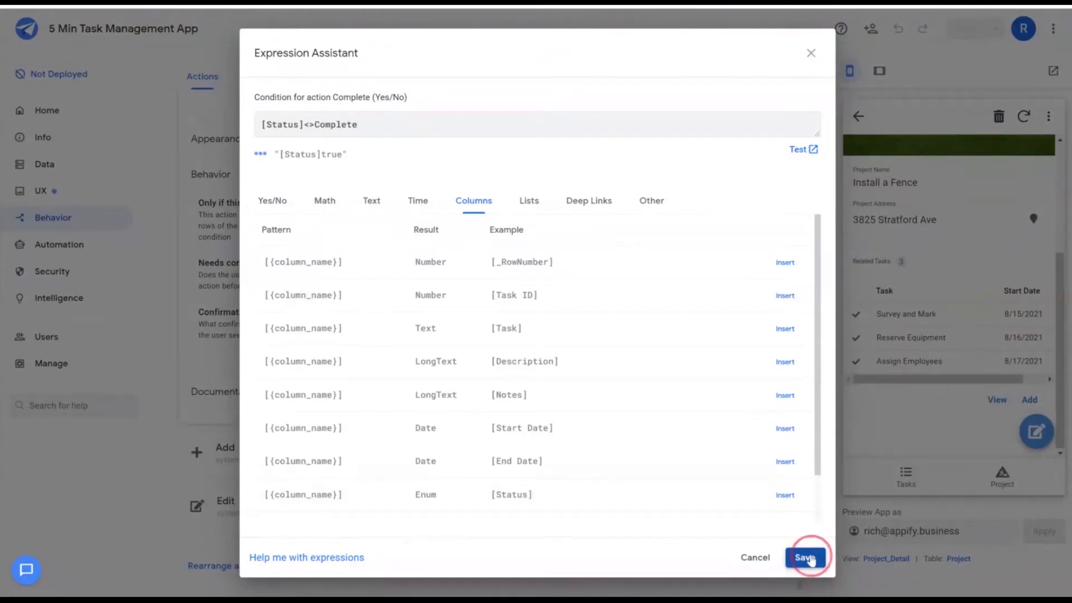
Step: In the preview, mark Construct Sidewalk's Install Forms and Rebar task as complete
left_click(805, 557)
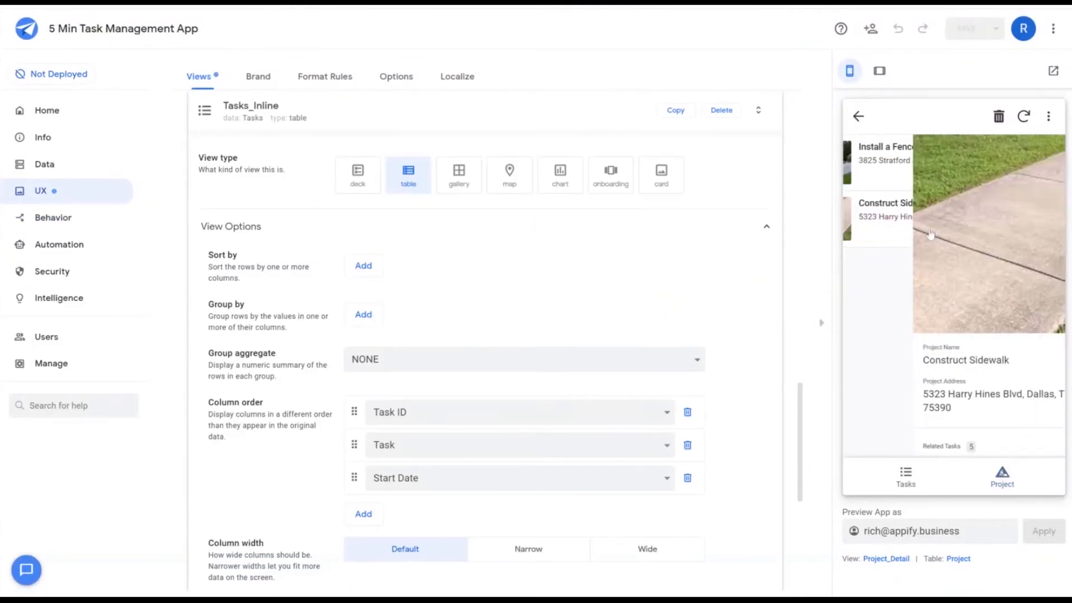
scroll("down", 3)
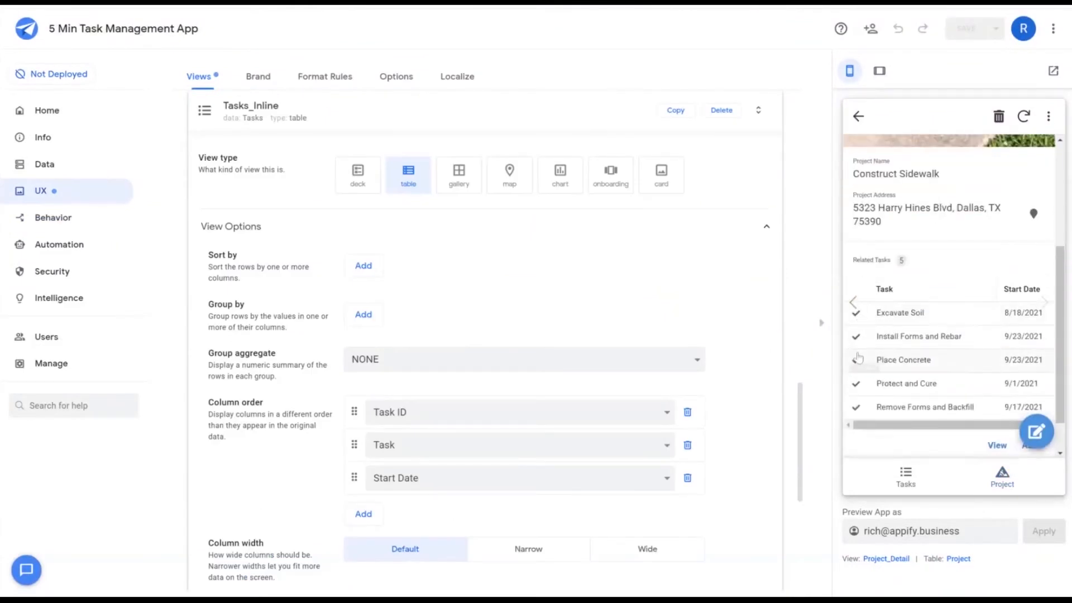
left_click(856, 335)
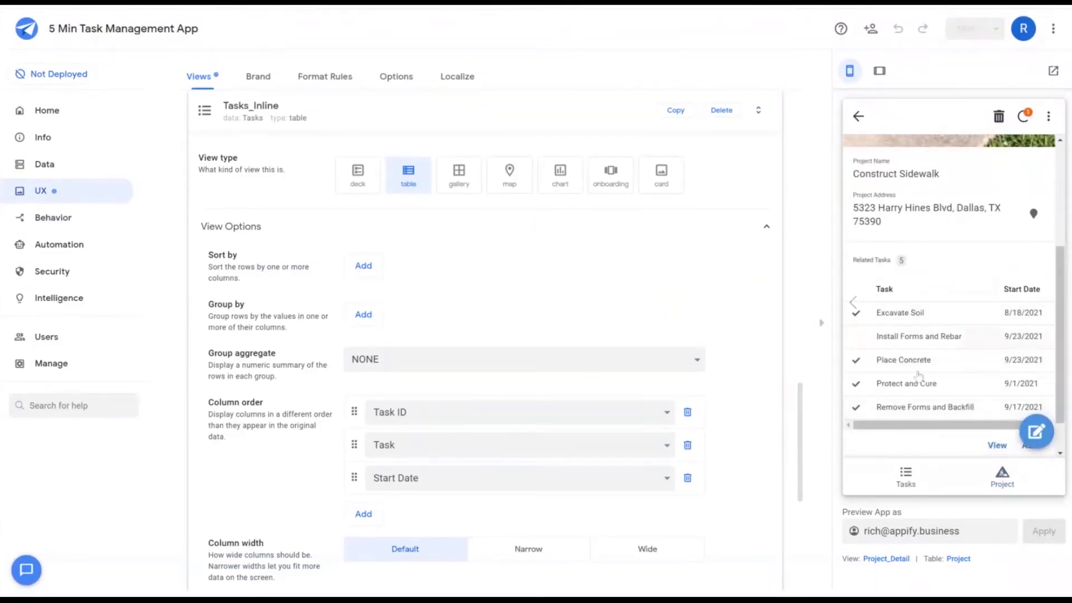
mouse_move(518, 316)
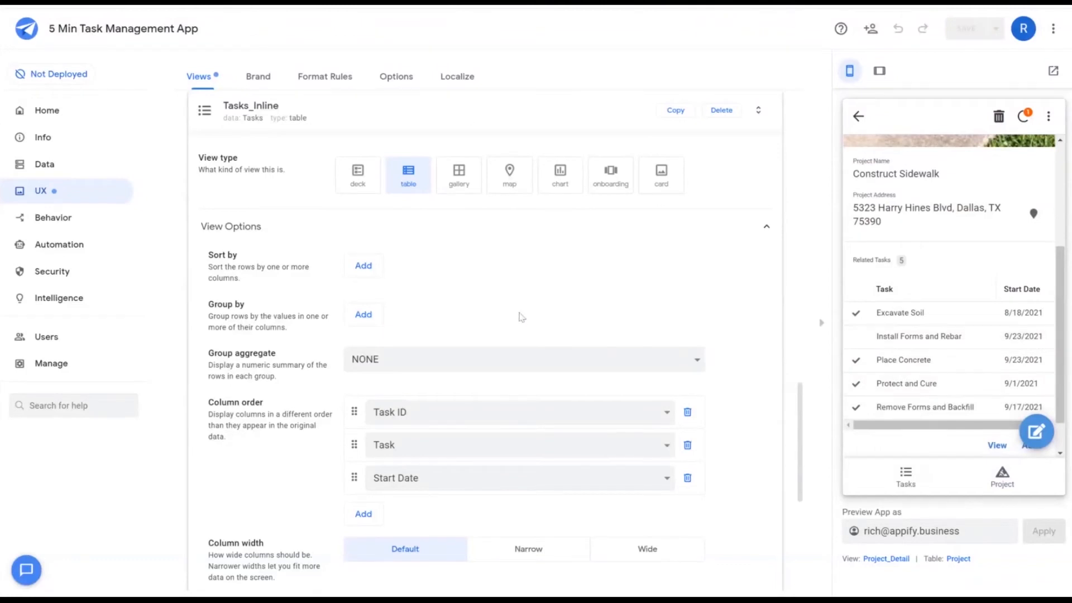
mouse_move(925, 346)
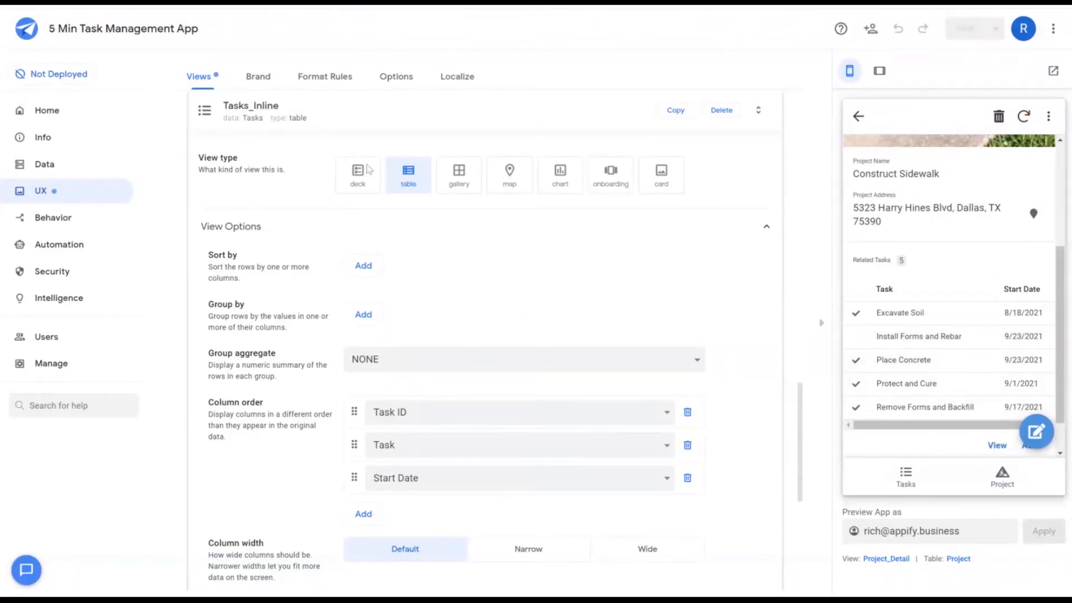
Step: Create a new format rule with condition [Status]=Complete and choose the task columns it formats
left_click(324, 76)
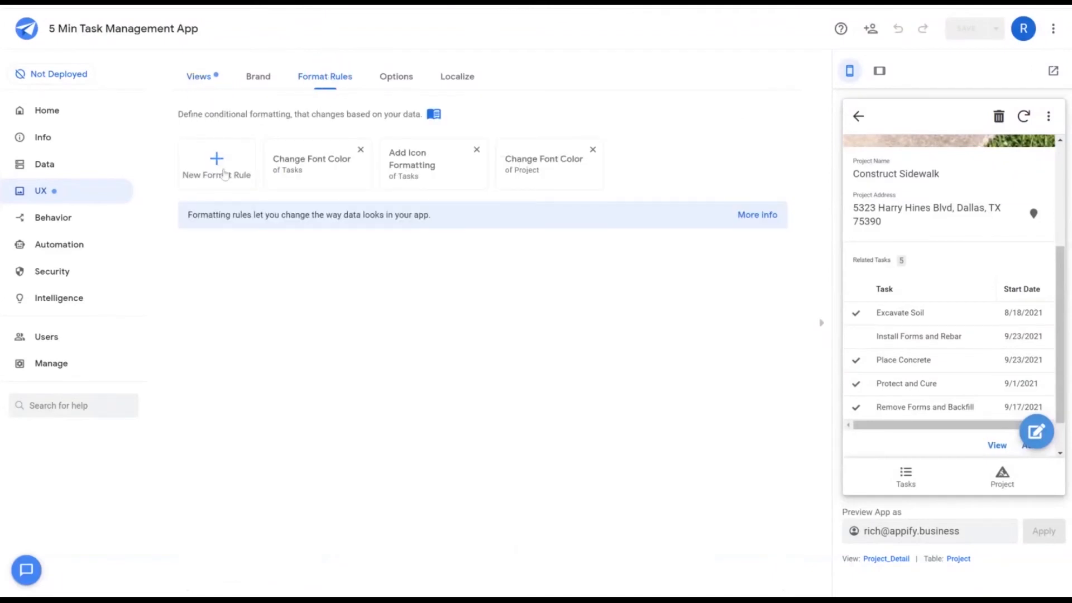
left_click(216, 164)
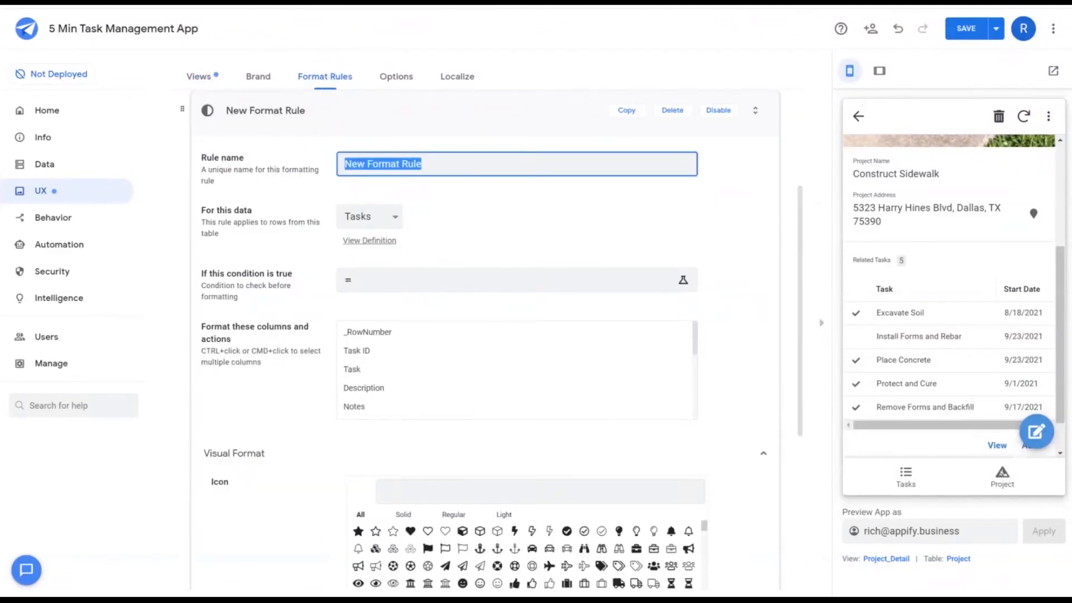
left_click(682, 279)
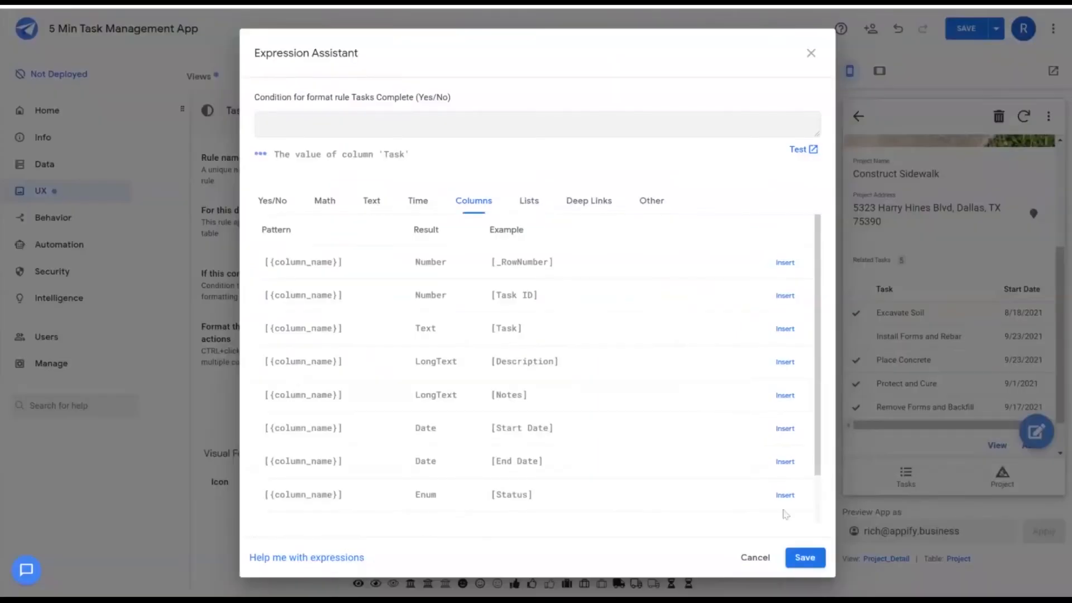
left_click(784, 494)
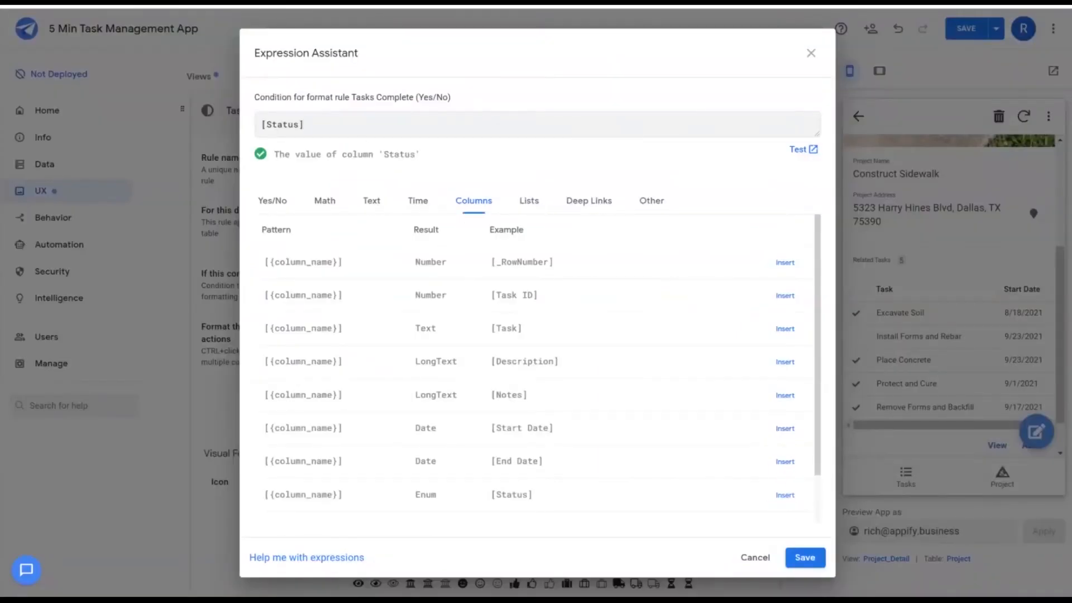
left_click(804, 557)
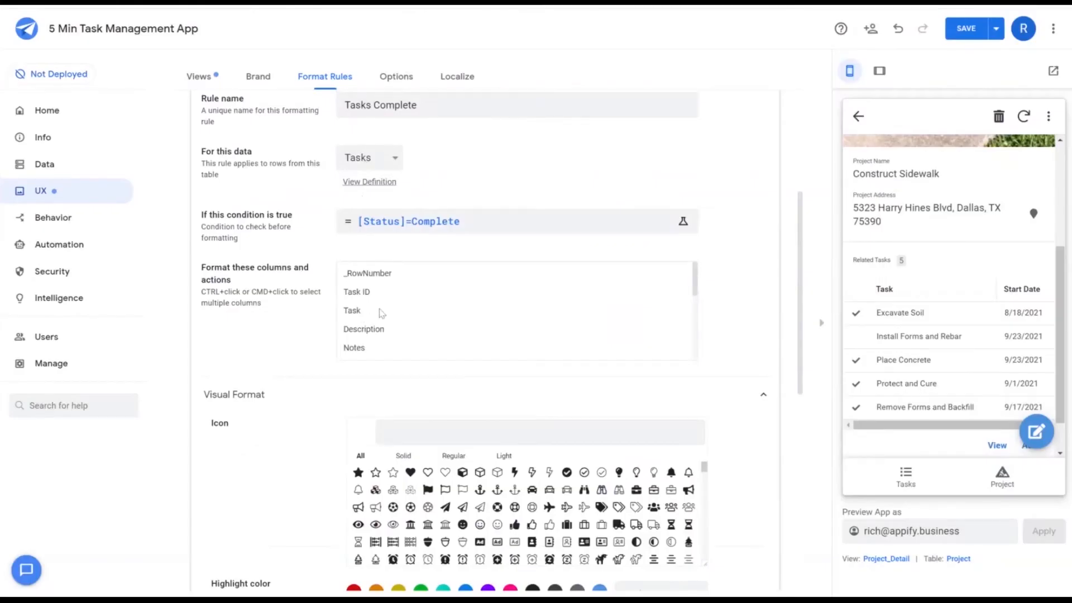
left_click(351, 311)
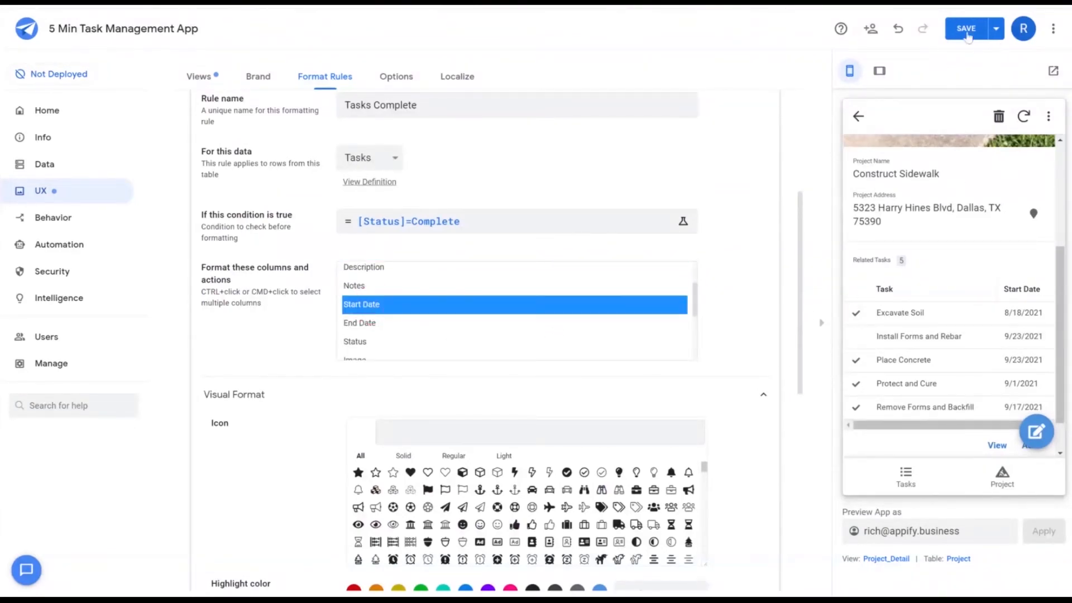
scroll("down", 3)
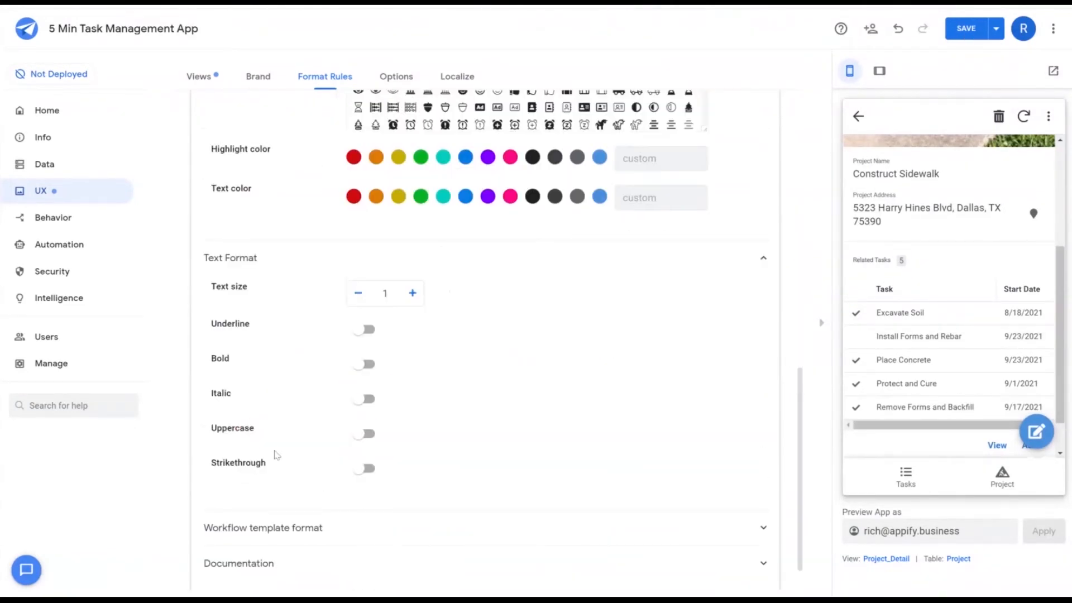
scroll("up", 3)
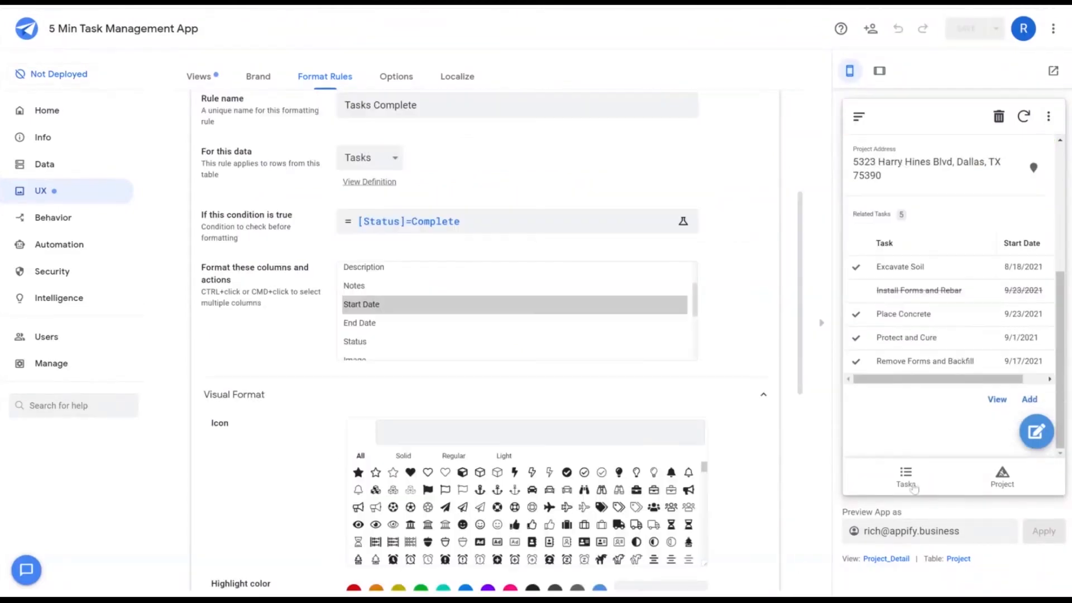
Step: Show the Tasks list in the preview, then expand the Project table under Data > Columns
left_click(872, 558)
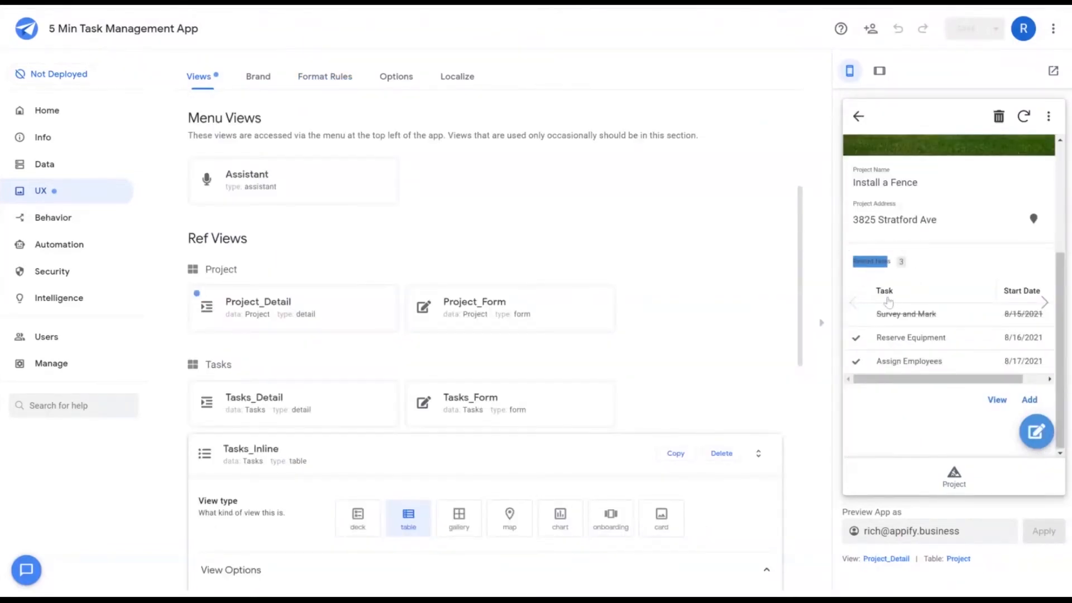
left_click(44, 164)
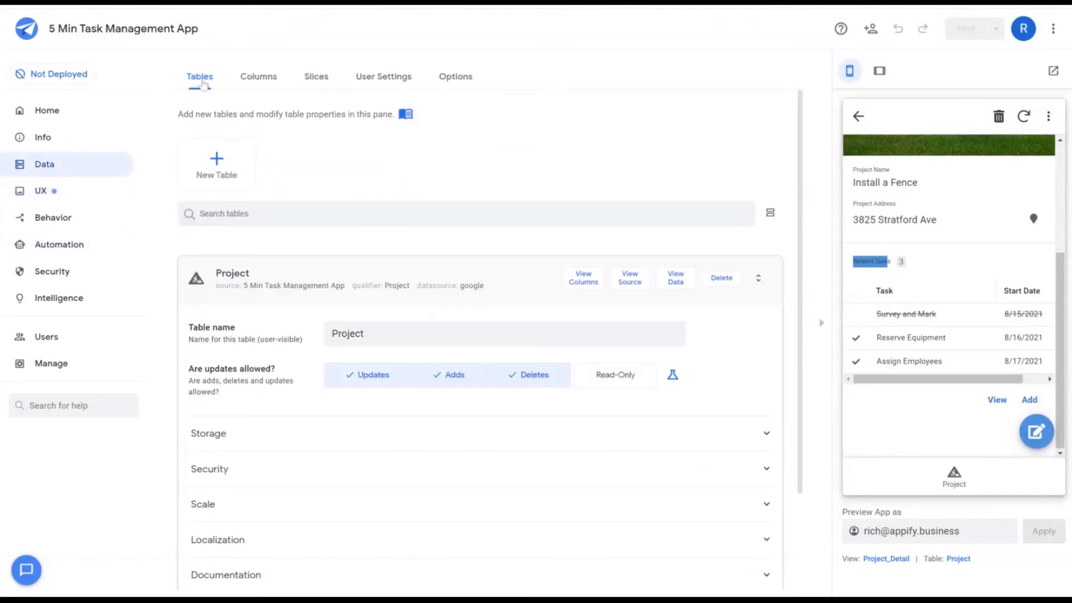
left_click(258, 76)
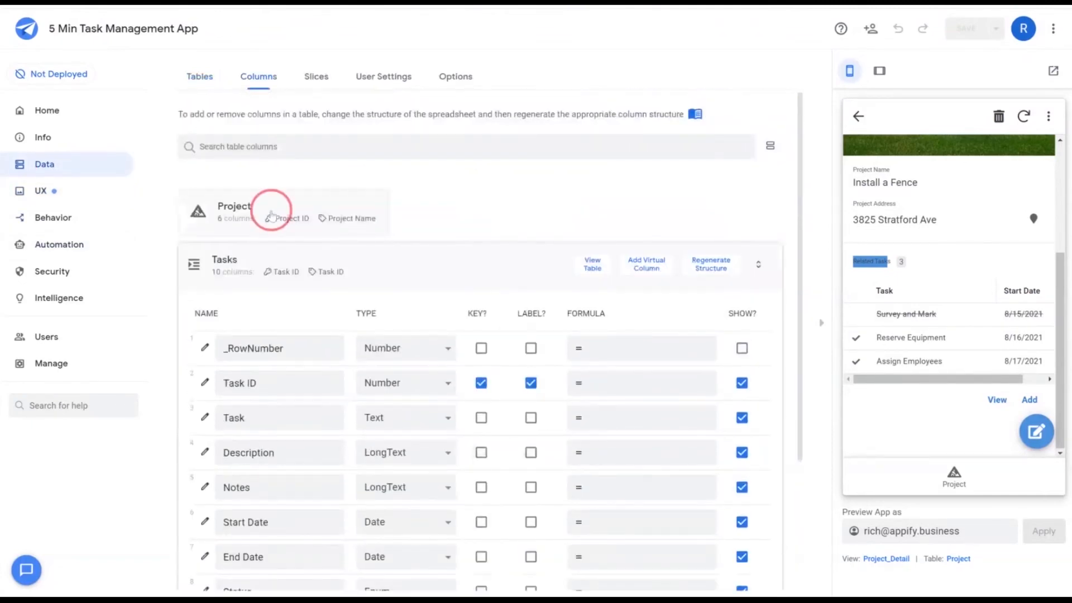
left_click(232, 208)
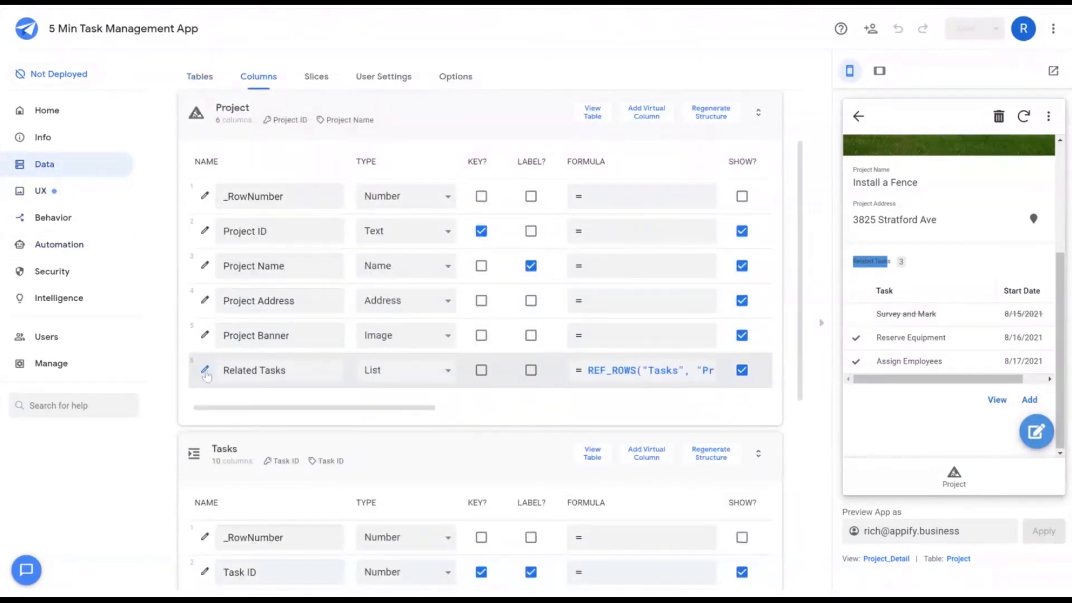
left_click(204, 370)
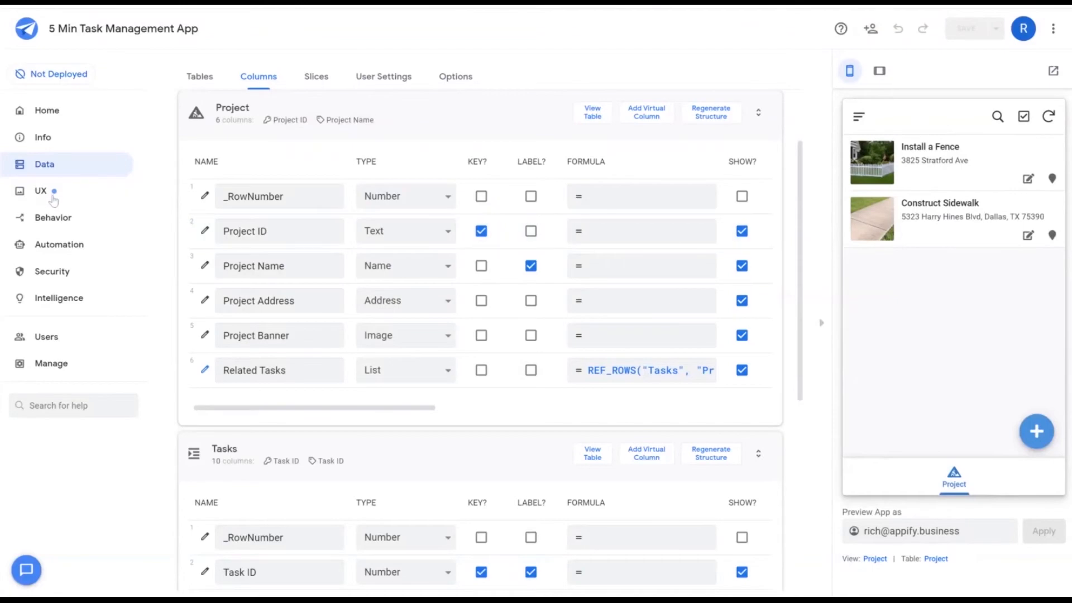
Step: Create a new view named 'Project Map' and review its Project data and map settings
left_click(40, 190)
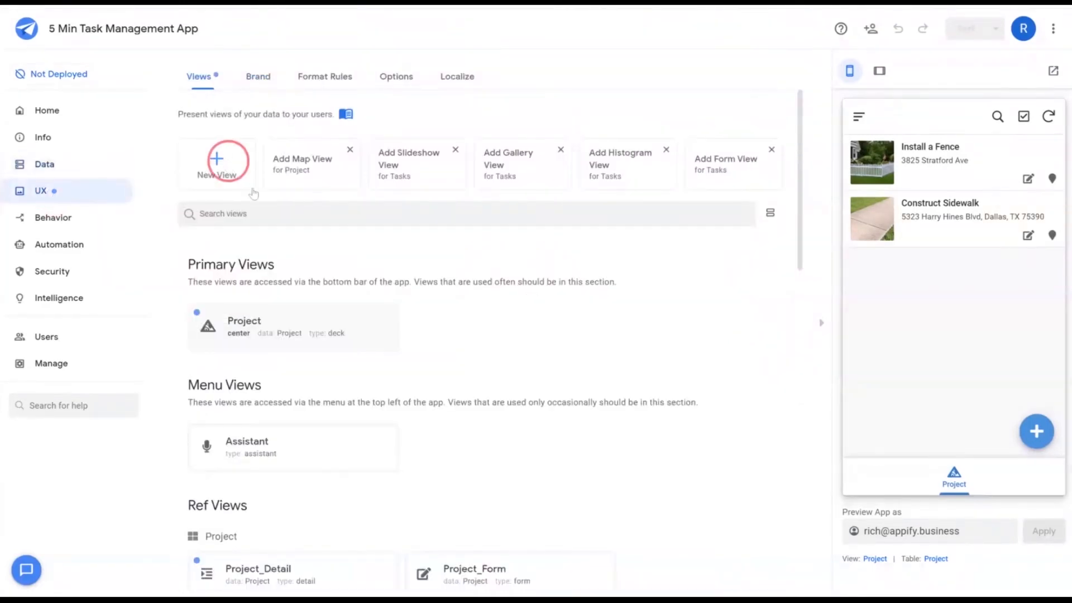
left_click(301, 164)
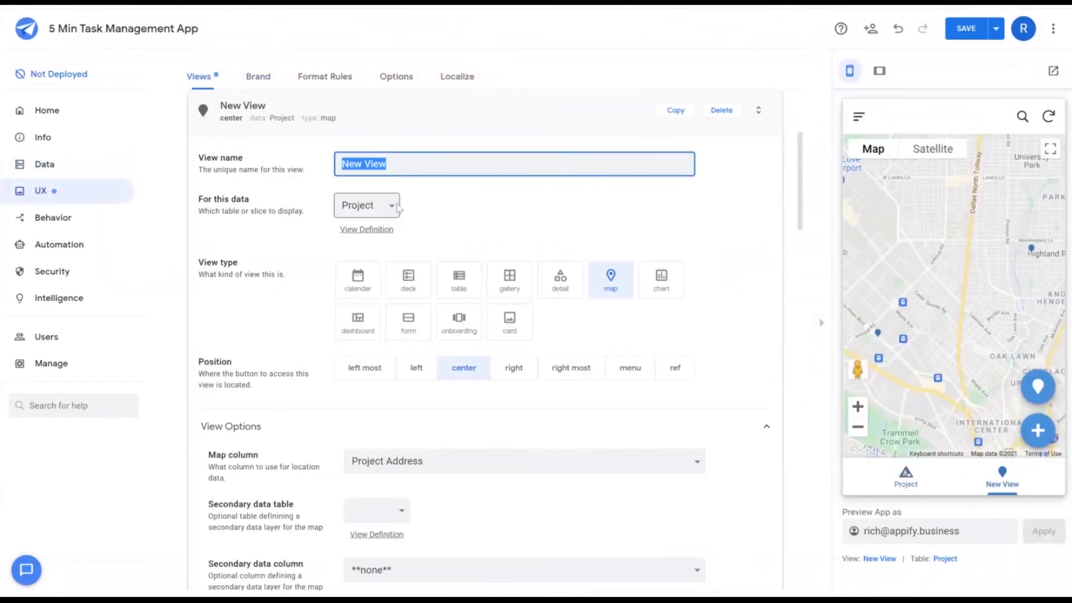
type("Project Map")
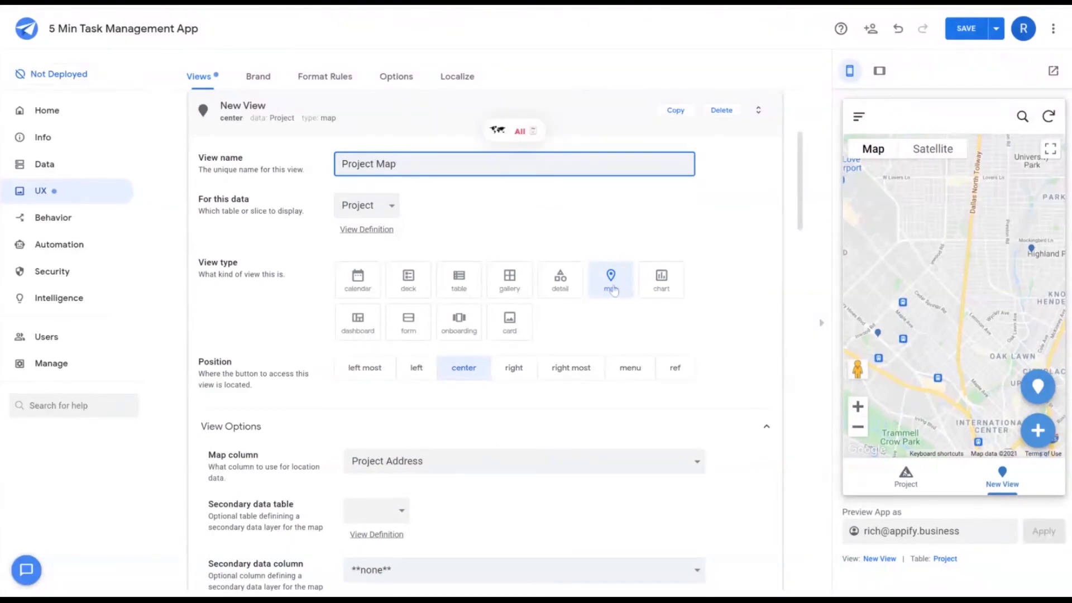
scroll("down", 3)
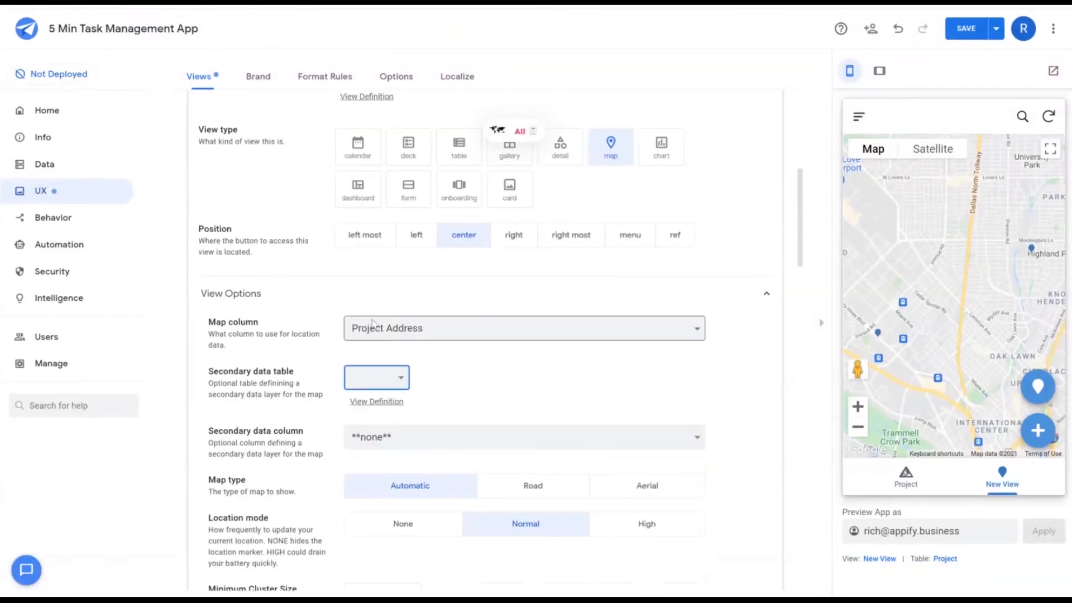
scroll("down", 3)
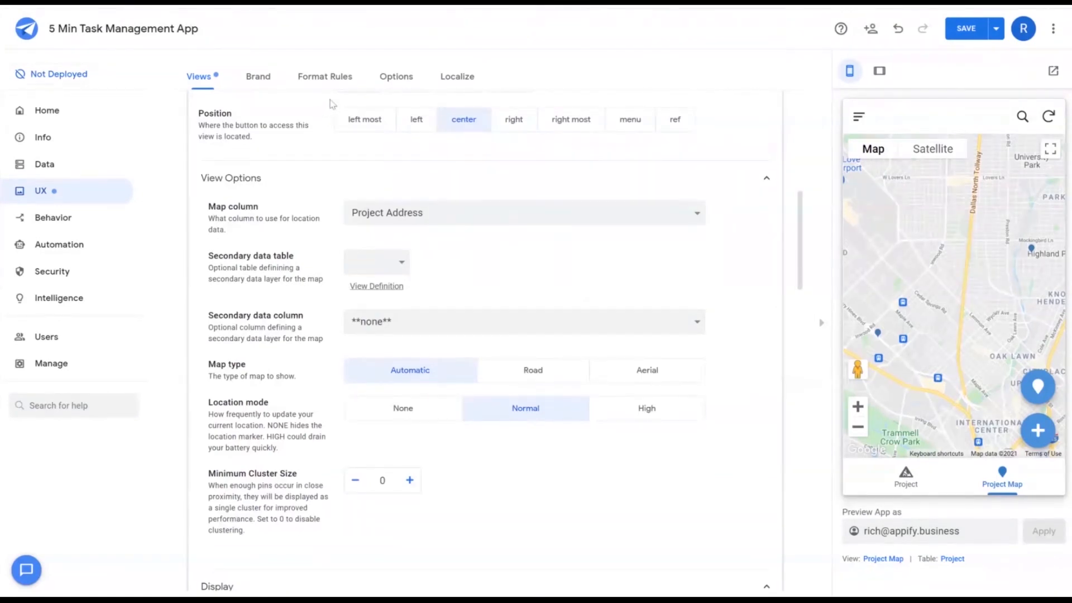
Step: Create a Map Icons format rule giving Project Address a red project icon
left_click(325, 76)
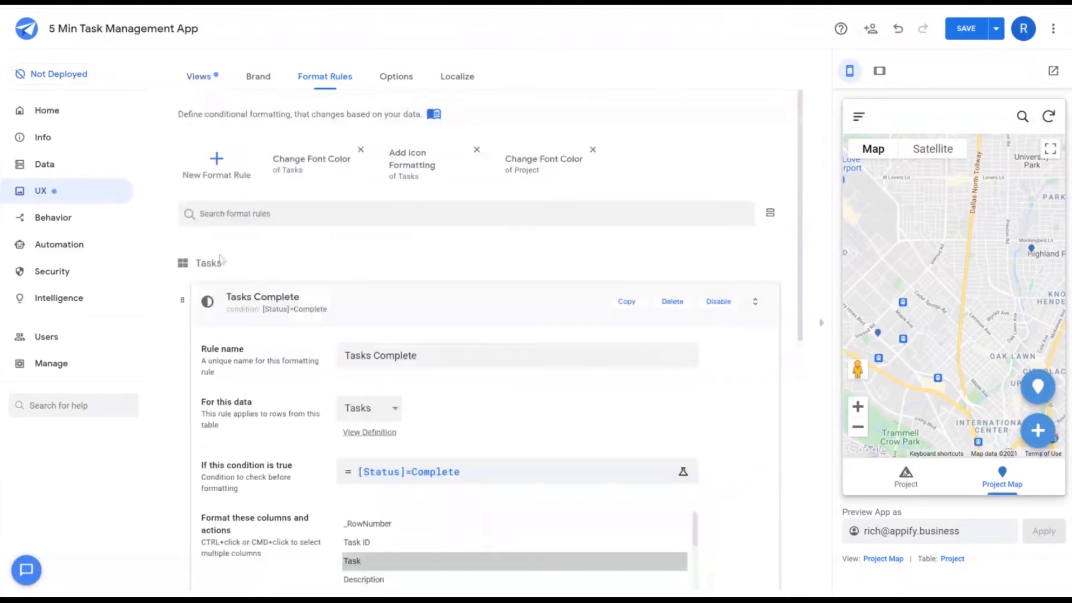
left_click(217, 164)
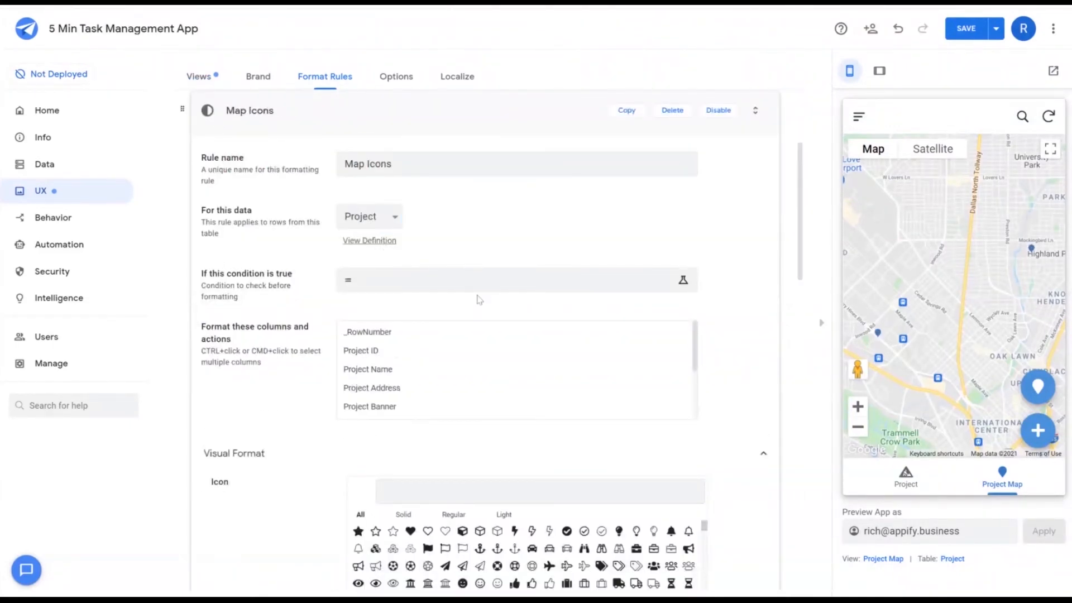
scroll("down", 3)
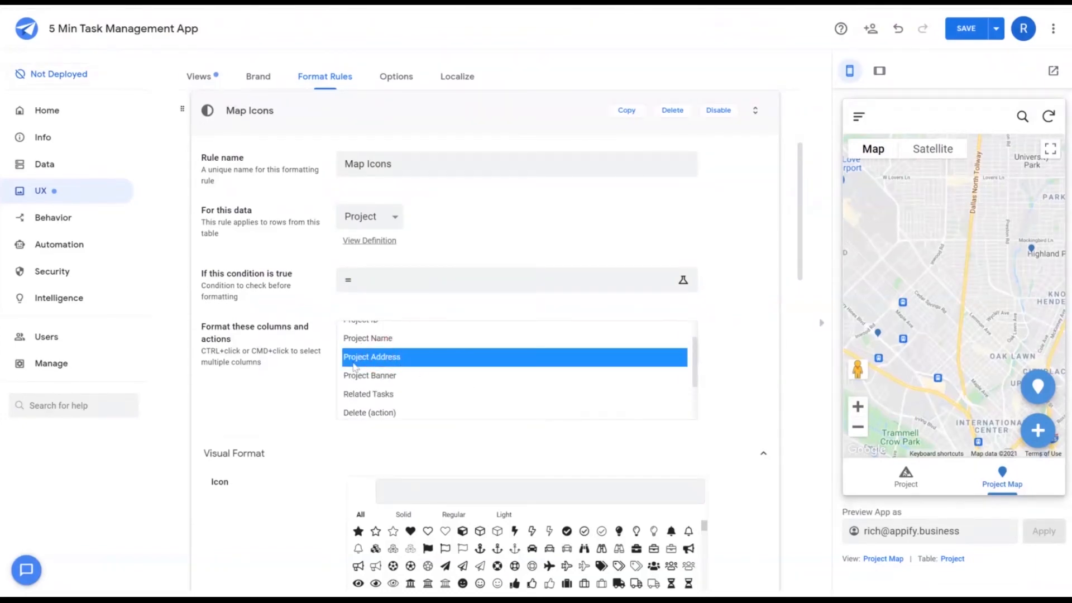
scroll("down", 3)
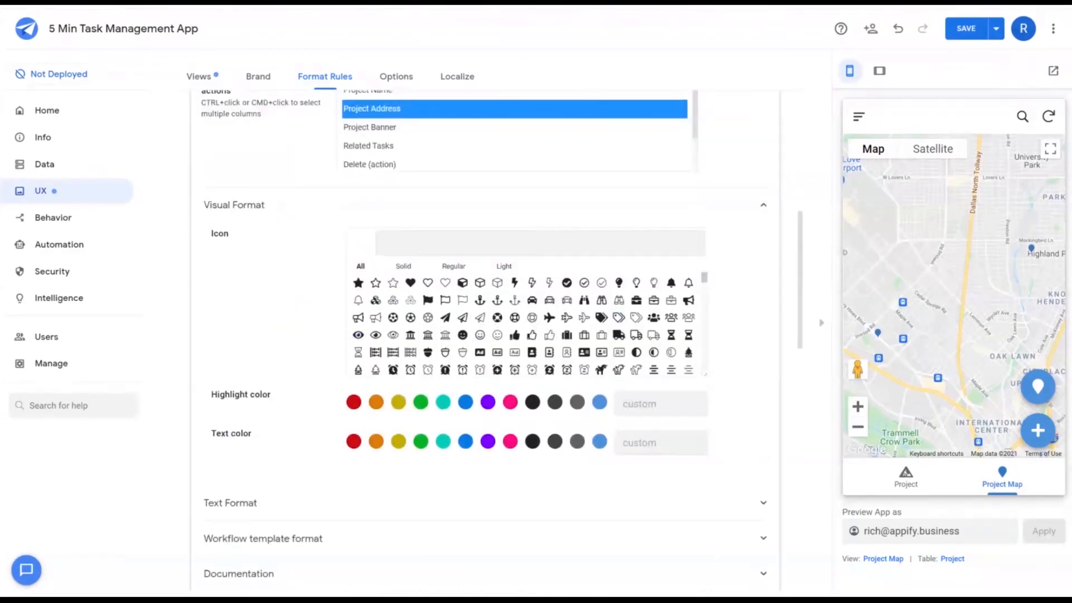
type("proj")
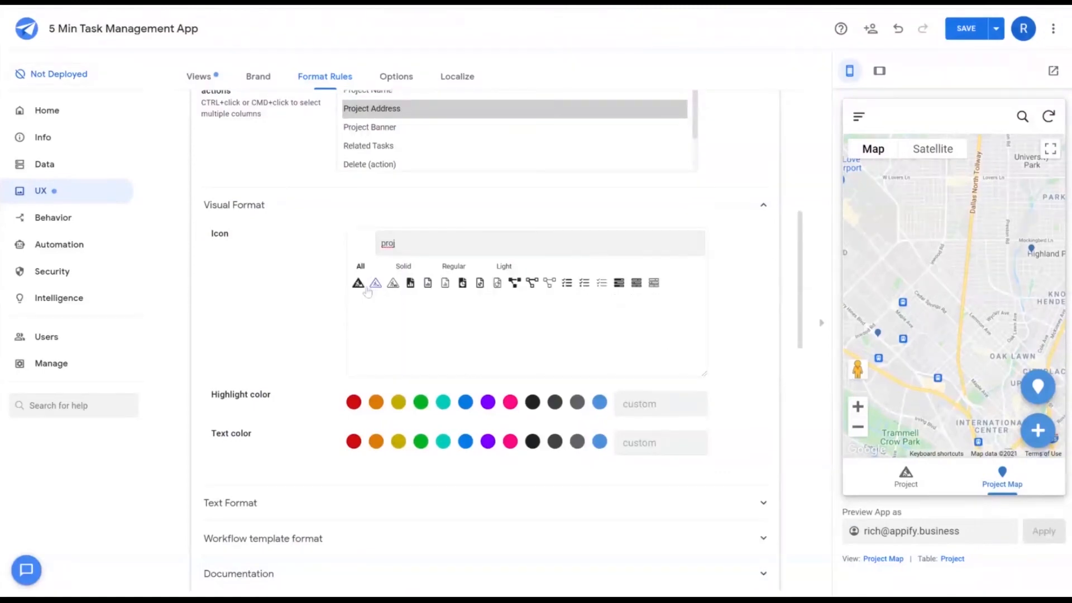
left_click(358, 282)
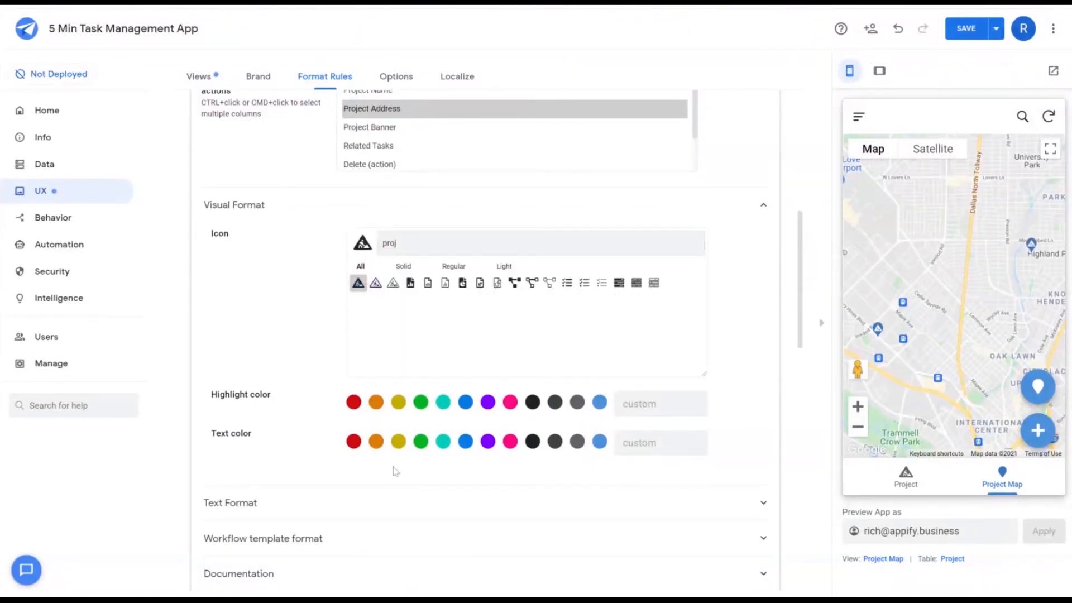
left_click(353, 402)
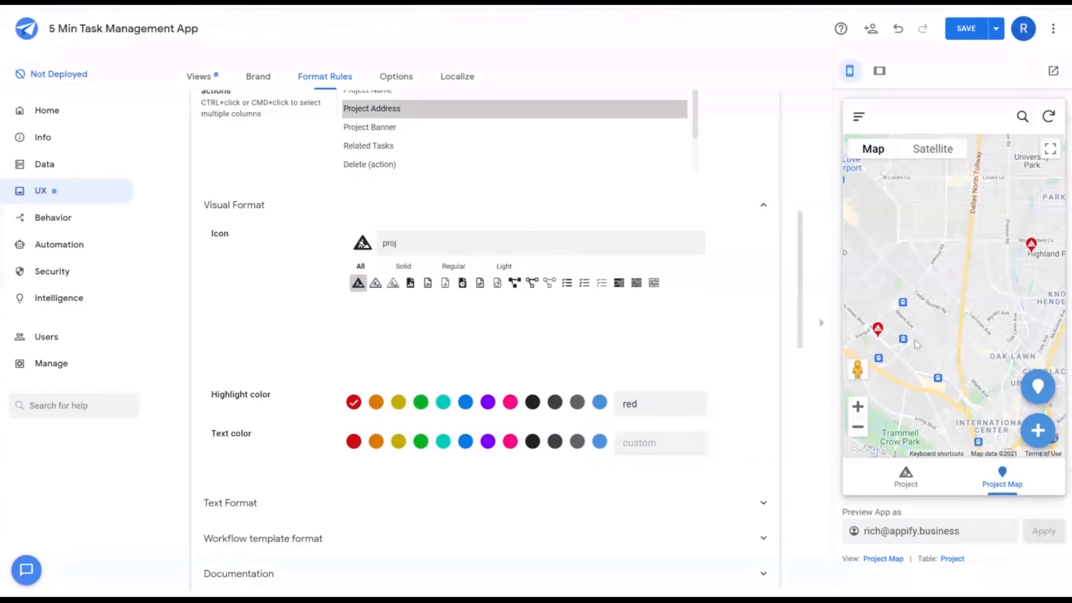
Step: Edit the rule's condition, entering context(view)=Pro
left_click(353, 121)
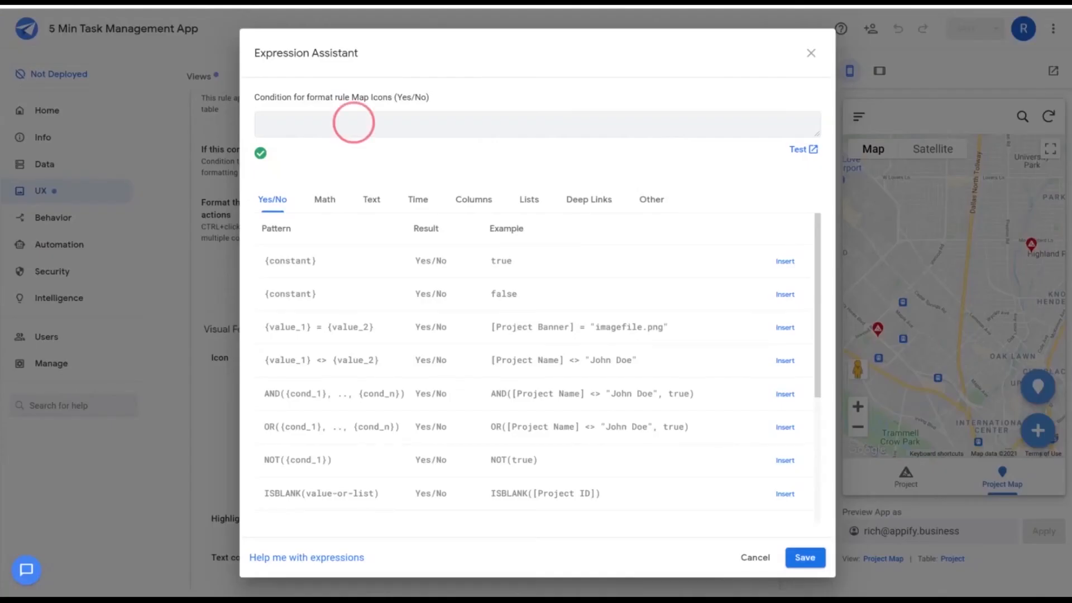
type("context")
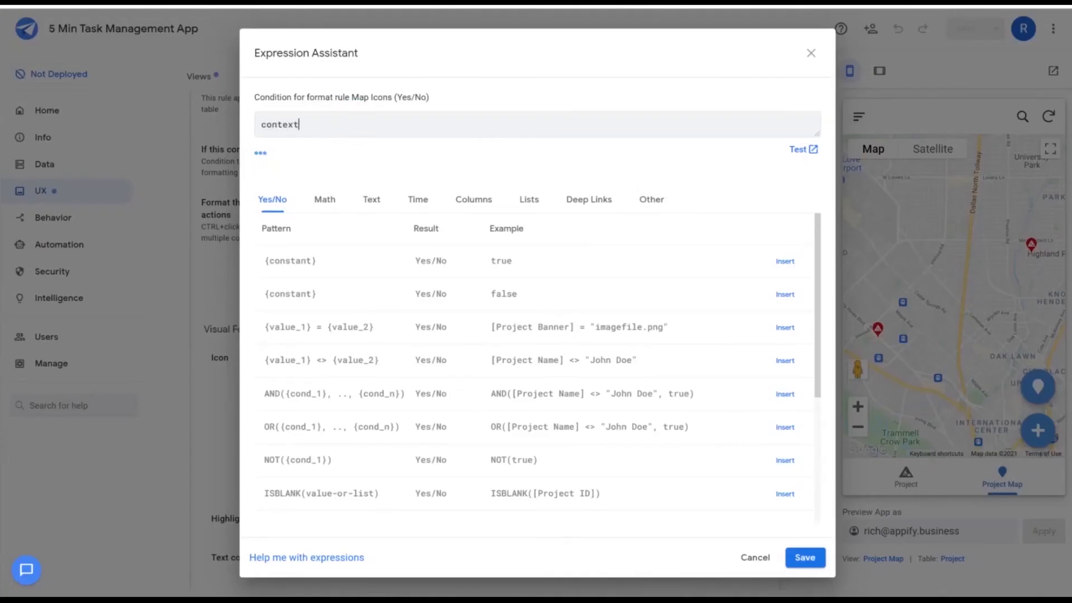
type("(")
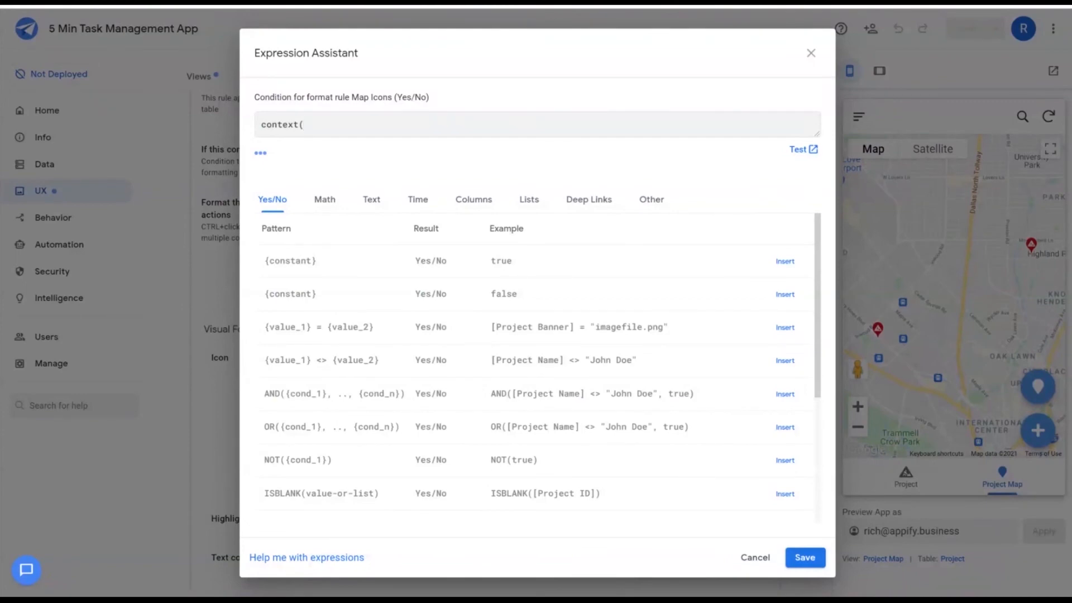
type("view)=Pro")
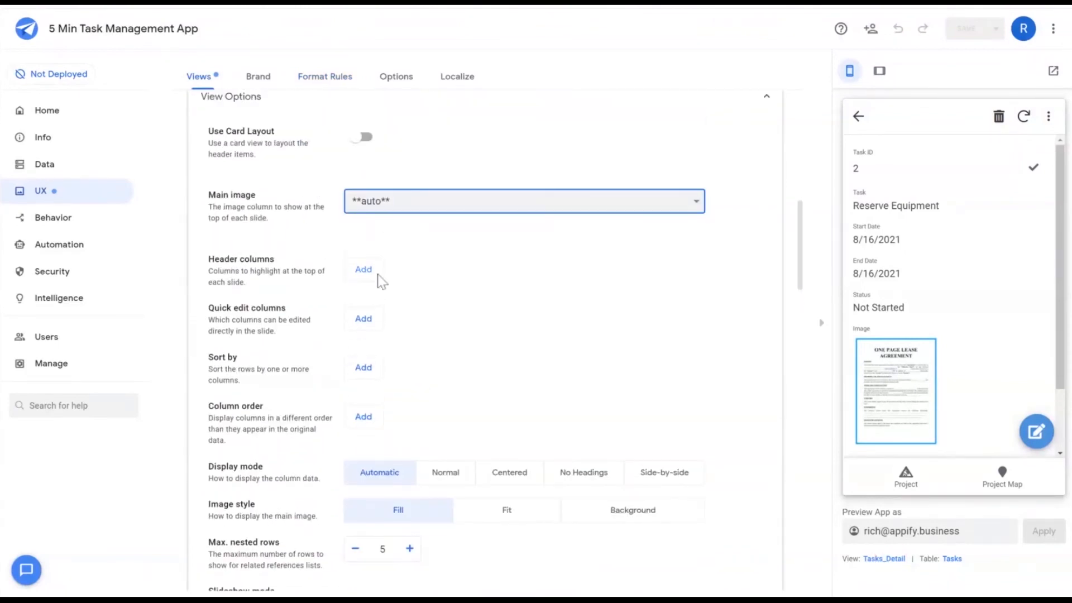
Step: Set the Tasks_Detail main image to Image and add Notes as a quick edit column
left_click(524, 201)
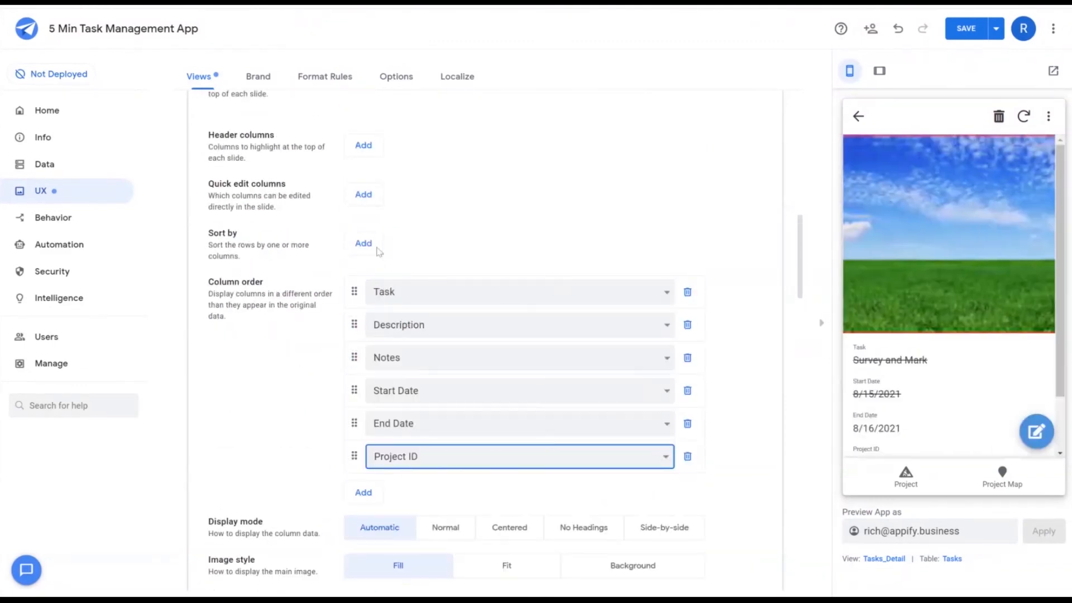
scroll("up", 3)
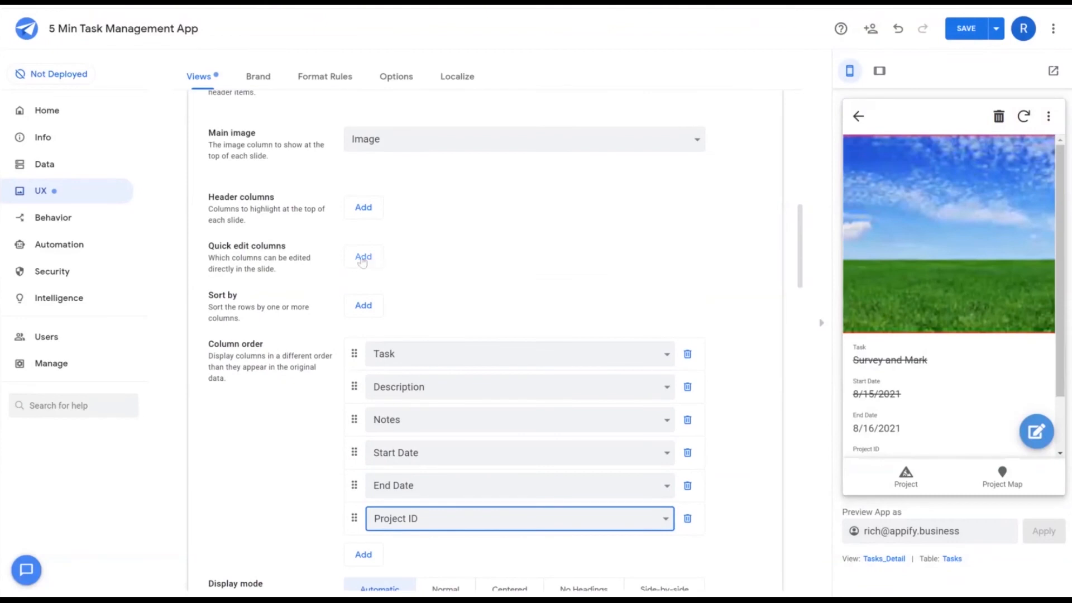
left_click(362, 256)
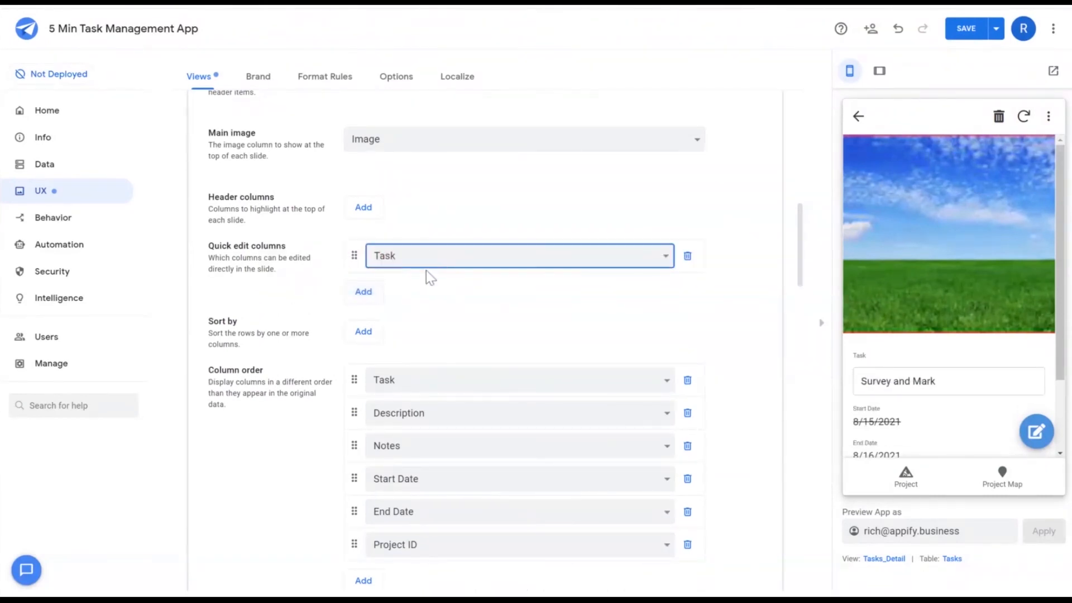
left_click(518, 255)
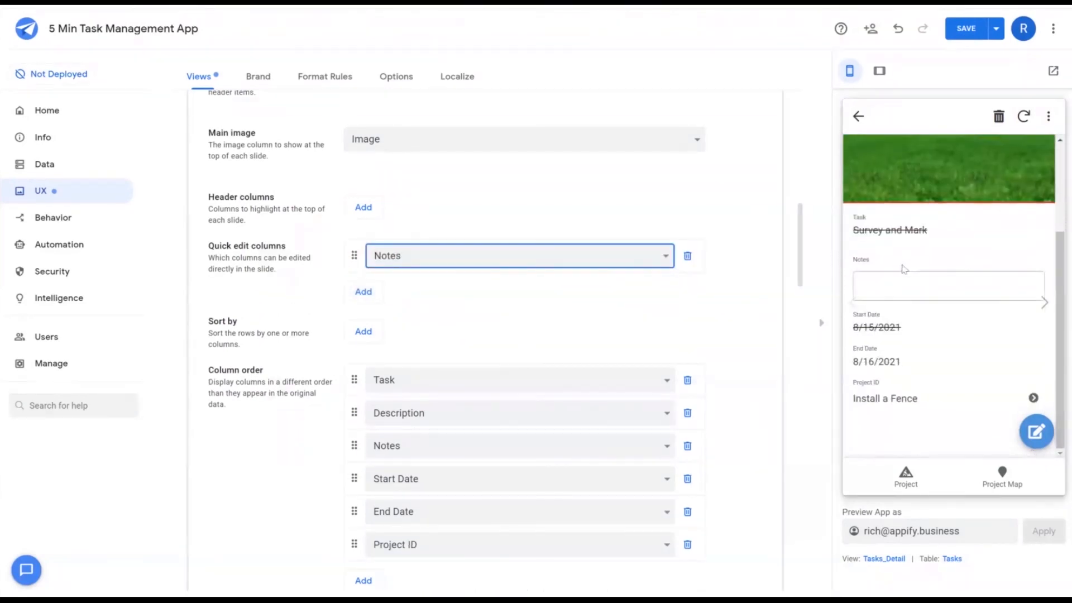
mouse_move(882, 356)
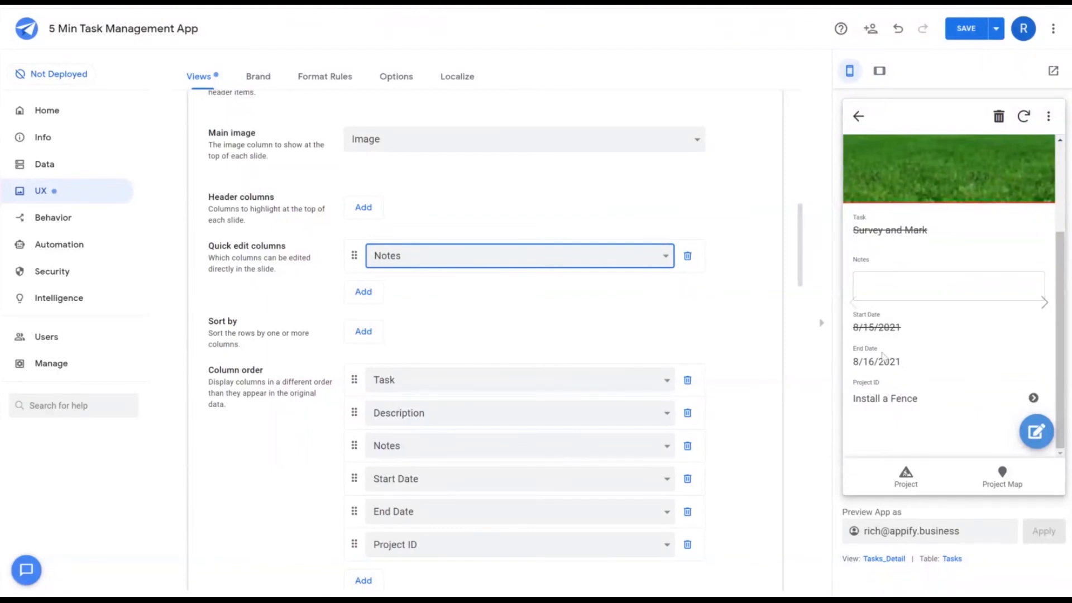
left_click(858, 116)
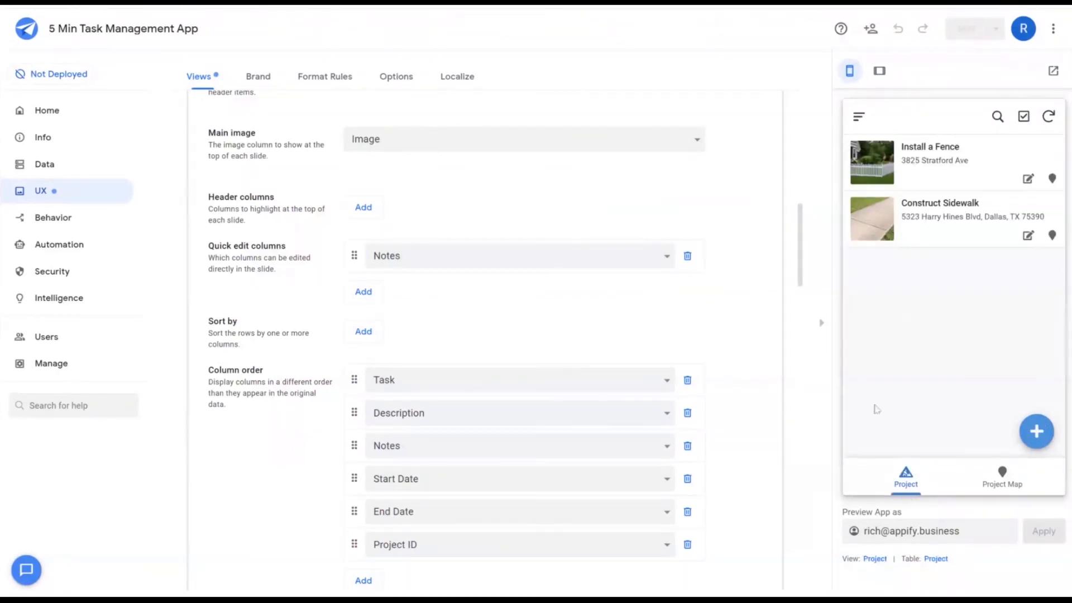
Step: In the preview, open Install a Fence and view its address on the map
left_click(929, 160)
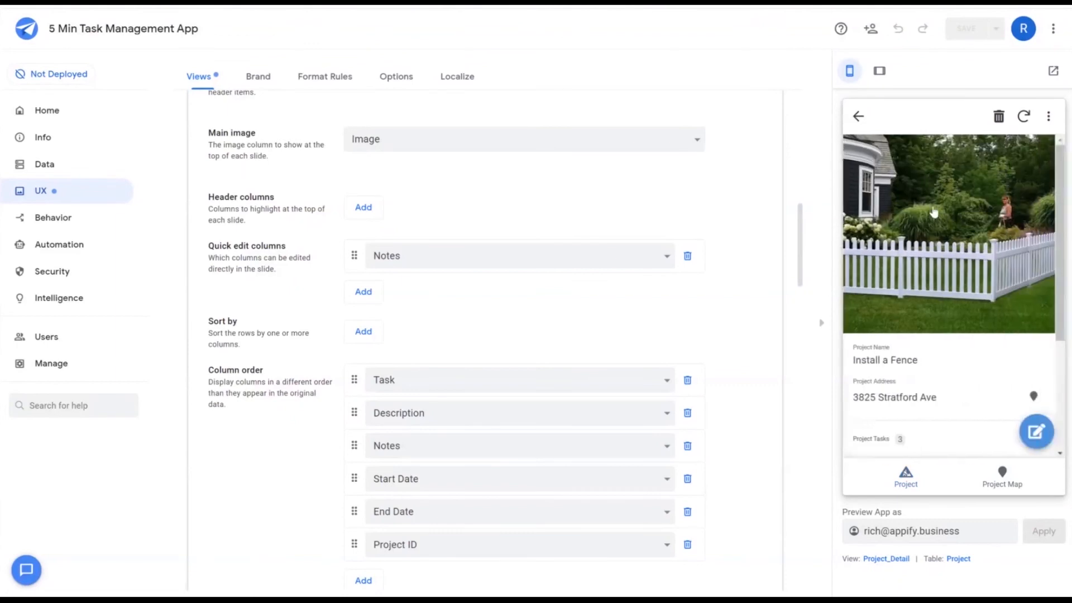
scroll("down", 3)
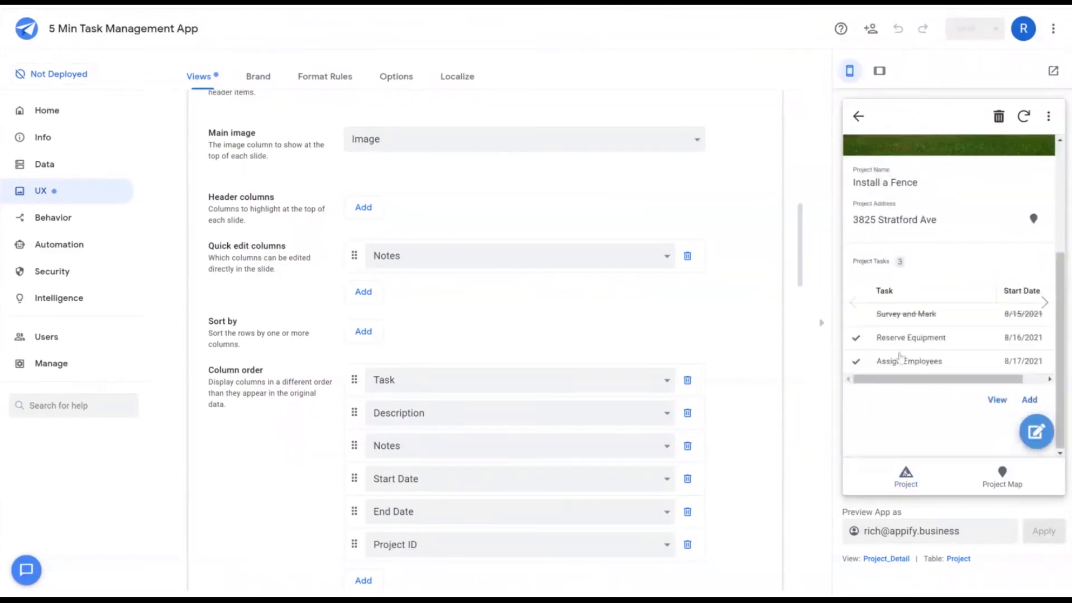
left_click(1001, 476)
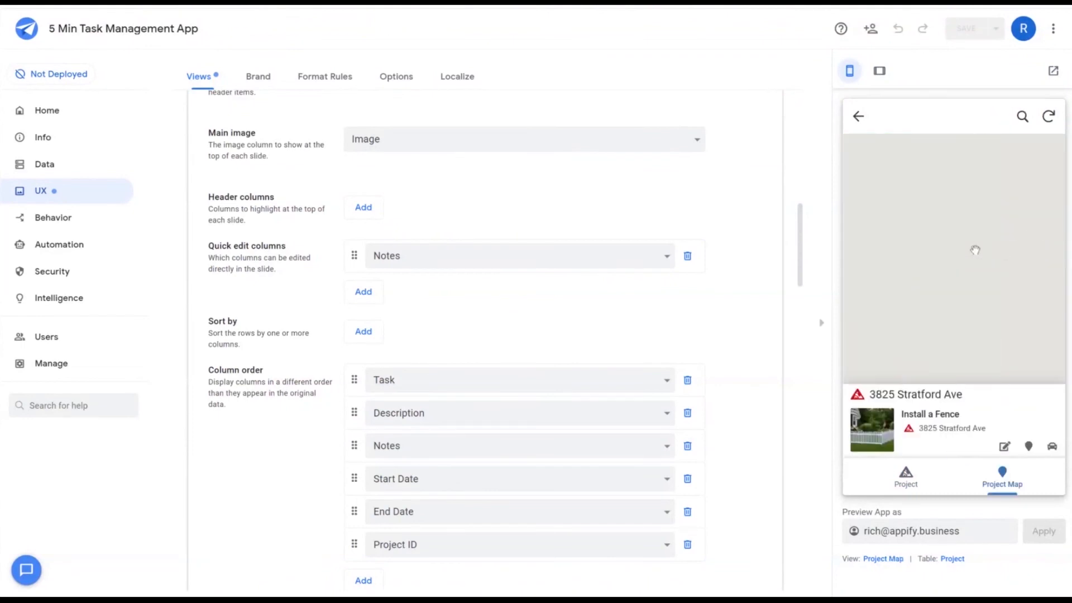
left_click(929, 424)
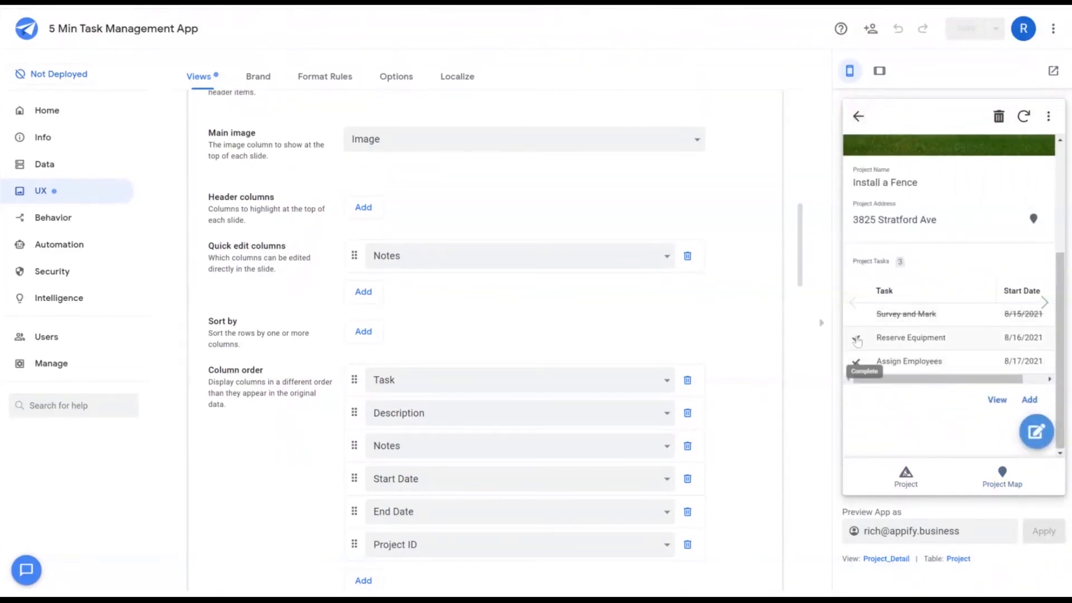
Step: Mark Reserve Equipment complete, then display the projects on the Project Map
left_click(857, 361)
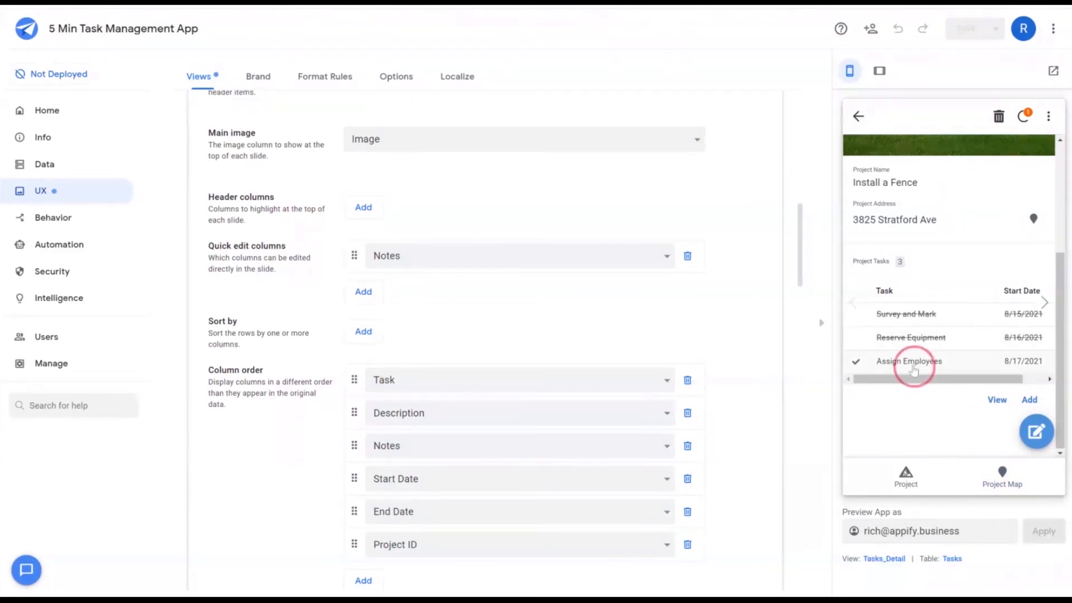
left_click(909, 361)
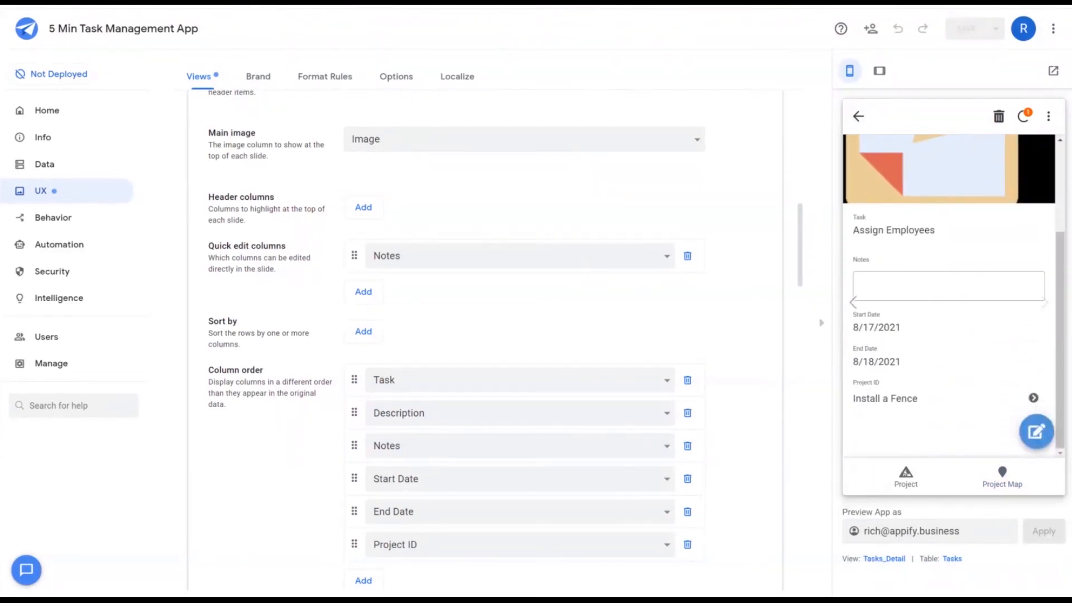
type("add s")
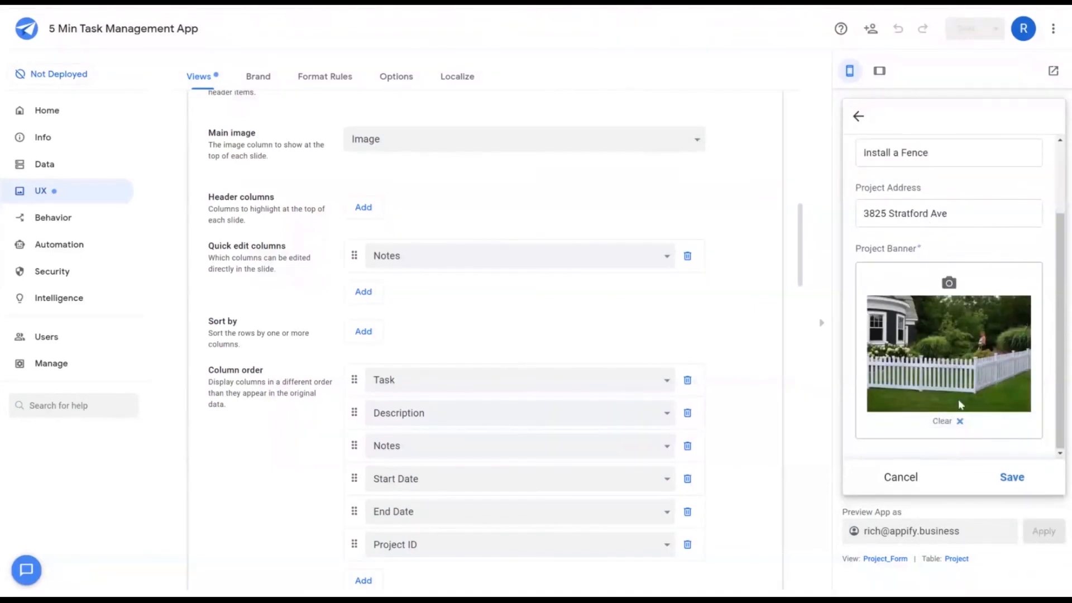
left_click(1011, 477)
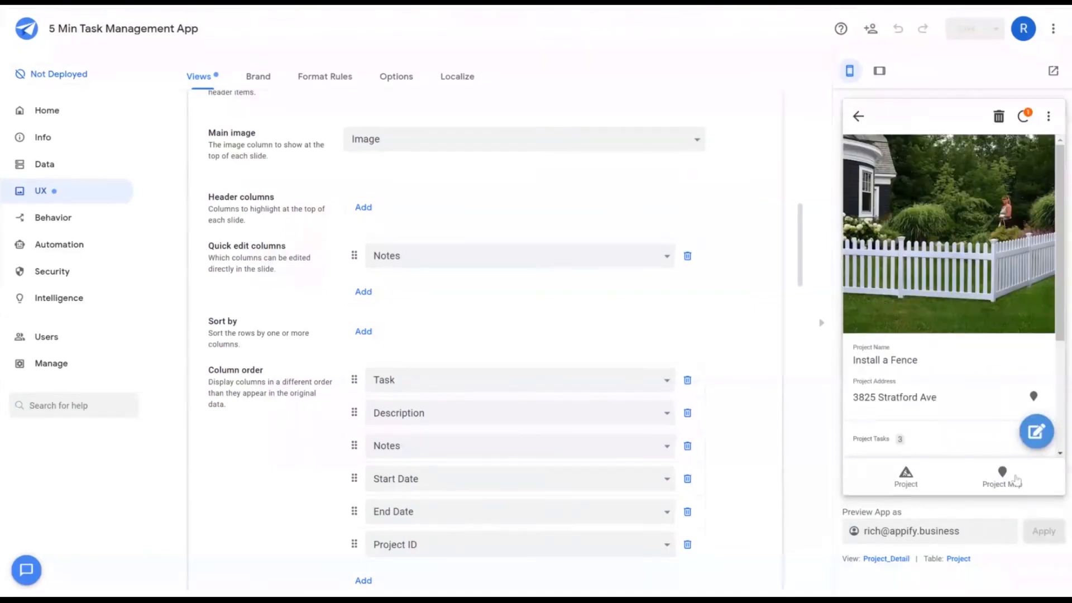
left_click(1001, 476)
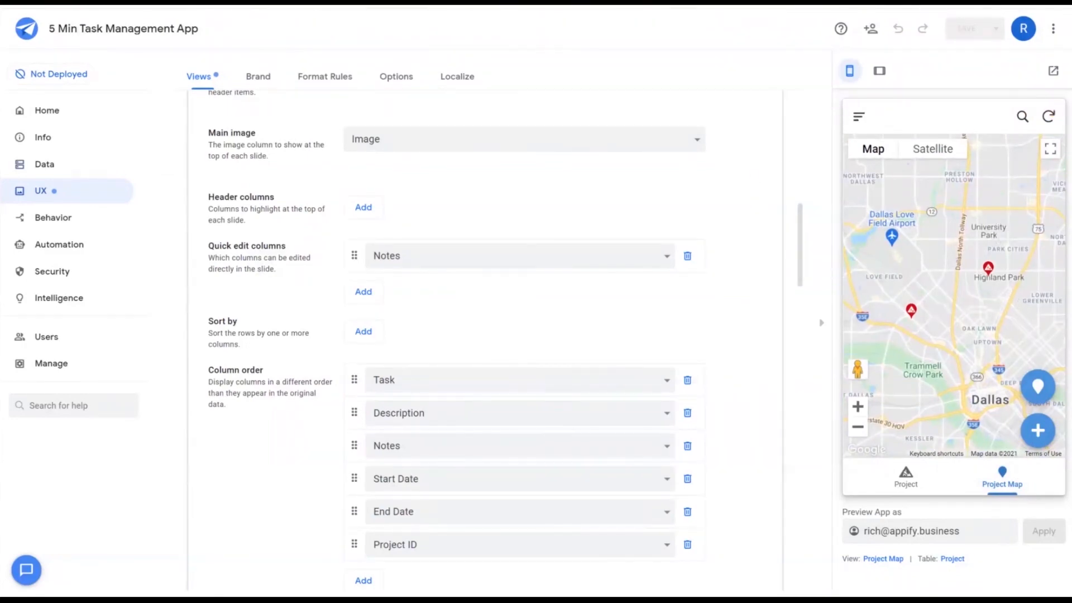
Step: Confirm the app is deployed and bring up its install and browser share links
left_click(51, 362)
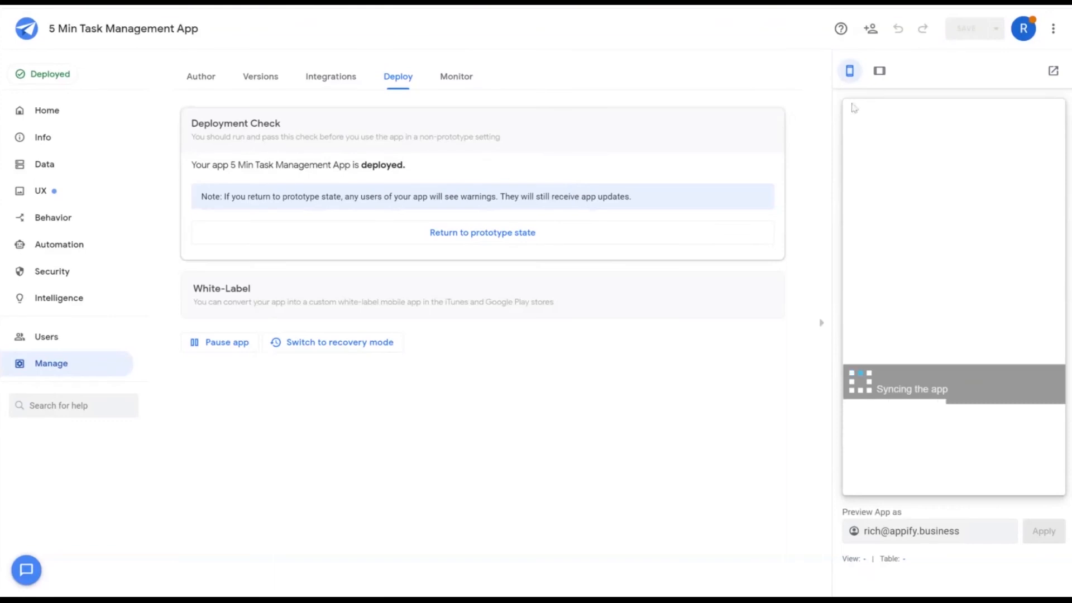
left_click(46, 336)
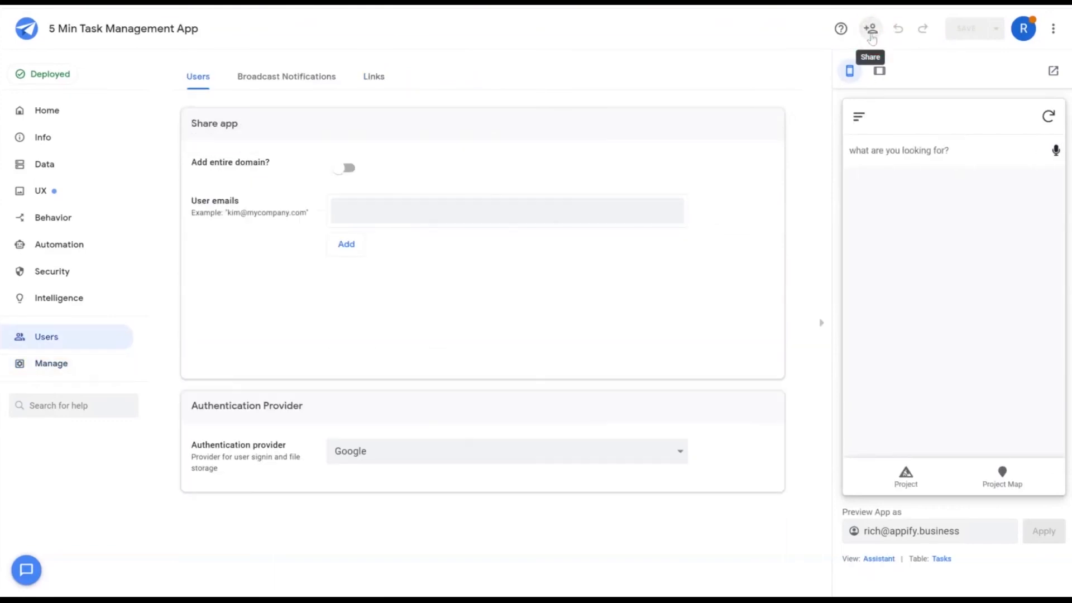
left_click(374, 76)
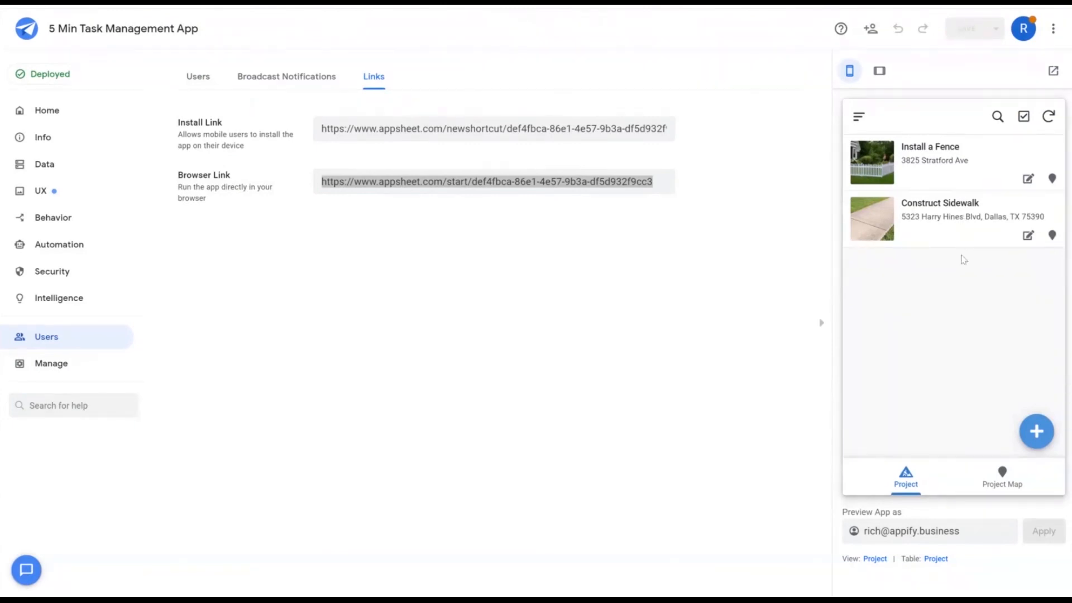
left_click(1001, 476)
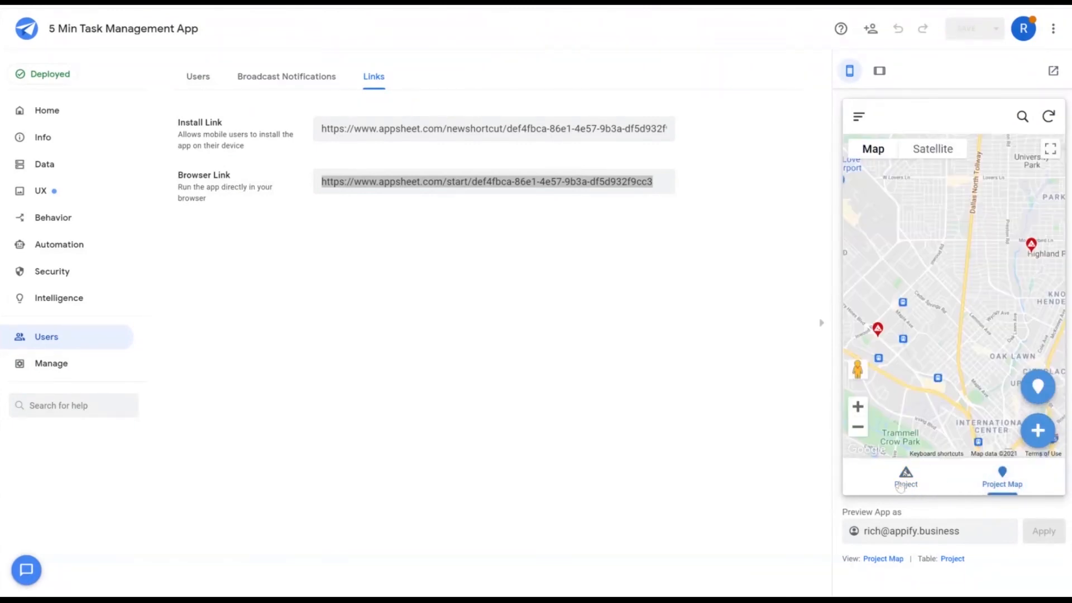
mouse_move(976, 273)
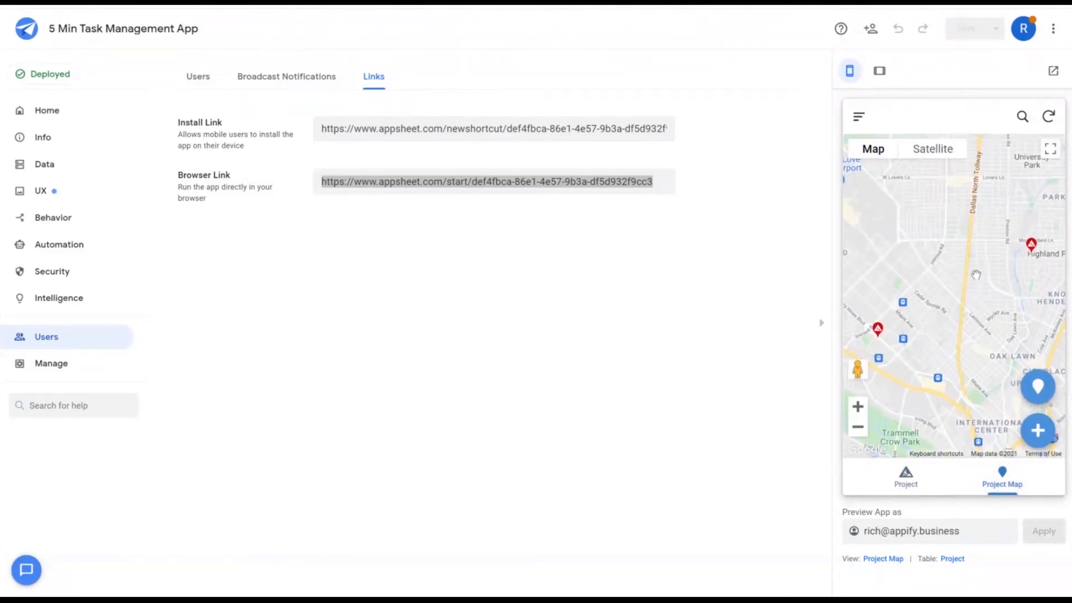